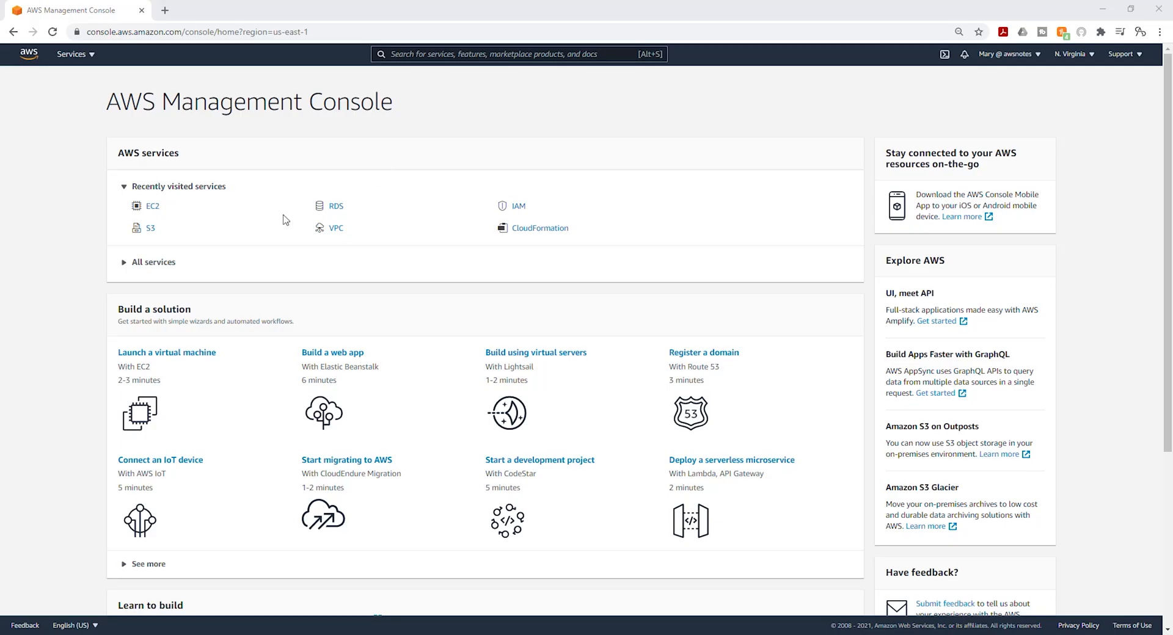
# - Navigate from the Services menu to EC2 and list the running instances, including Setup-Server
pyautogui.click(70, 54)
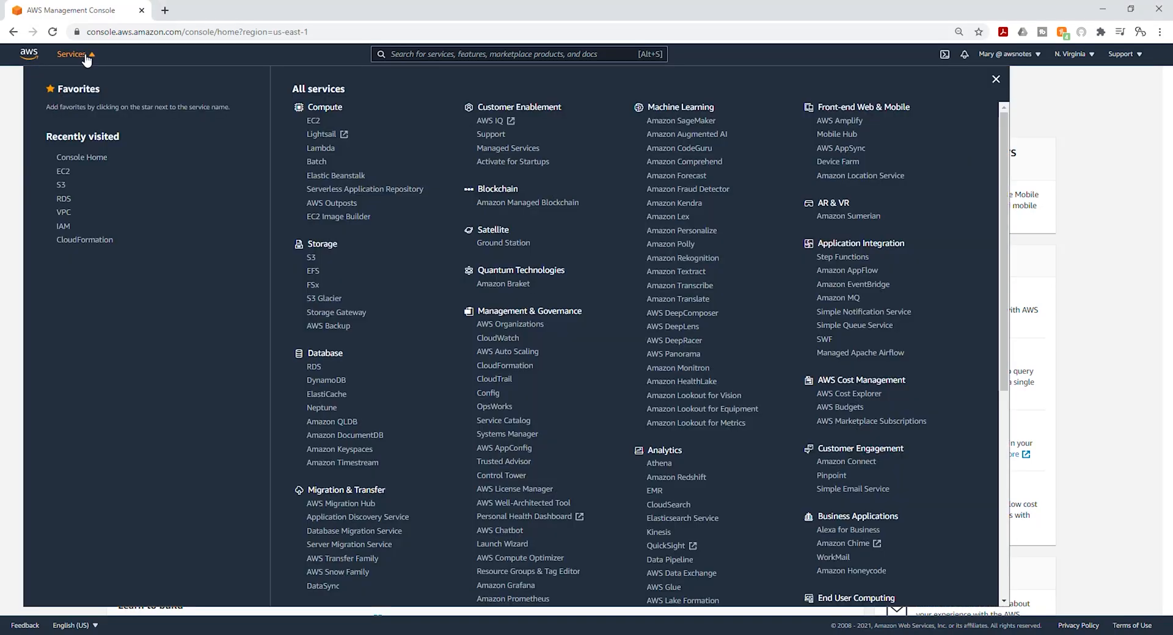
pyautogui.moveTo(314, 121)
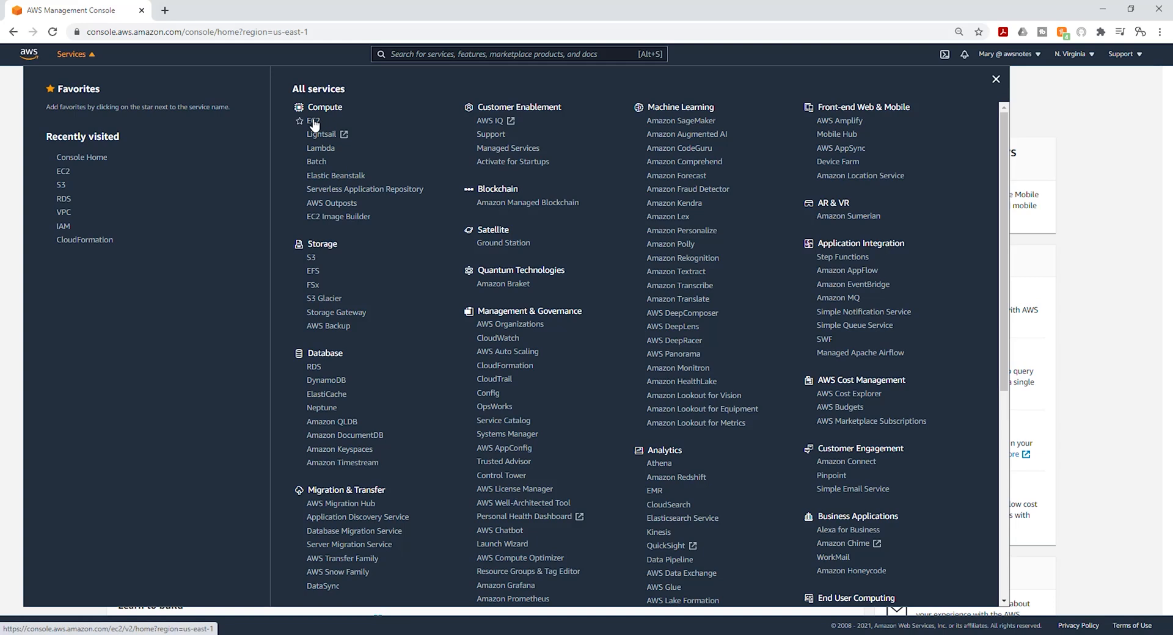
pyautogui.click(312, 121)
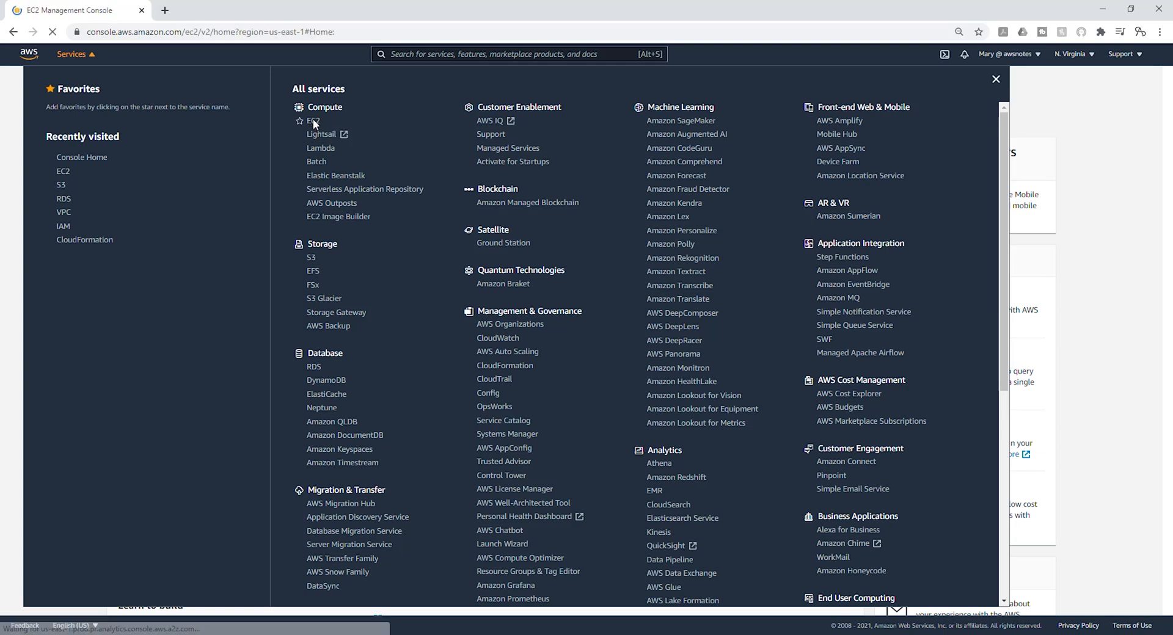
pyautogui.click(313, 121)
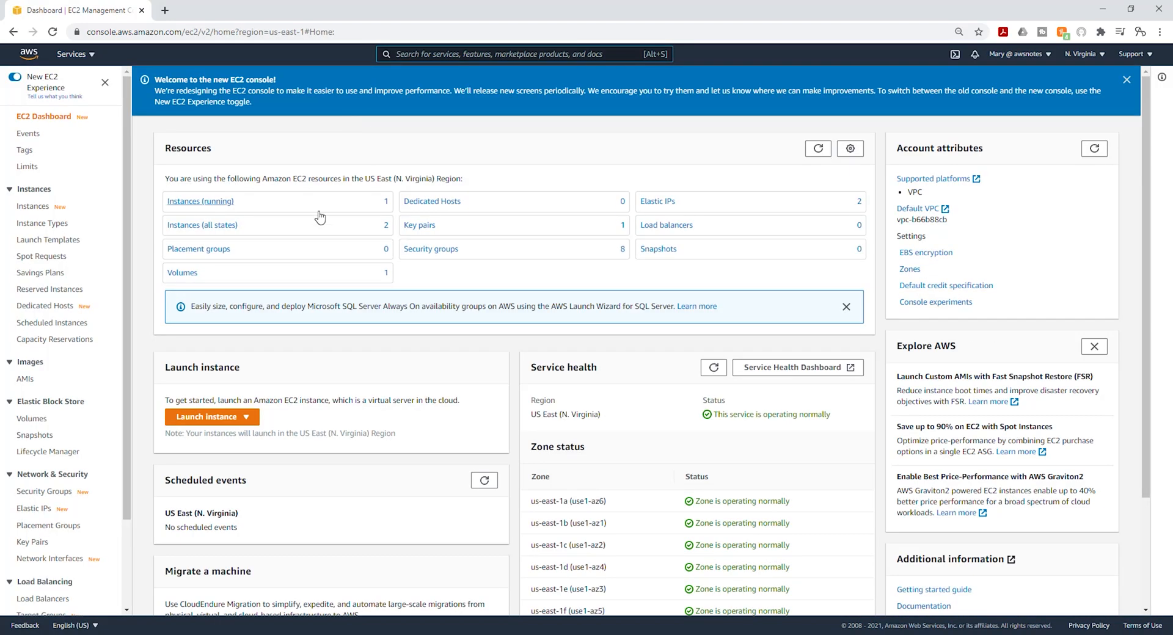
pyautogui.click(200, 201)
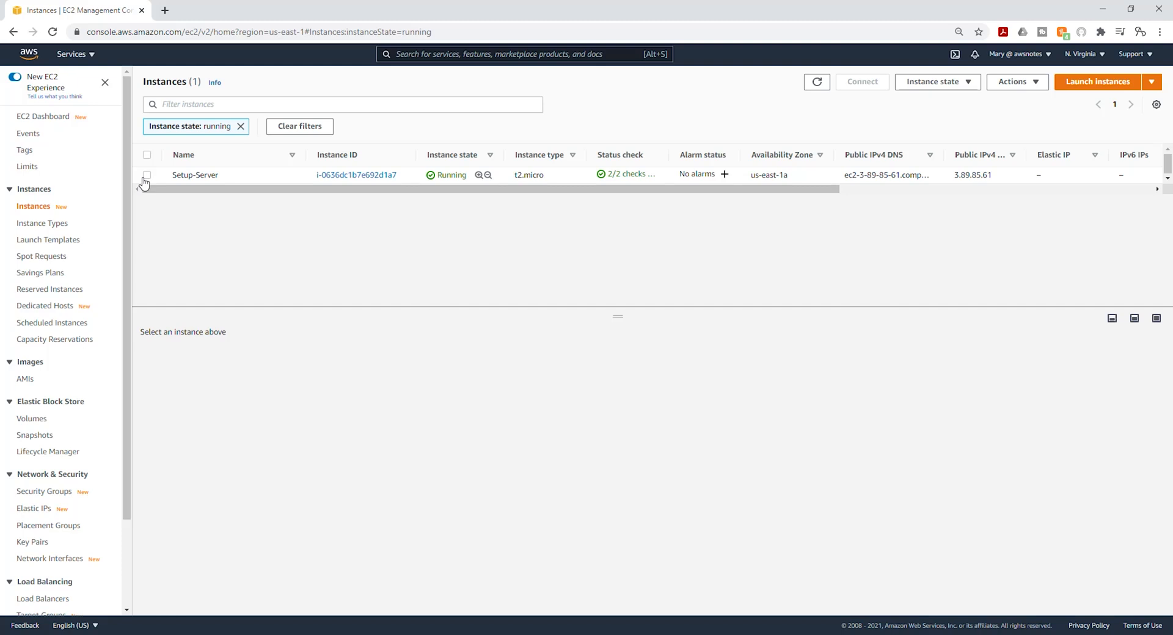
# - Select Setup-Server and launch Create image from Actions > Image and templates
pyautogui.click(147, 174)
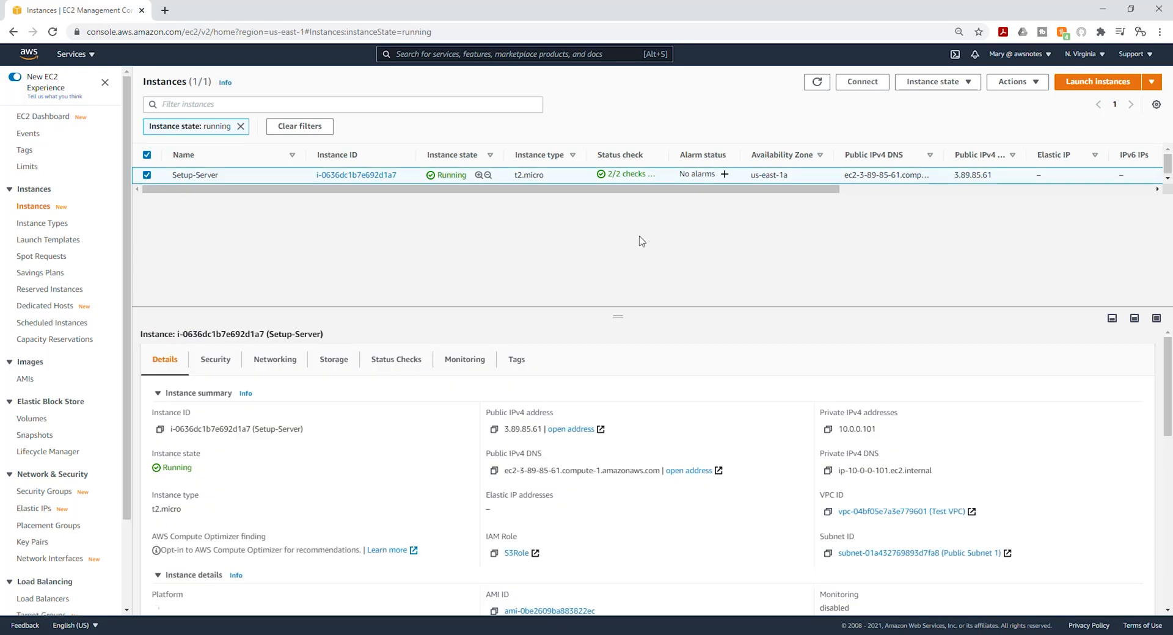
pyautogui.click(1014, 82)
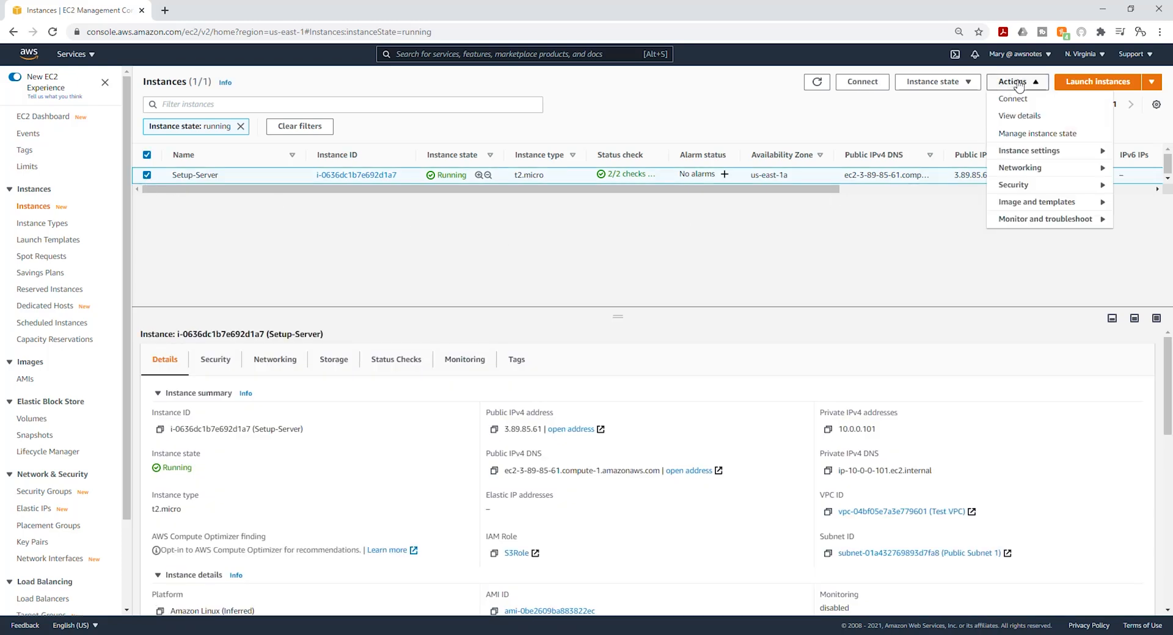
pyautogui.moveTo(1037, 201)
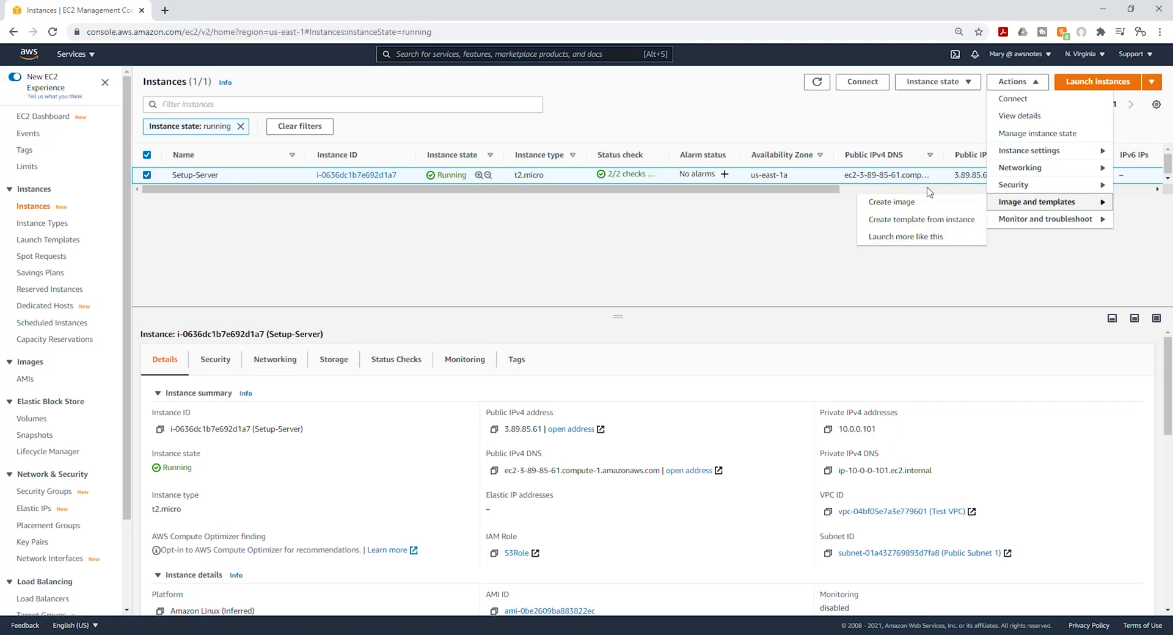
pyautogui.click(890, 201)
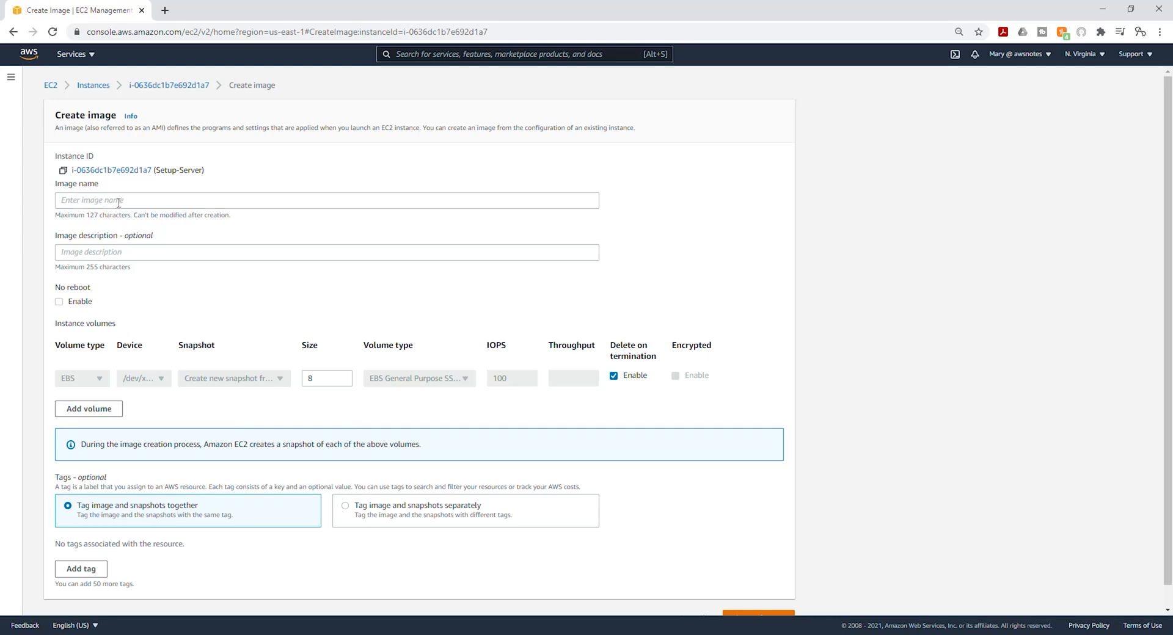
# - Name and describe the image 'FleetCart AMI' and submit it for creation
pyautogui.click(326, 200)
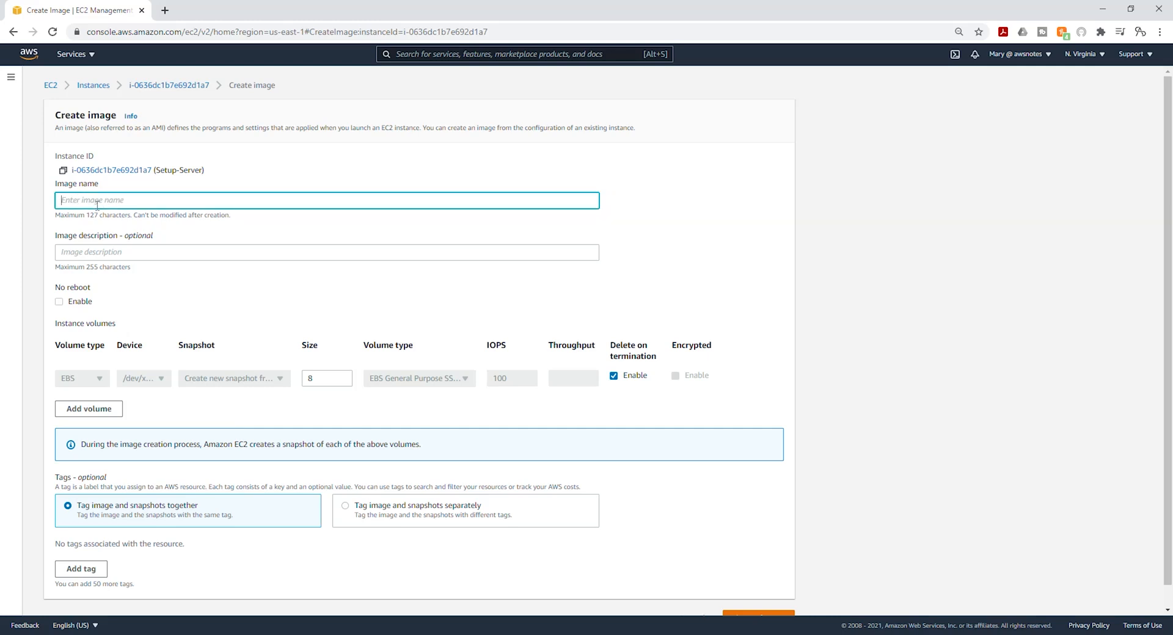
pyautogui.write('FleetCart AMI')
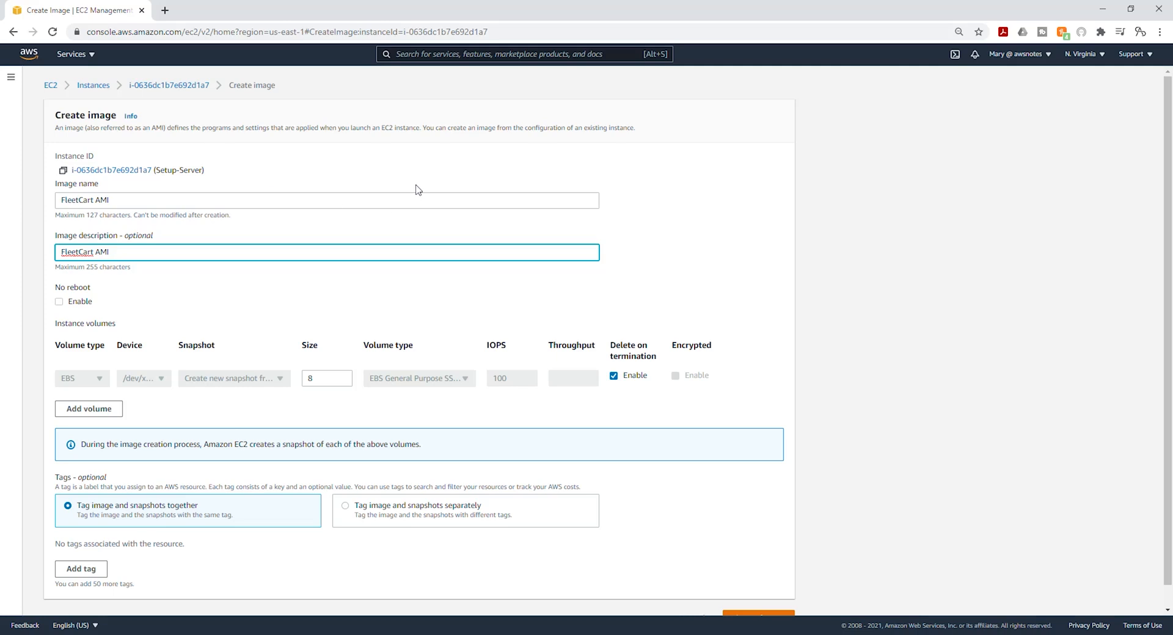
pyautogui.scroll(-3)
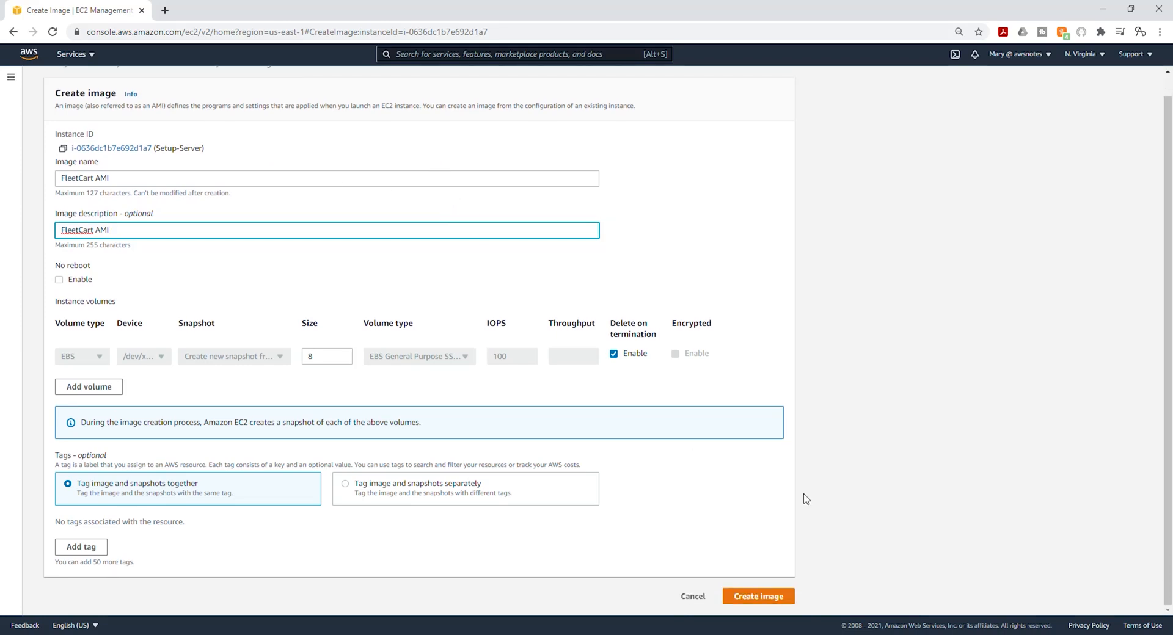
pyautogui.click(758, 596)
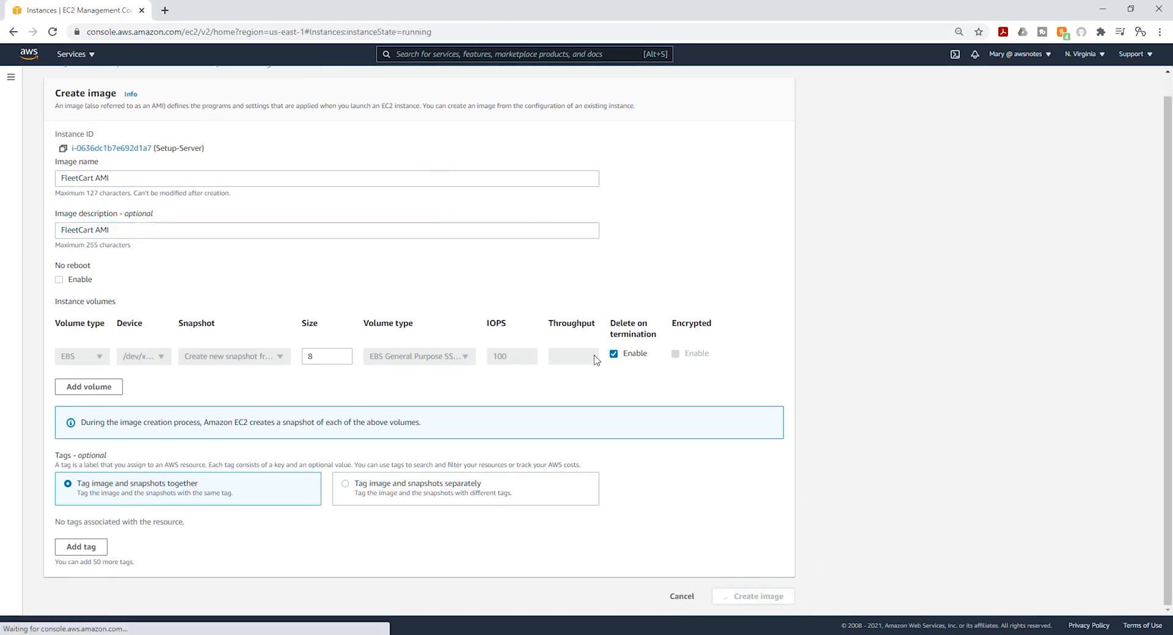
# - Go to the AMIs list, where FleetCart AMI appears among owned images
pyautogui.click(757, 597)
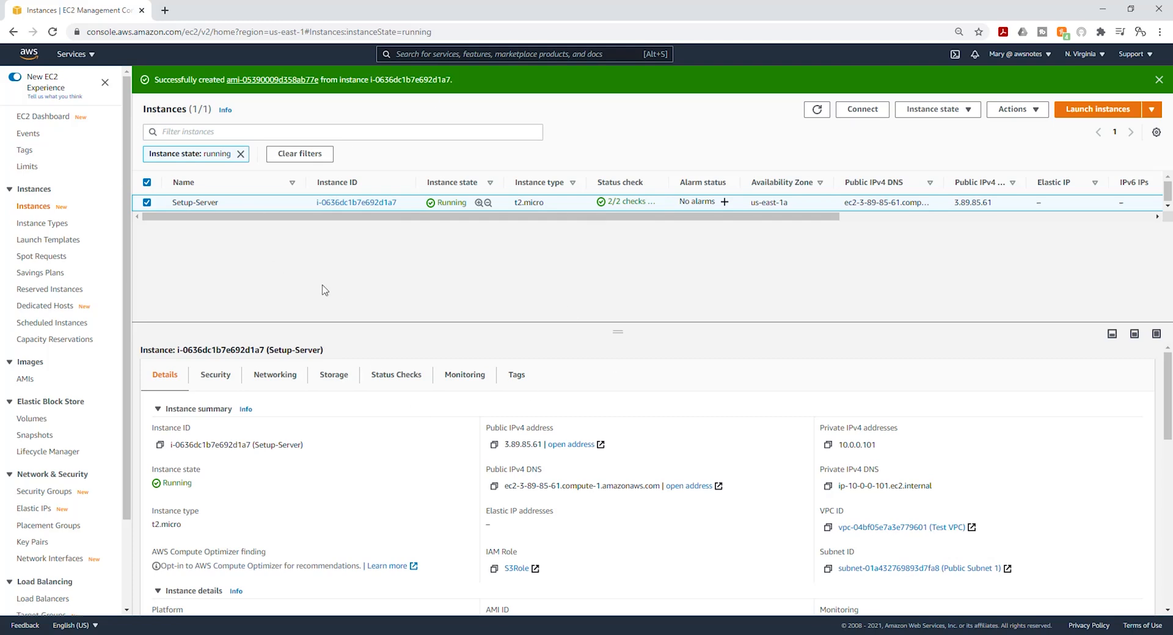
pyautogui.moveTo(329, 247)
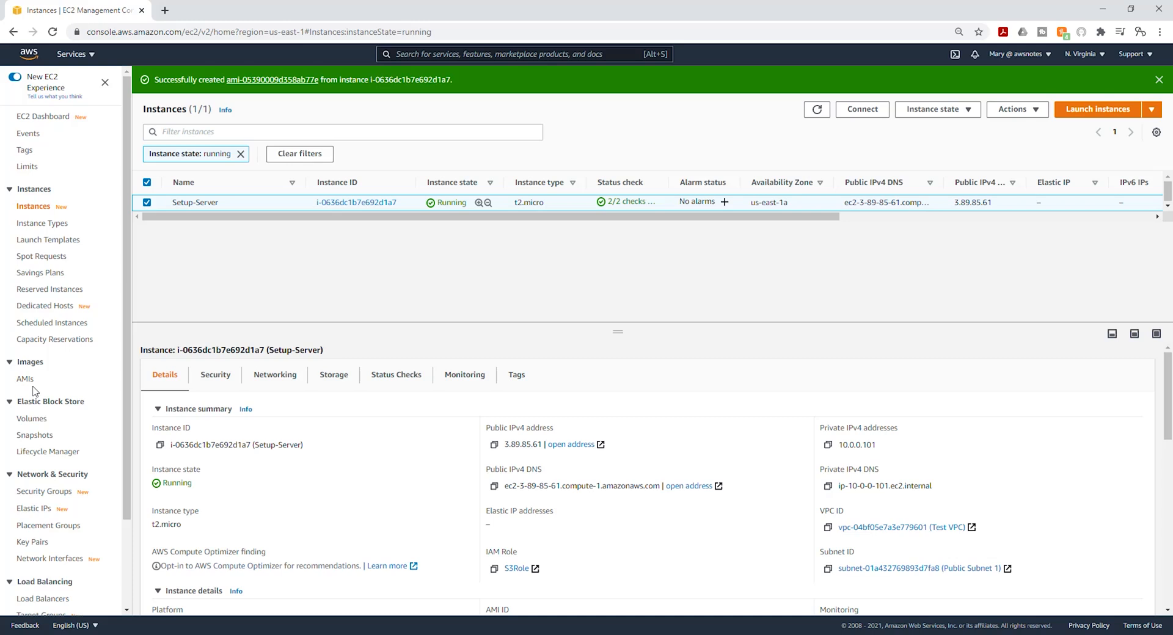
pyautogui.click(24, 378)
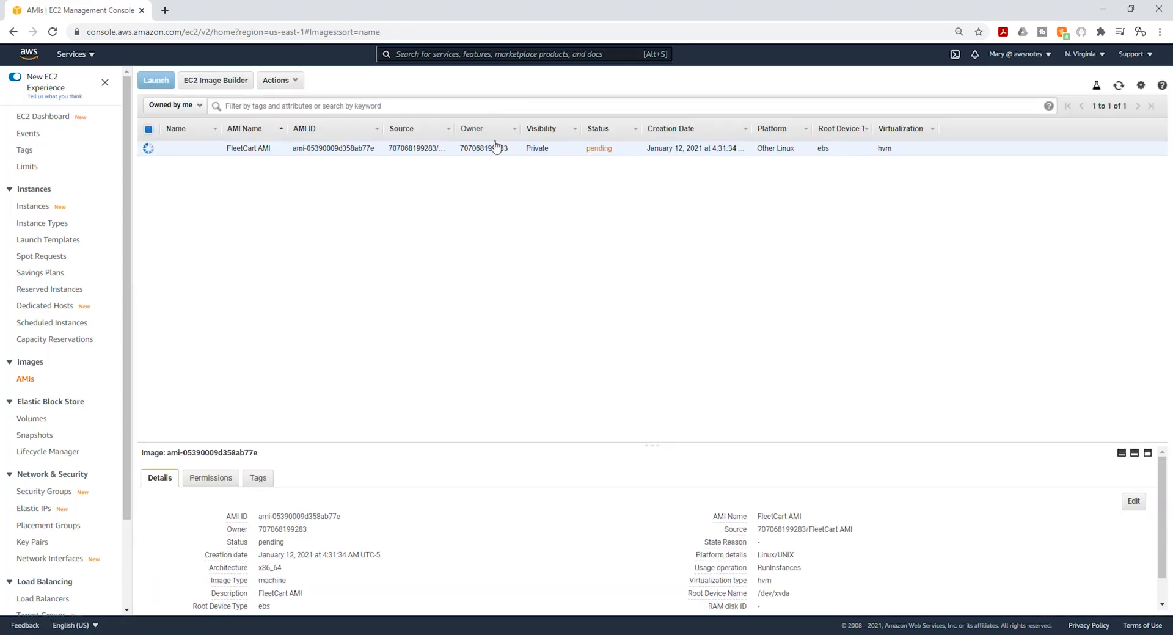
pyautogui.moveTo(354, 140)
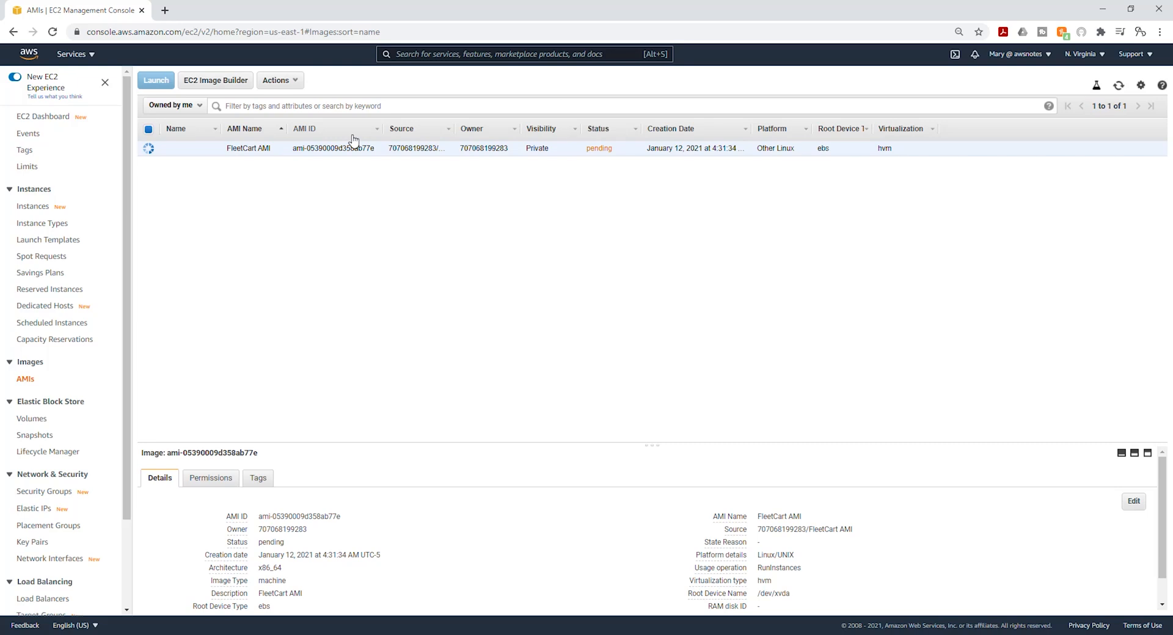
pyautogui.moveTo(678, 160)
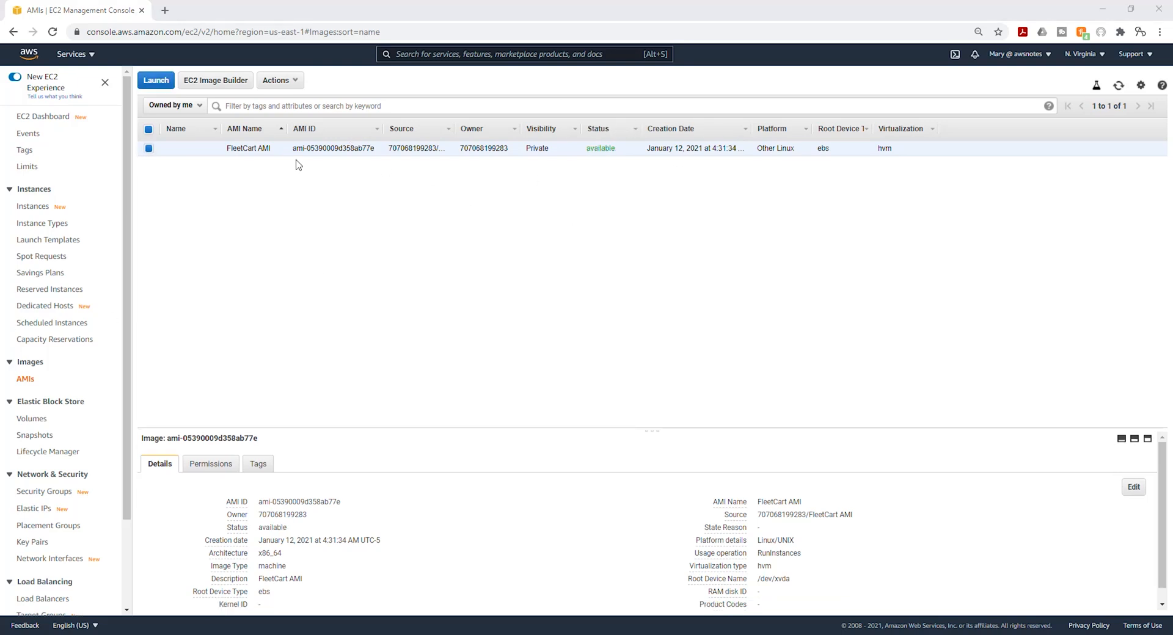
pyautogui.moveTo(571, 105)
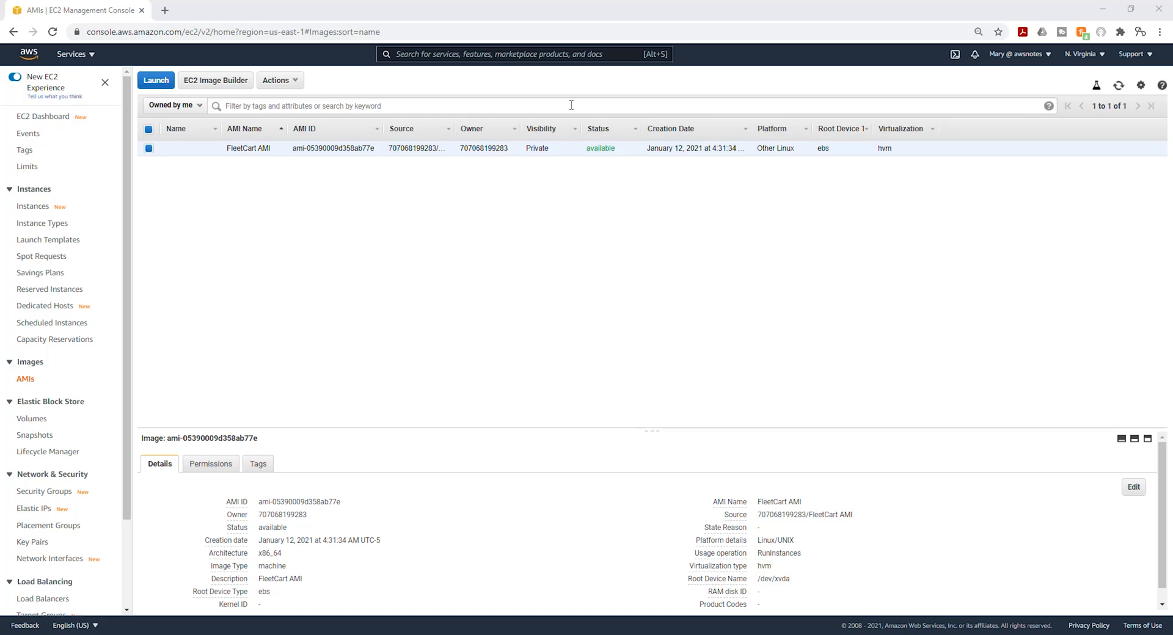
pyautogui.moveTo(571, 94)
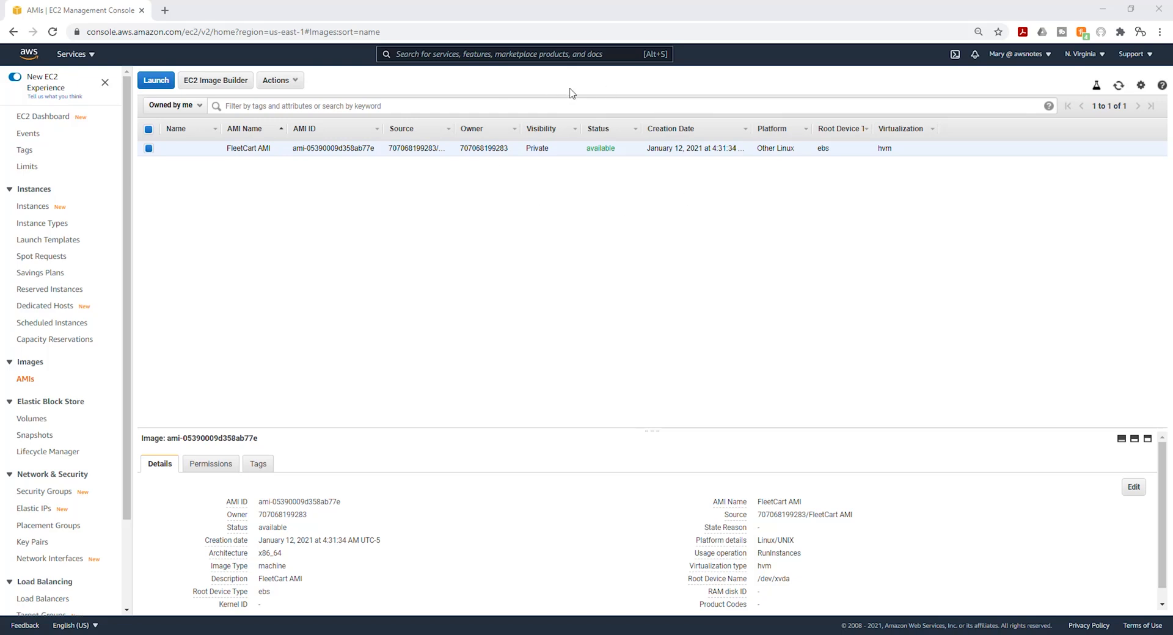
pyautogui.moveTo(557, 190)
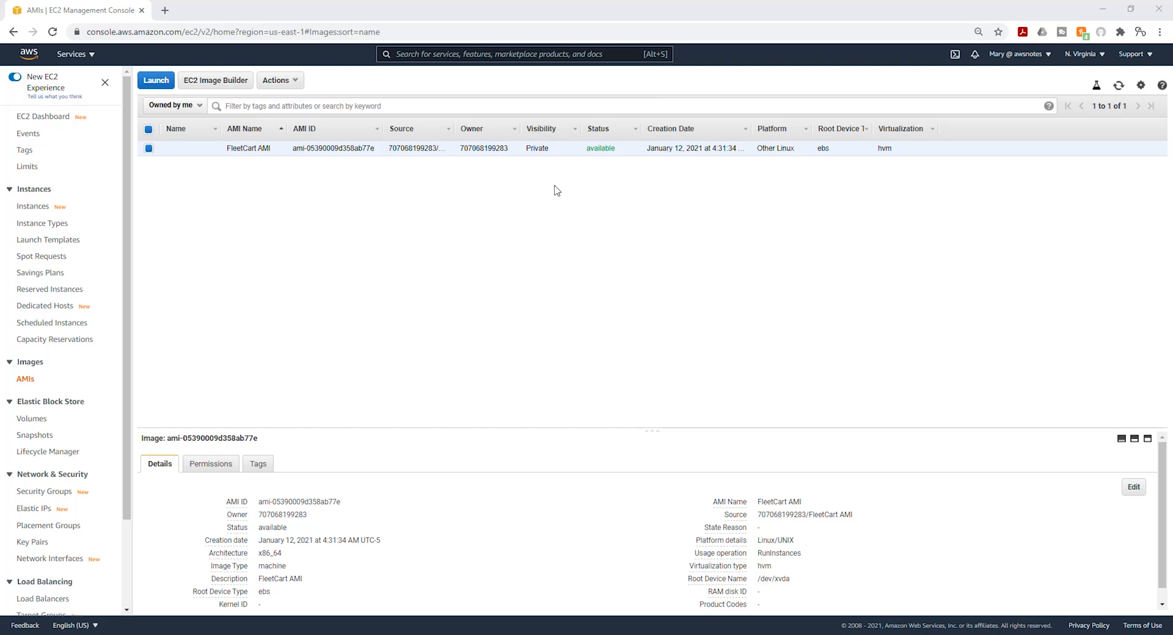
pyautogui.moveTo(18, 388)
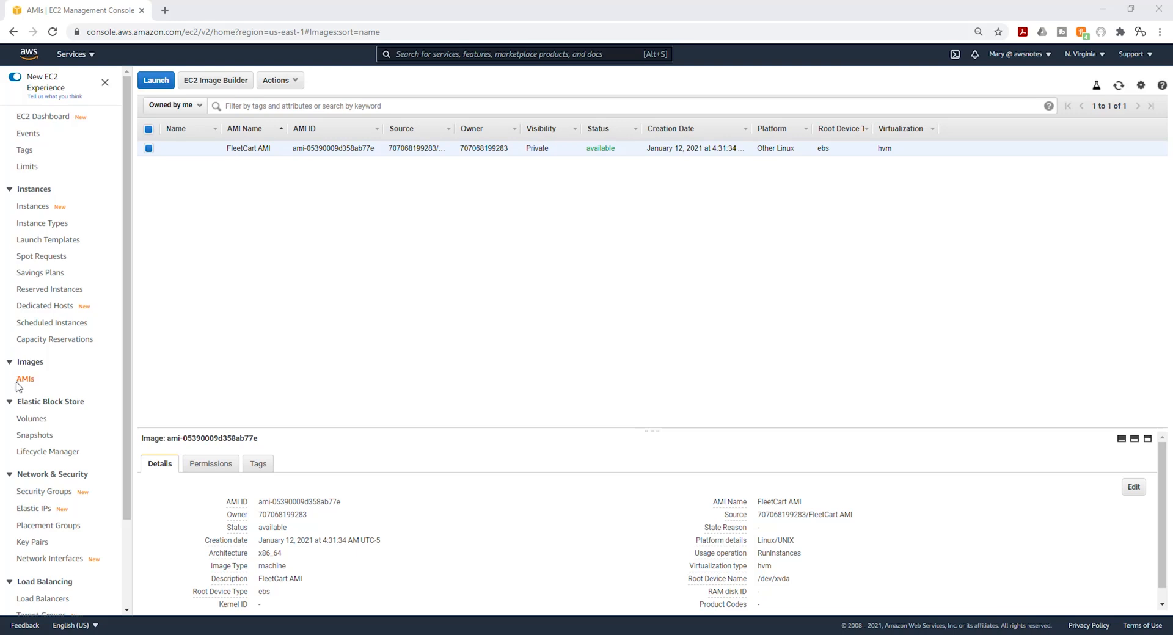
pyautogui.moveTo(343, 205)
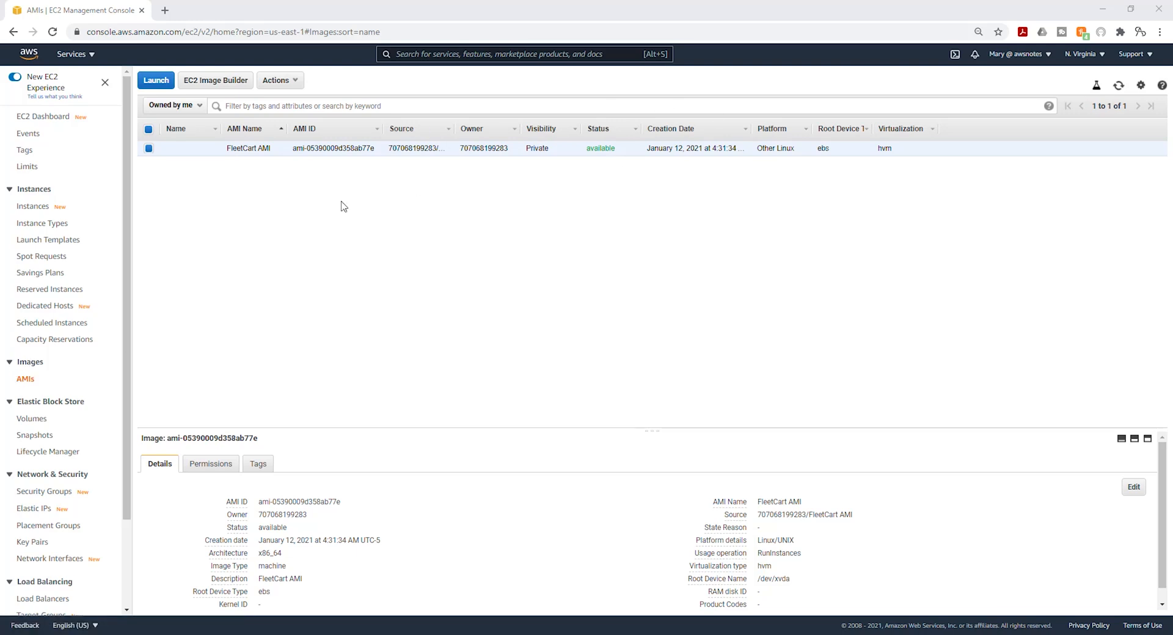
pyautogui.moveTo(98, 360)
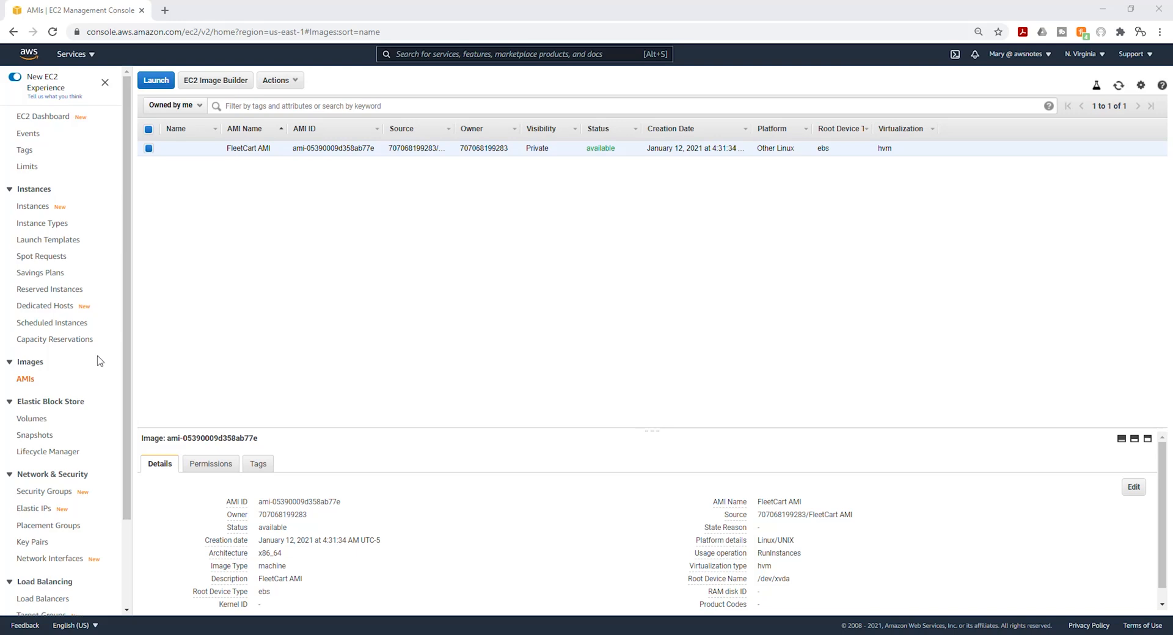
pyautogui.moveTo(70, 417)
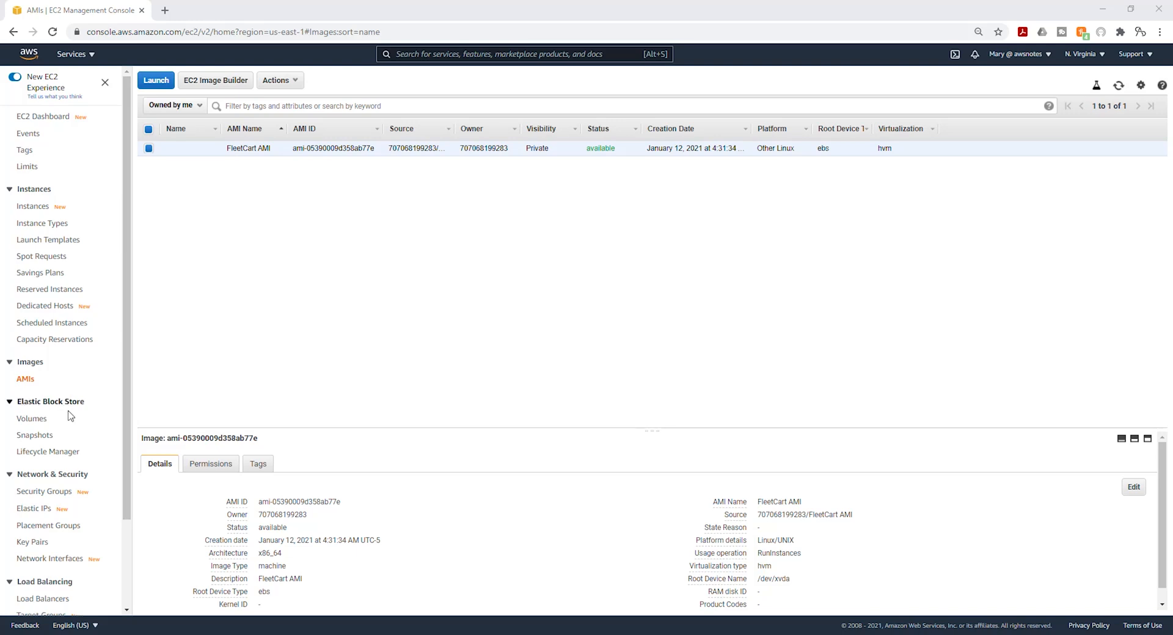
# - Show the Snapshots list with the AMI's completed 8 GiB snapshot
pyautogui.click(34, 435)
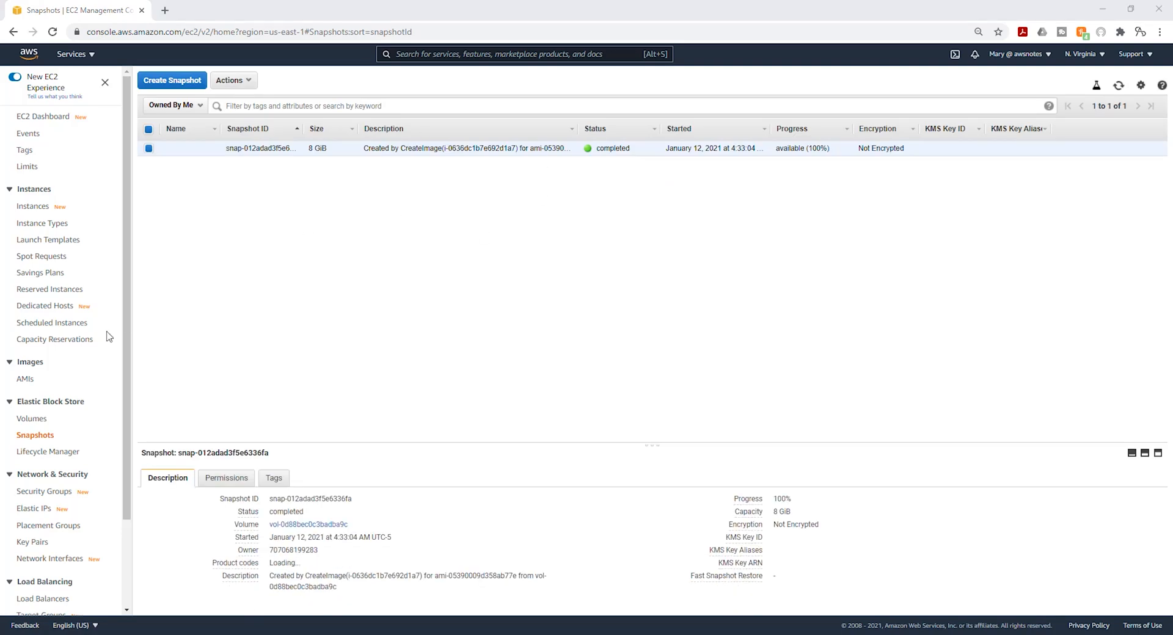
pyautogui.moveTo(44, 117)
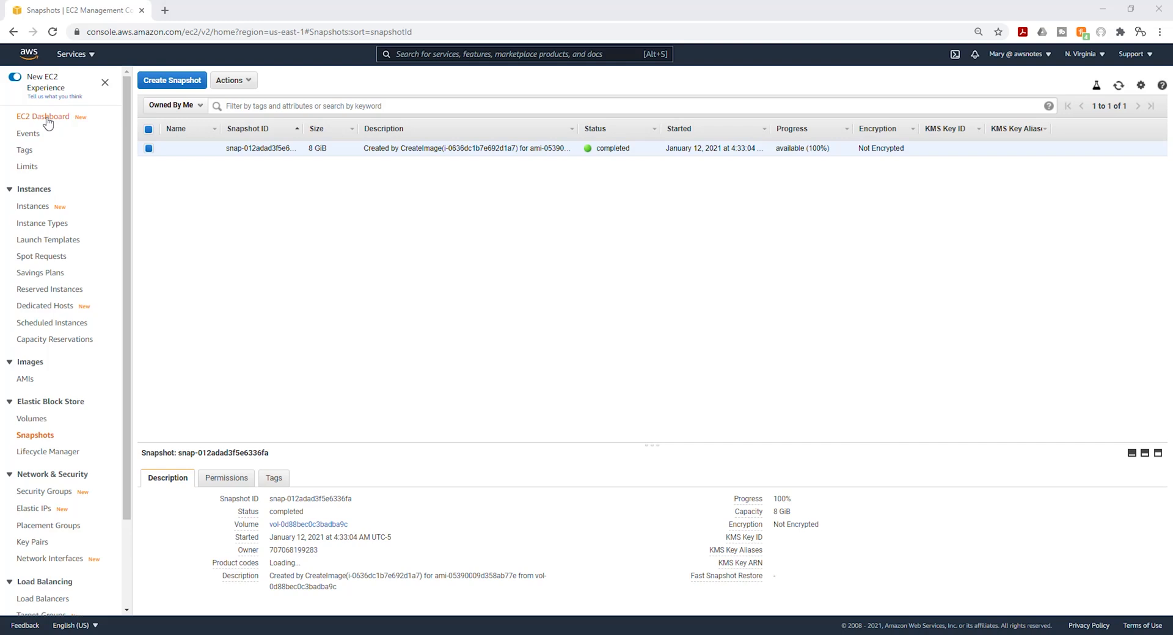
# - Return to the running-instances list via the EC2 Dashboard and select Setup-Server
pyautogui.click(43, 117)
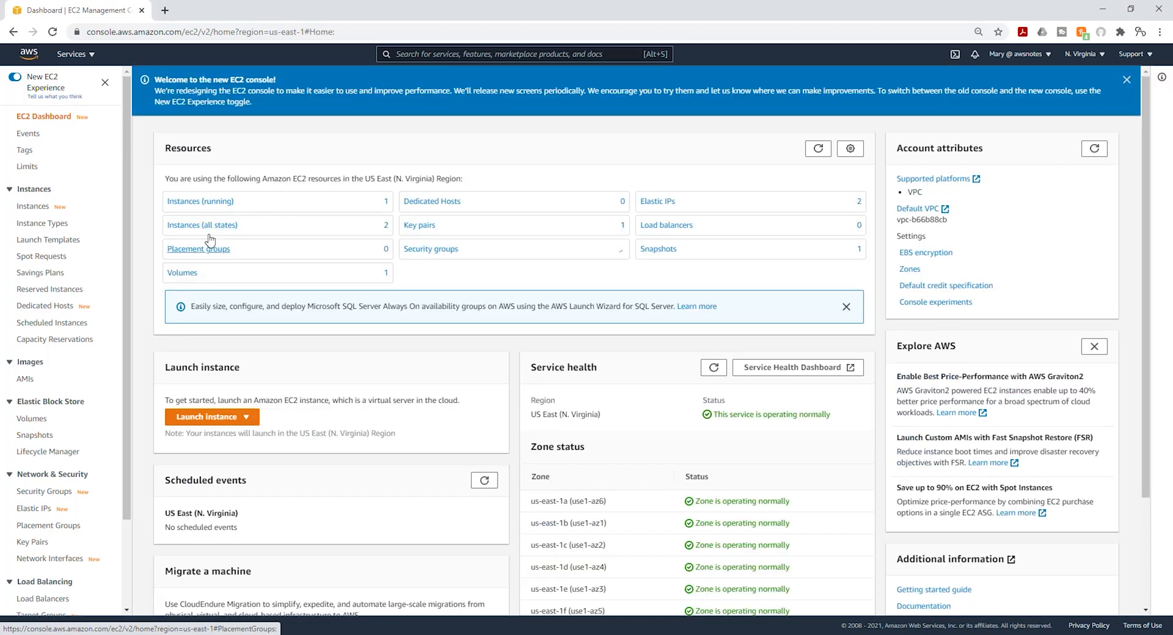
pyautogui.click(200, 201)
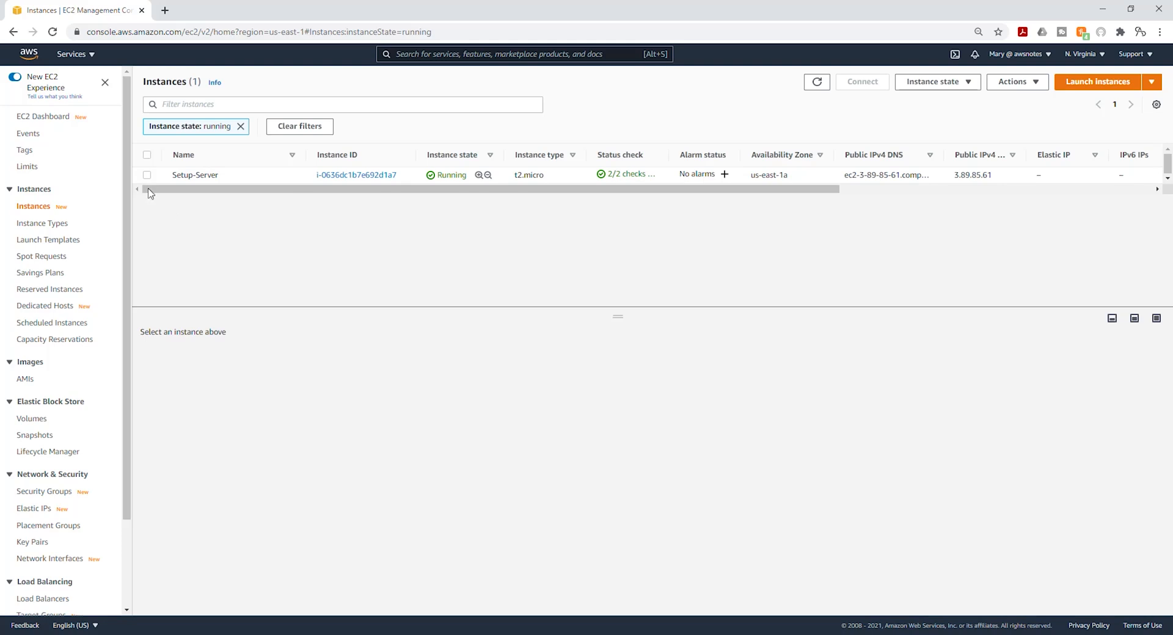
pyautogui.click(148, 175)
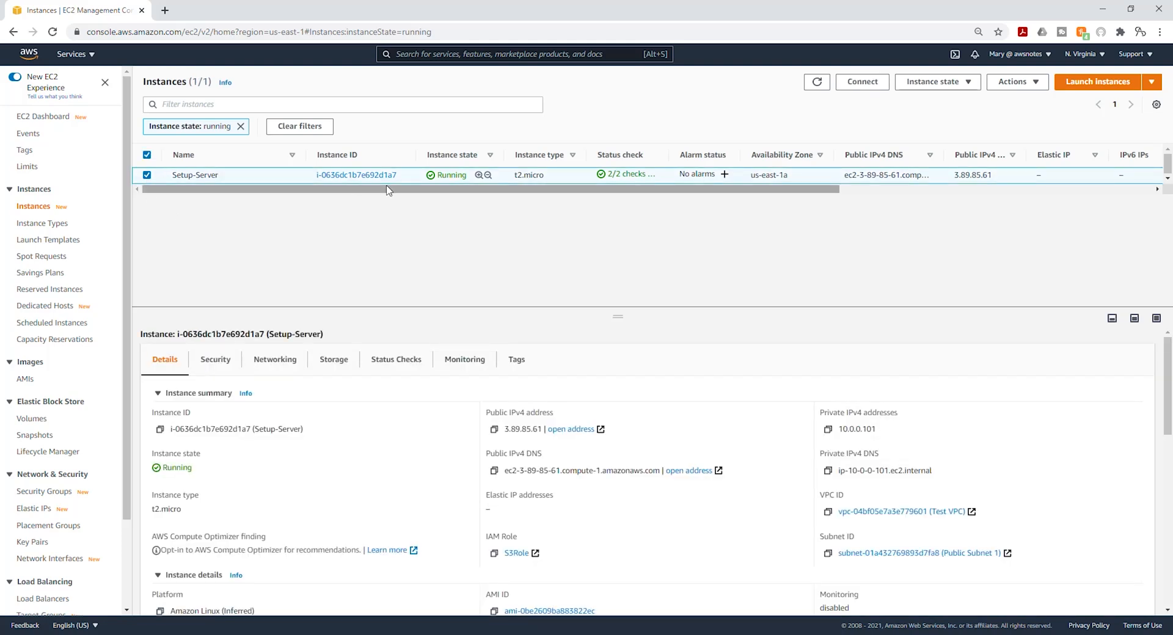
pyautogui.moveTo(936, 81)
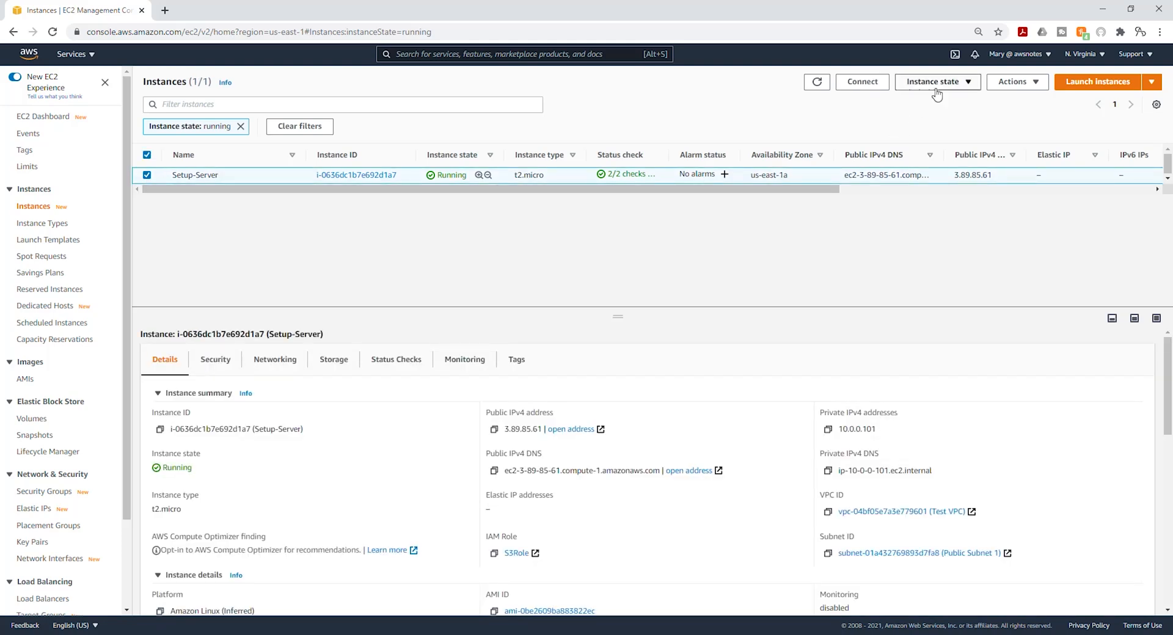
# - Stop Setup-Server via Instance state, confirm, and refresh to show no running instances
pyautogui.click(932, 81)
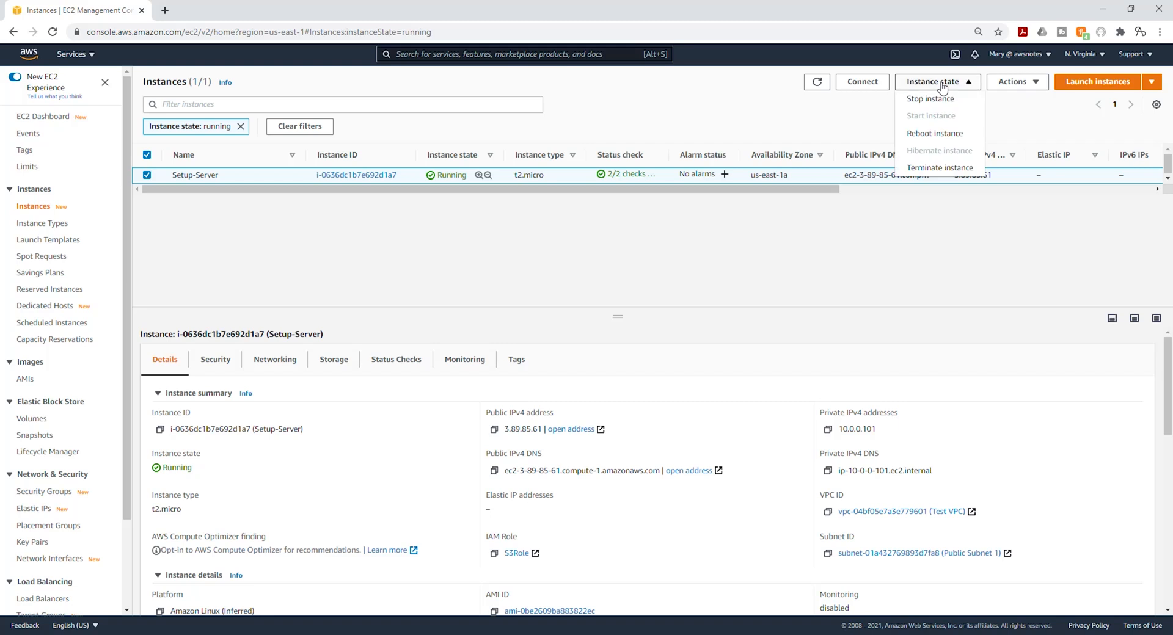
pyautogui.click(929, 98)
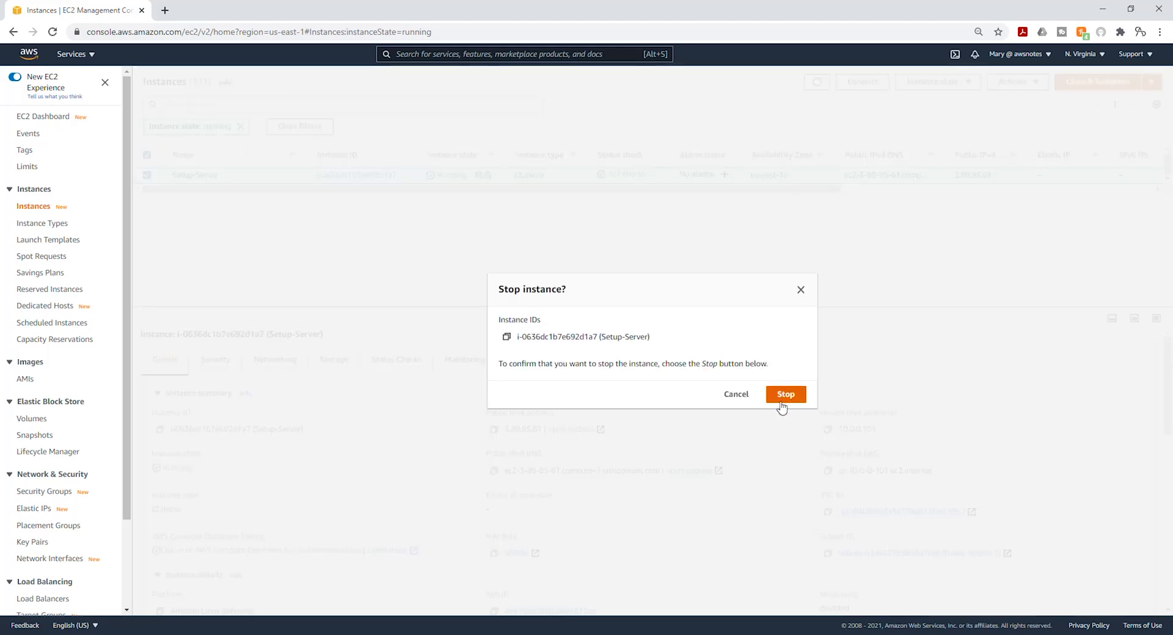
pyautogui.click(786, 394)
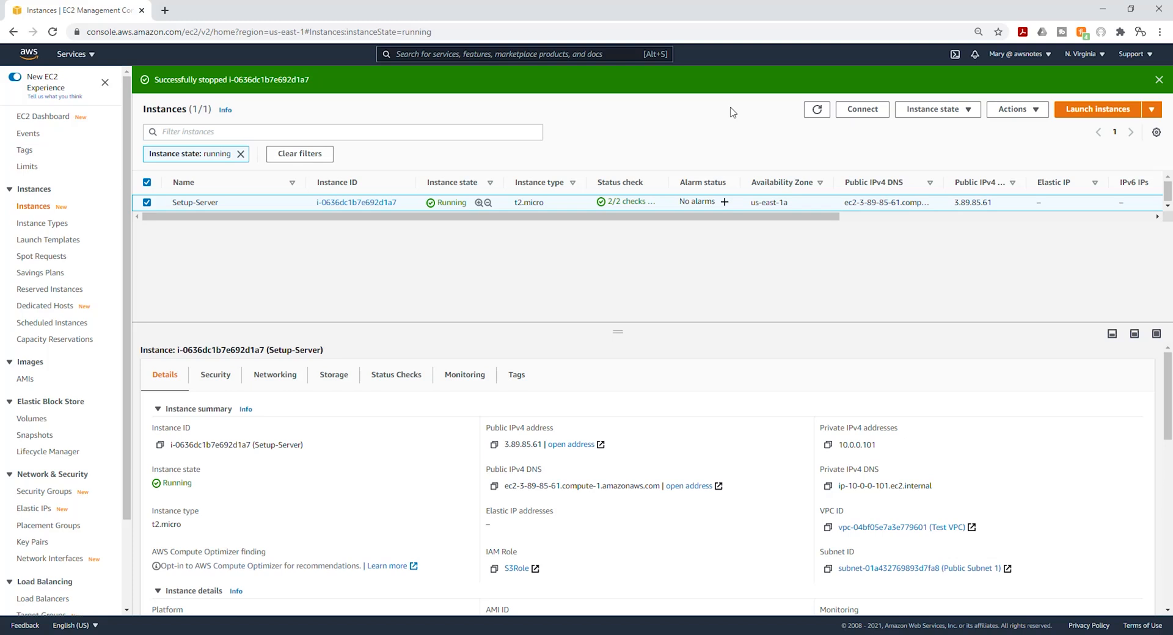
pyautogui.moveTo(35, 394)
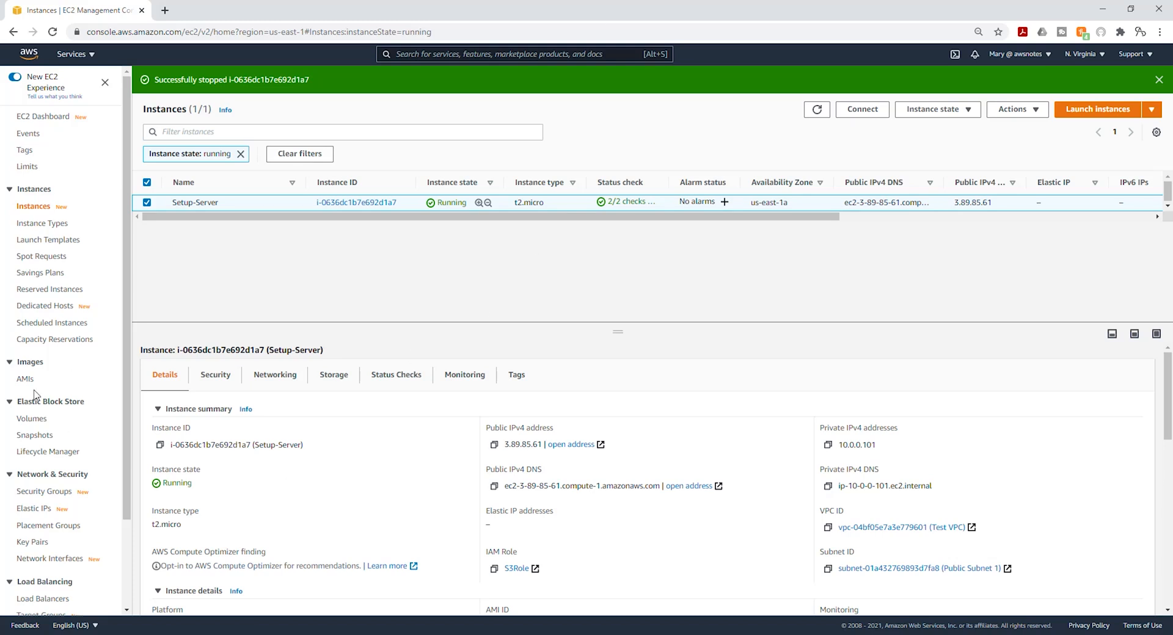
pyautogui.moveTo(65, 358)
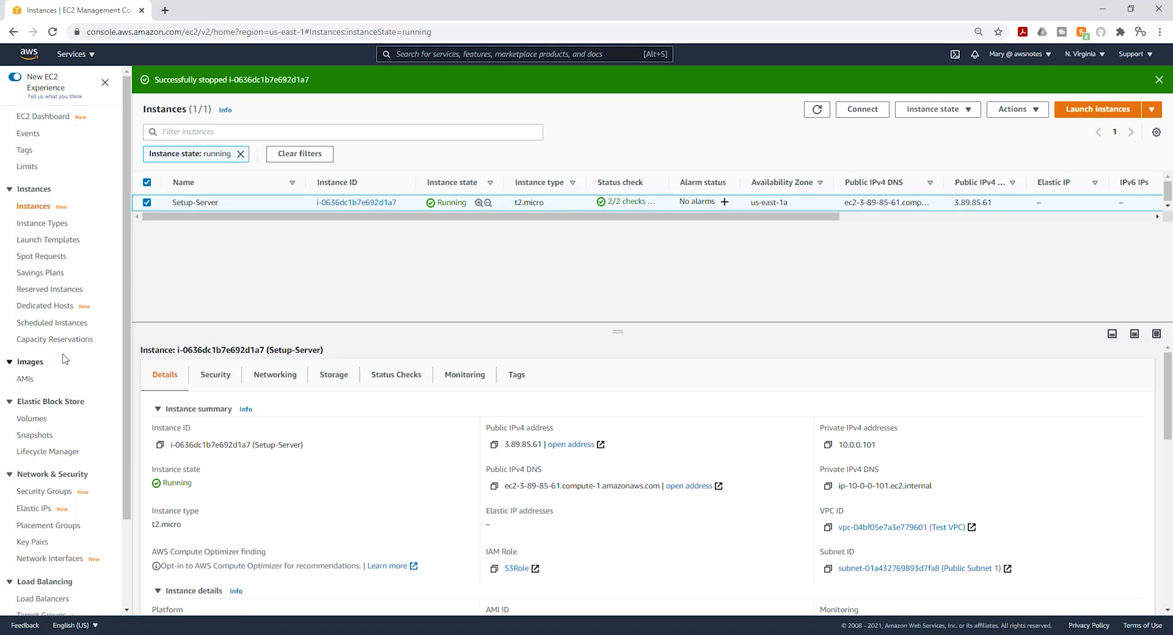
pyautogui.moveTo(635, 179)
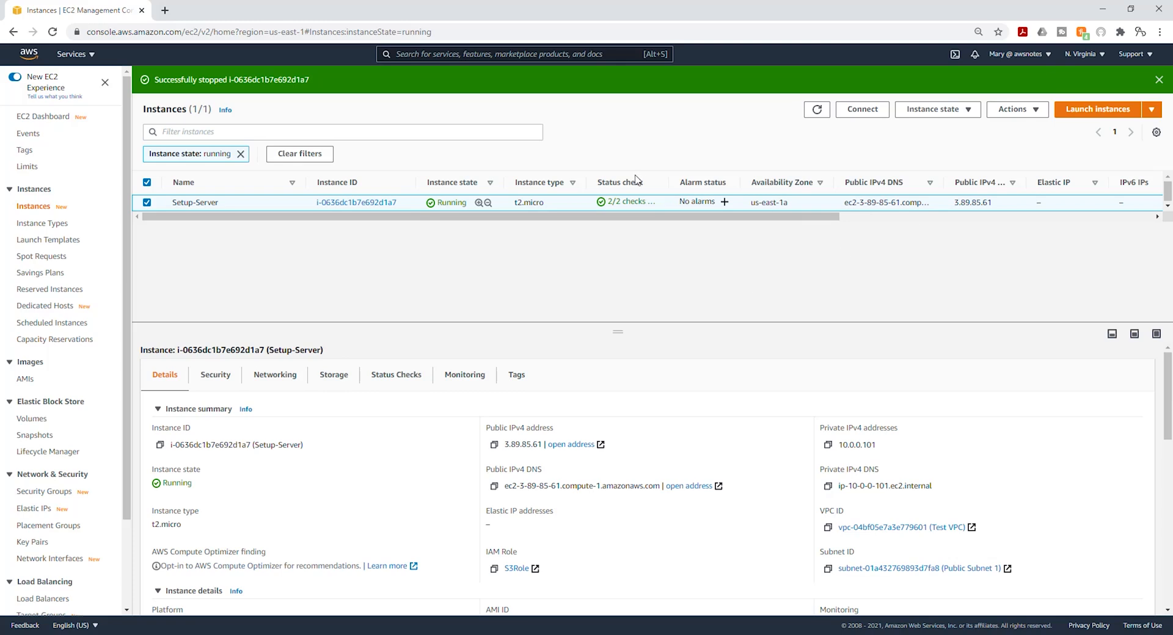
pyautogui.moveTo(490, 119)
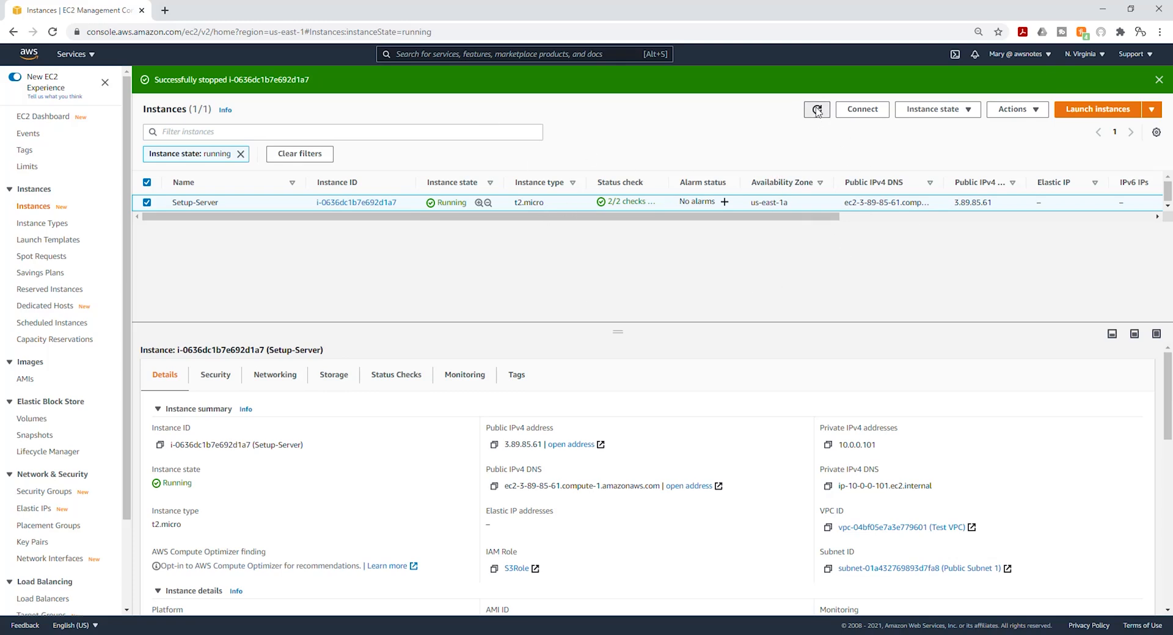
pyautogui.click(816, 109)
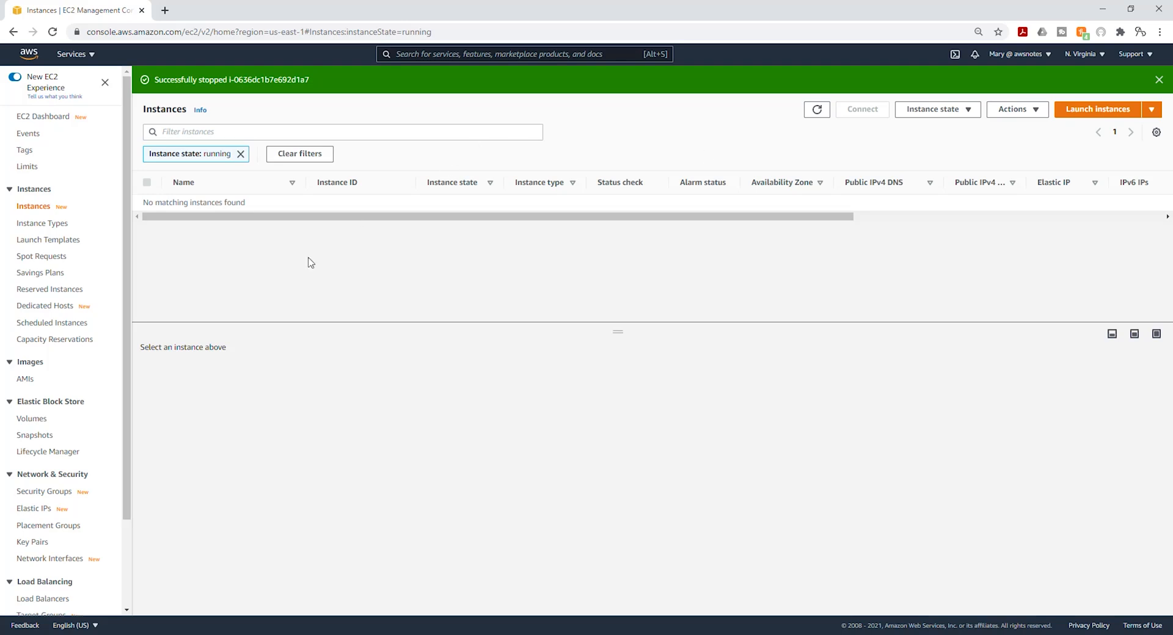
pyautogui.moveTo(575, 158)
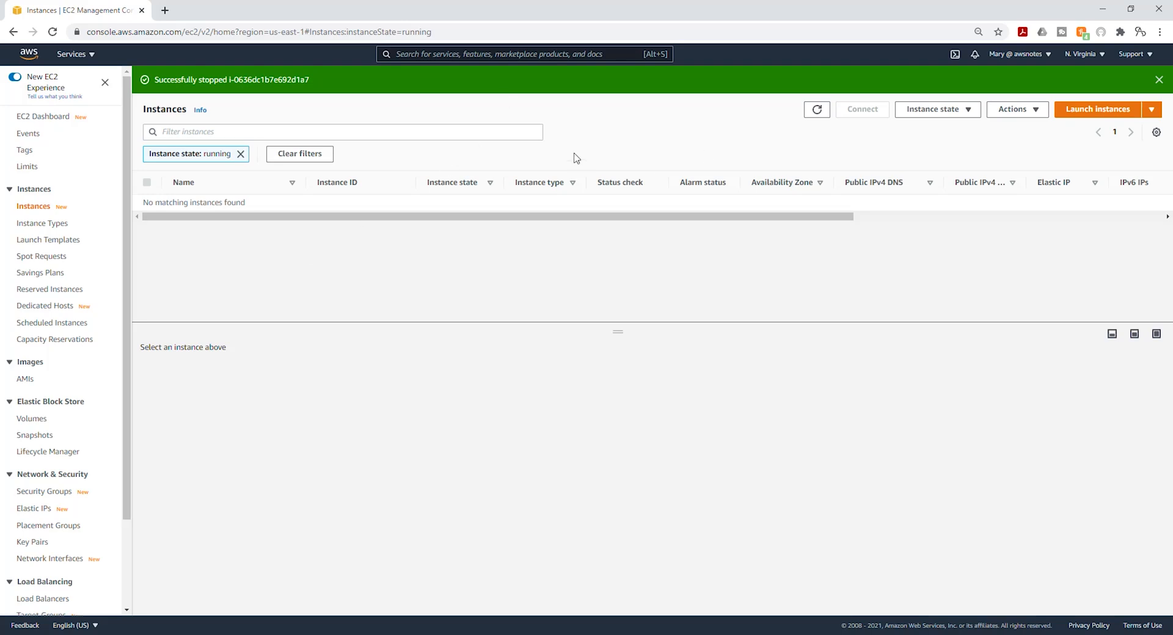
pyautogui.moveTo(335, 384)
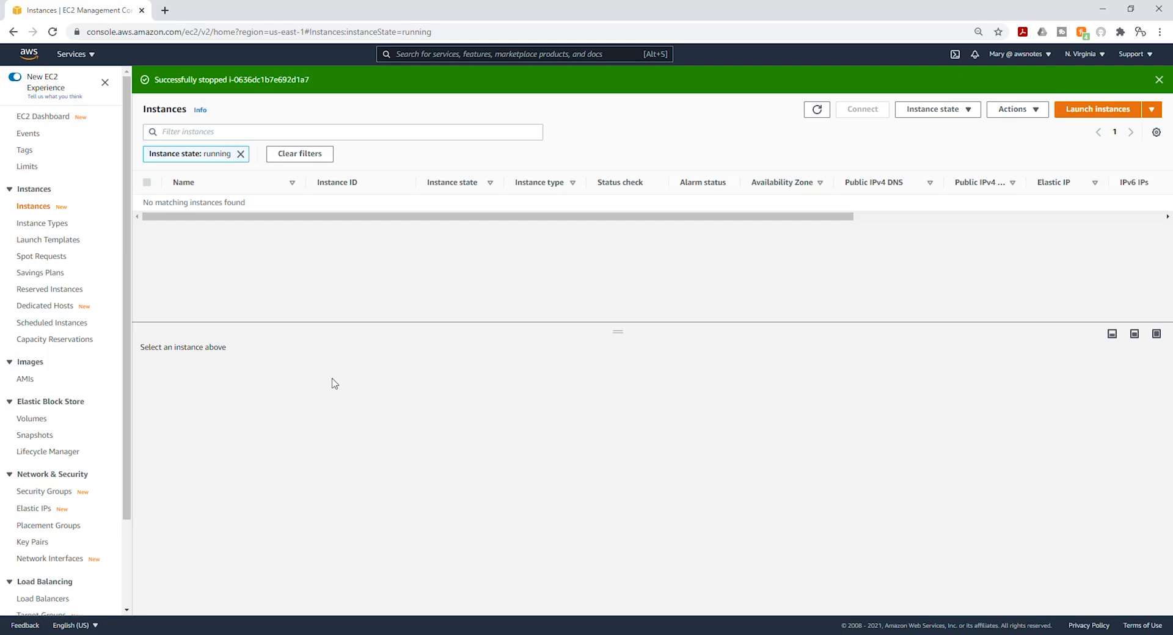
pyautogui.moveTo(24, 380)
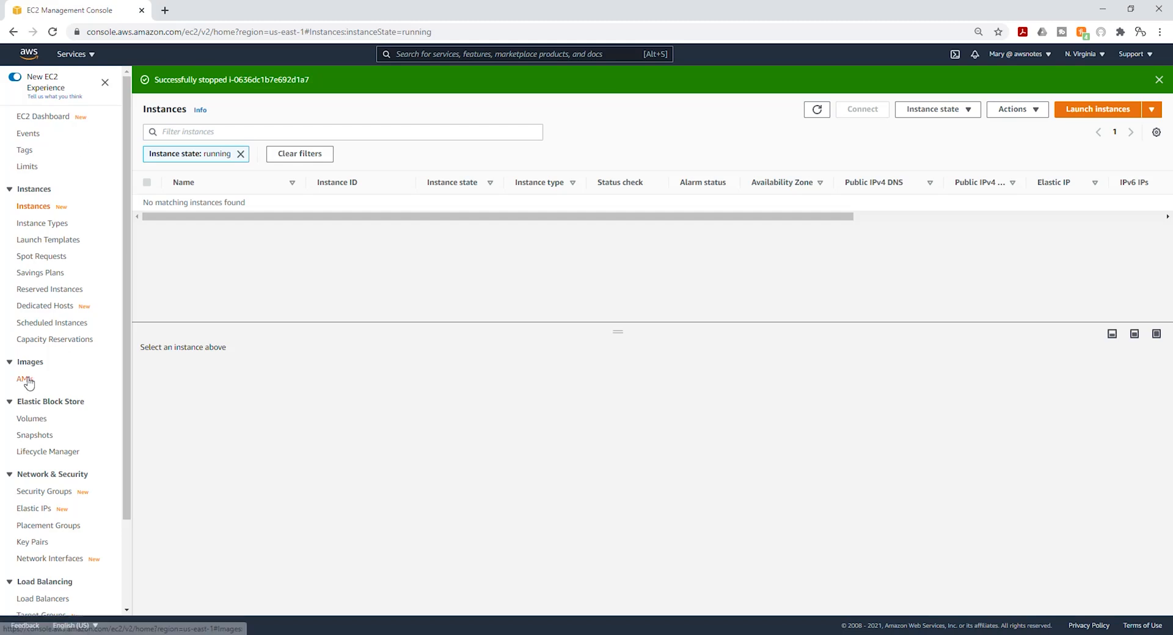
# - Launch a new instance from FleetCart AMI in the AMIs list, reaching the t2.micro type choice
pyautogui.click(24, 380)
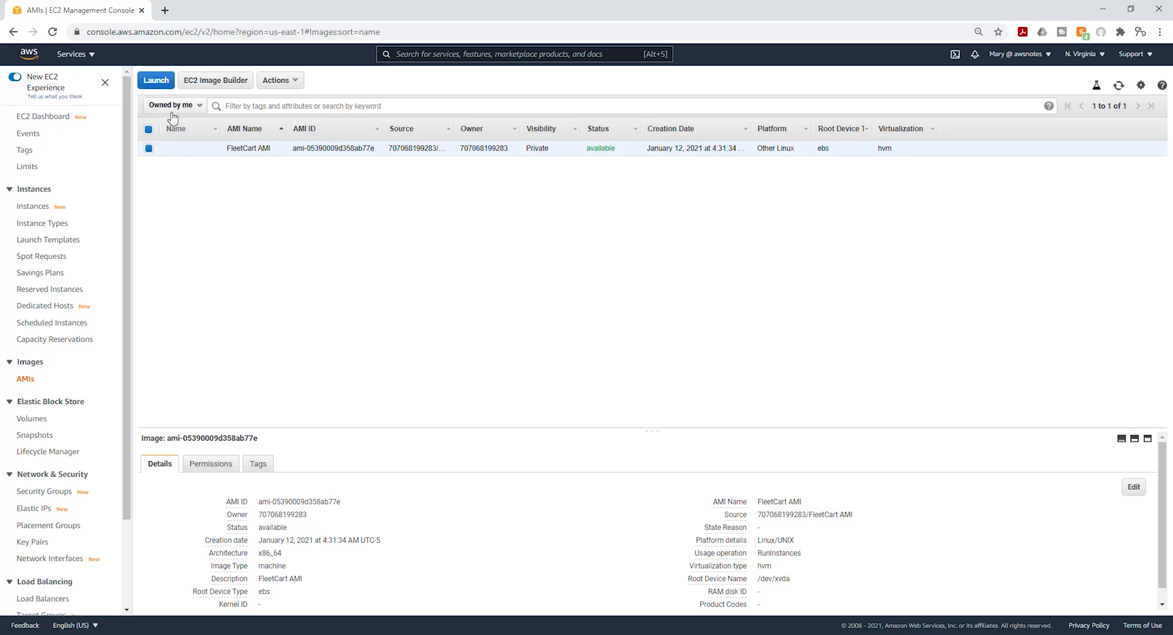
pyautogui.click(155, 80)
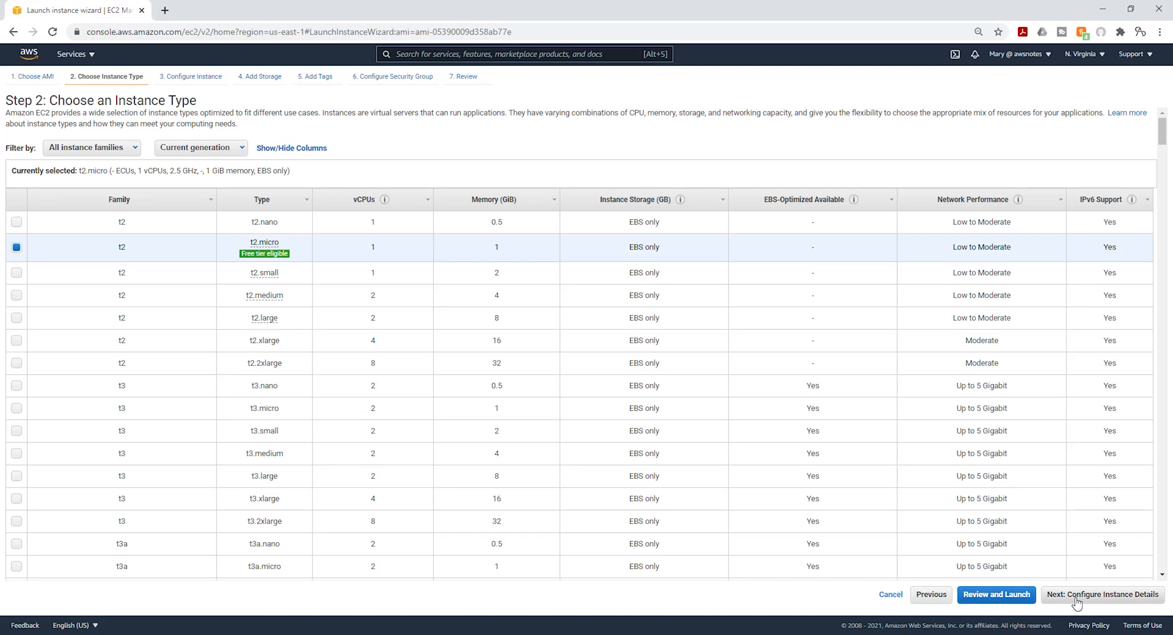
# - Set the instance network to Test VPC and subnet to Public Subnet 1 (us-east-1a), then continue to storage
pyautogui.click(1101, 594)
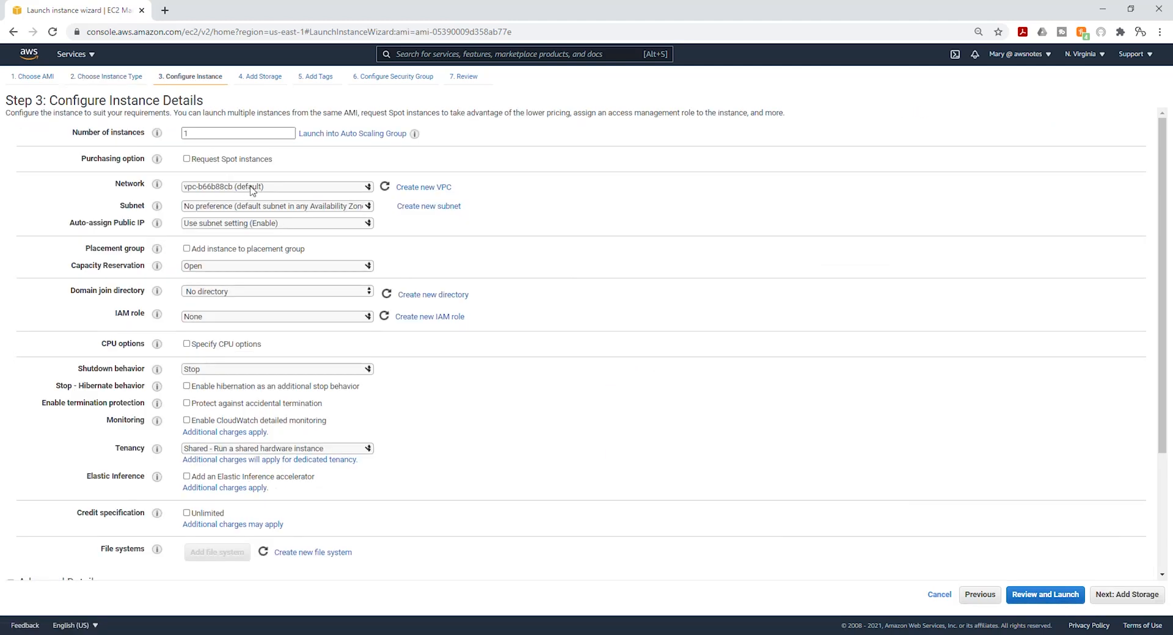
pyautogui.click(277, 187)
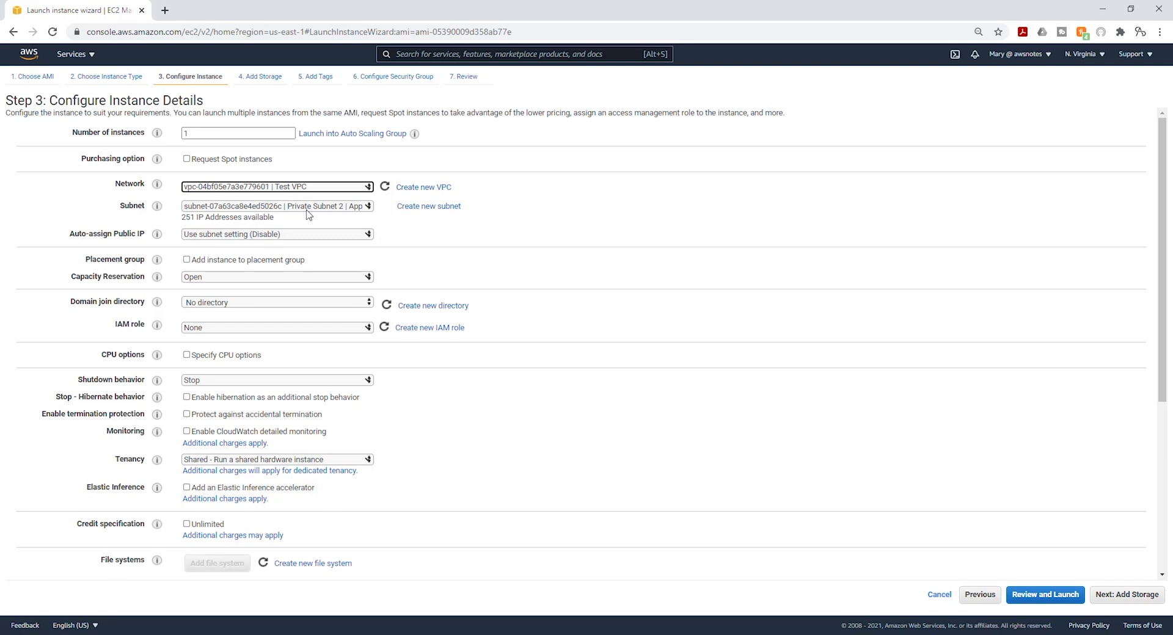
pyautogui.click(276, 205)
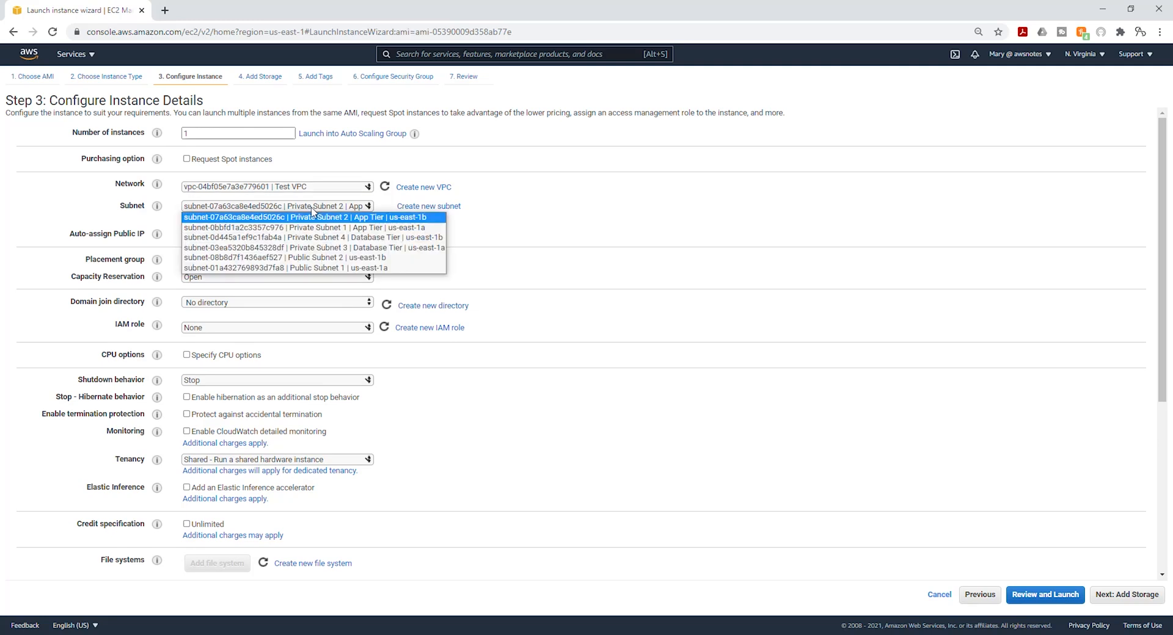
pyautogui.moveTo(313, 267)
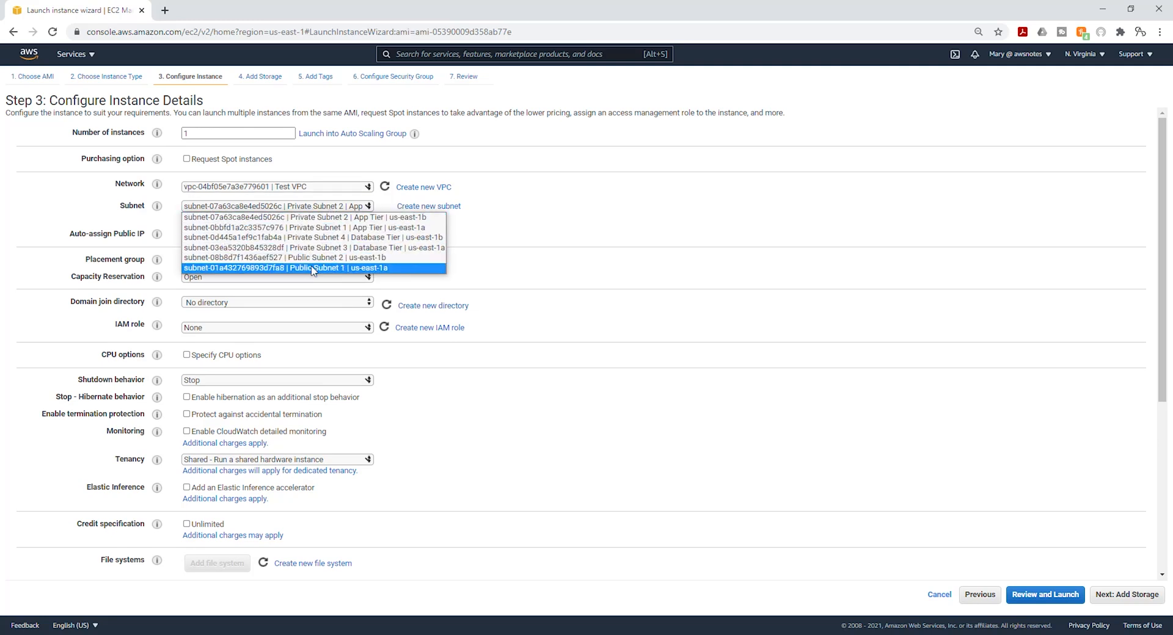
pyautogui.click(289, 268)
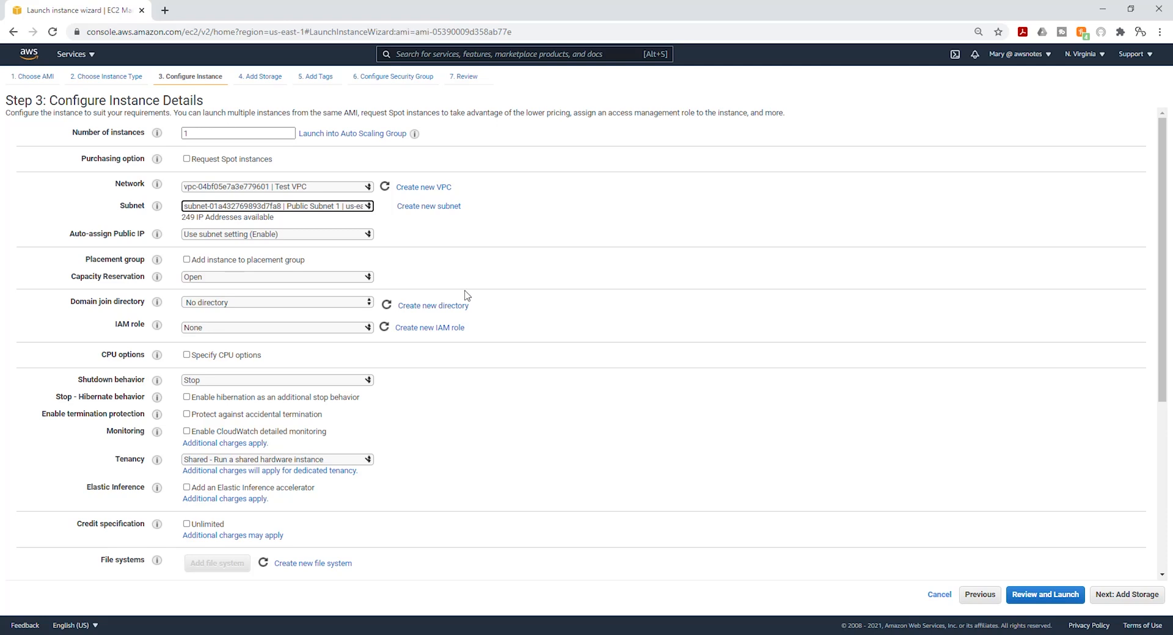
pyautogui.click(1126, 594)
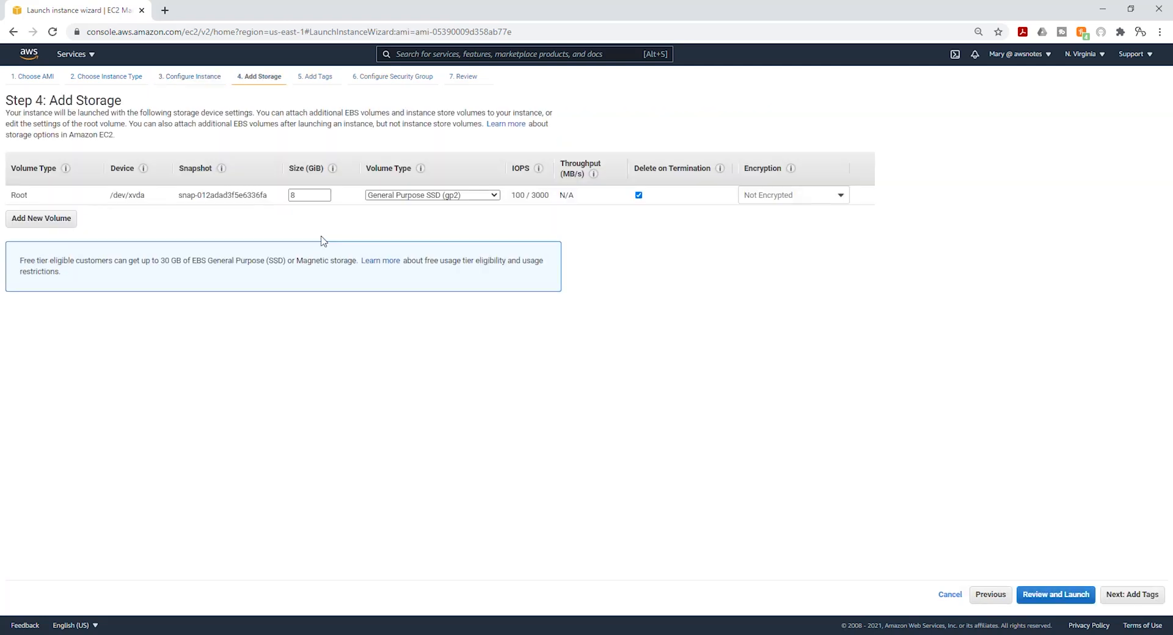
pyautogui.moveTo(1032, 506)
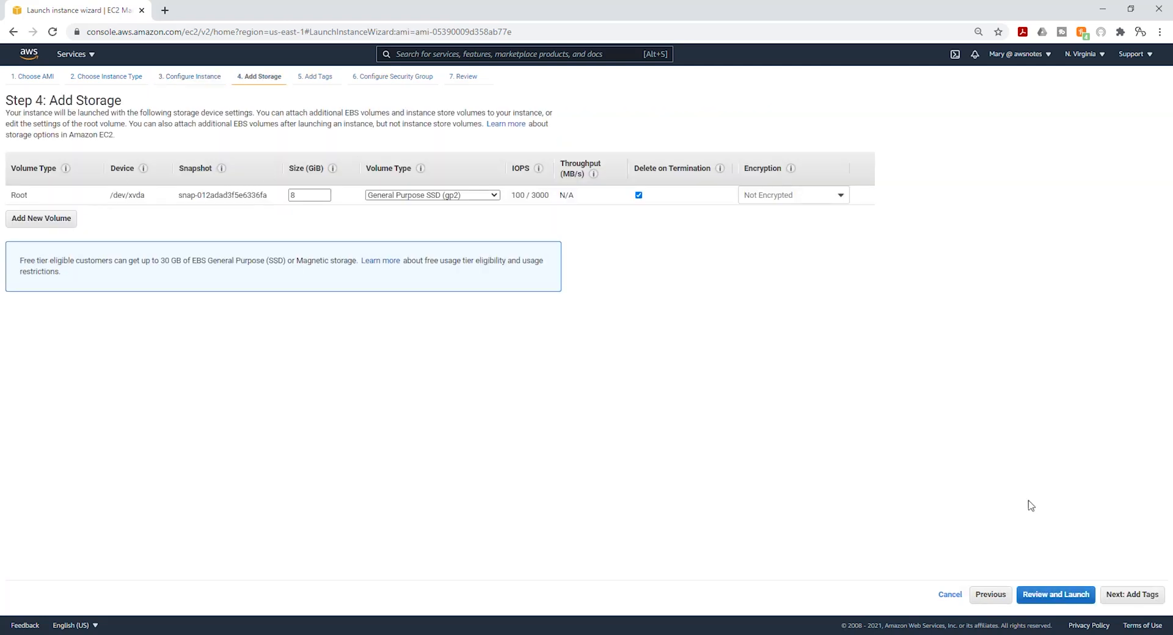
# - Add a Name tag with the value AMI-Server on the tags step
pyautogui.click(1132, 594)
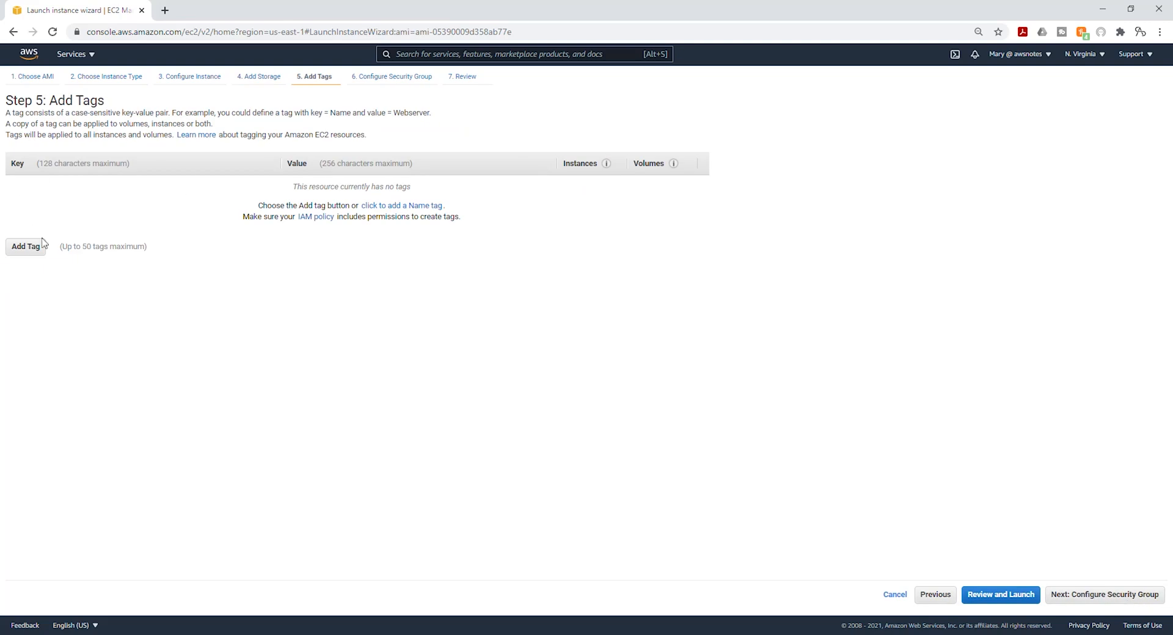
pyautogui.click(26, 247)
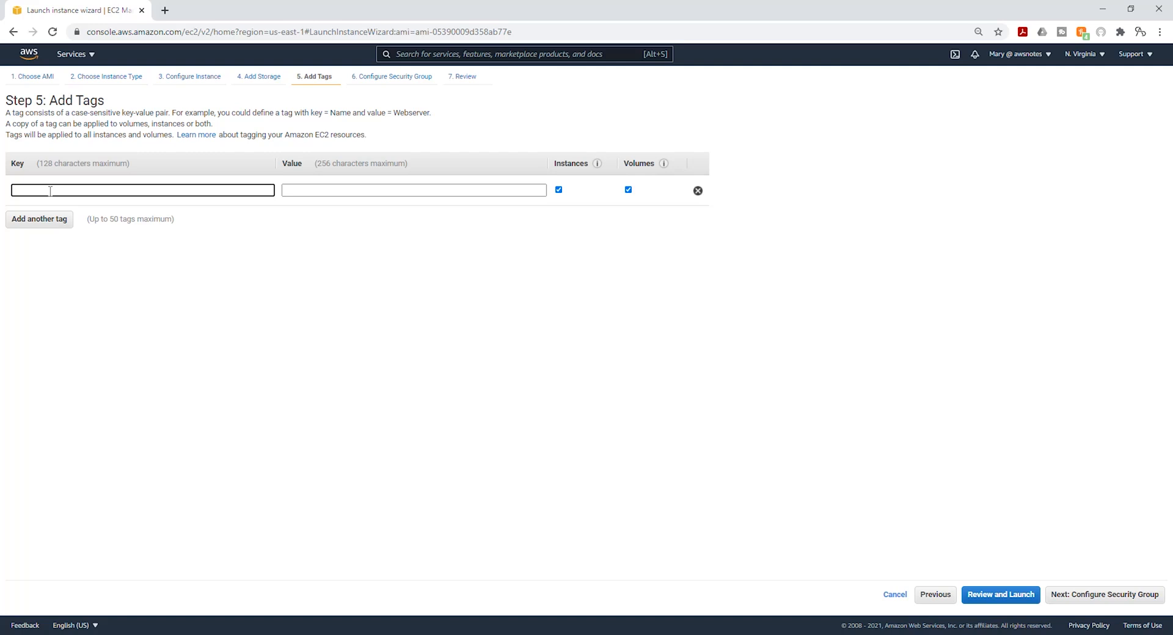
pyautogui.write('AMI-Server')
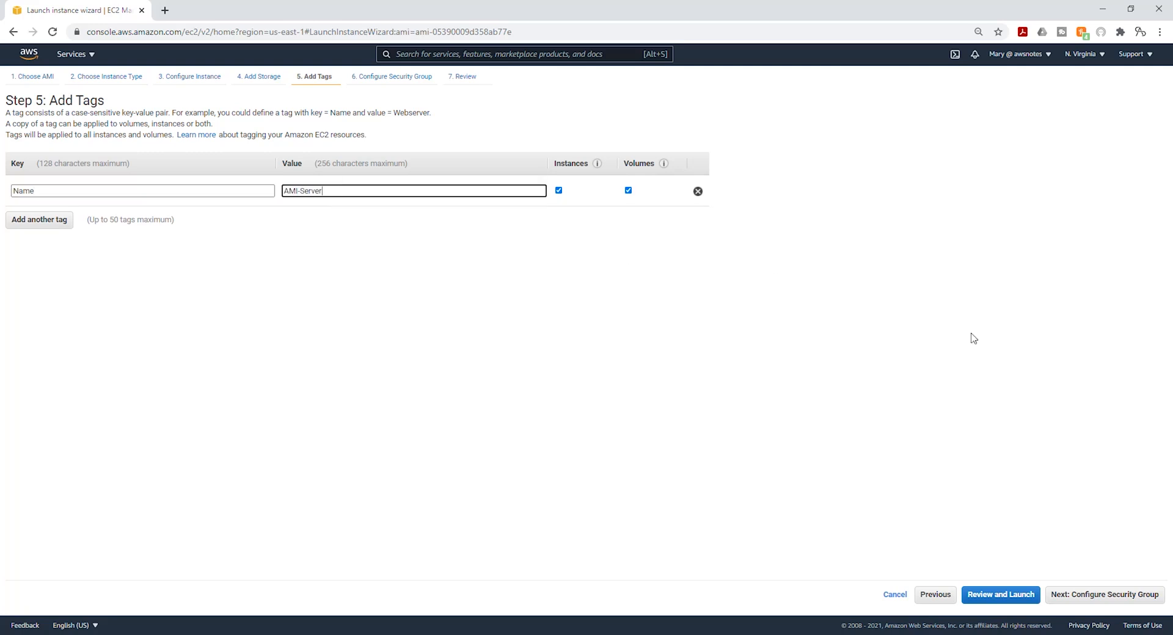
pyautogui.moveTo(1104, 595)
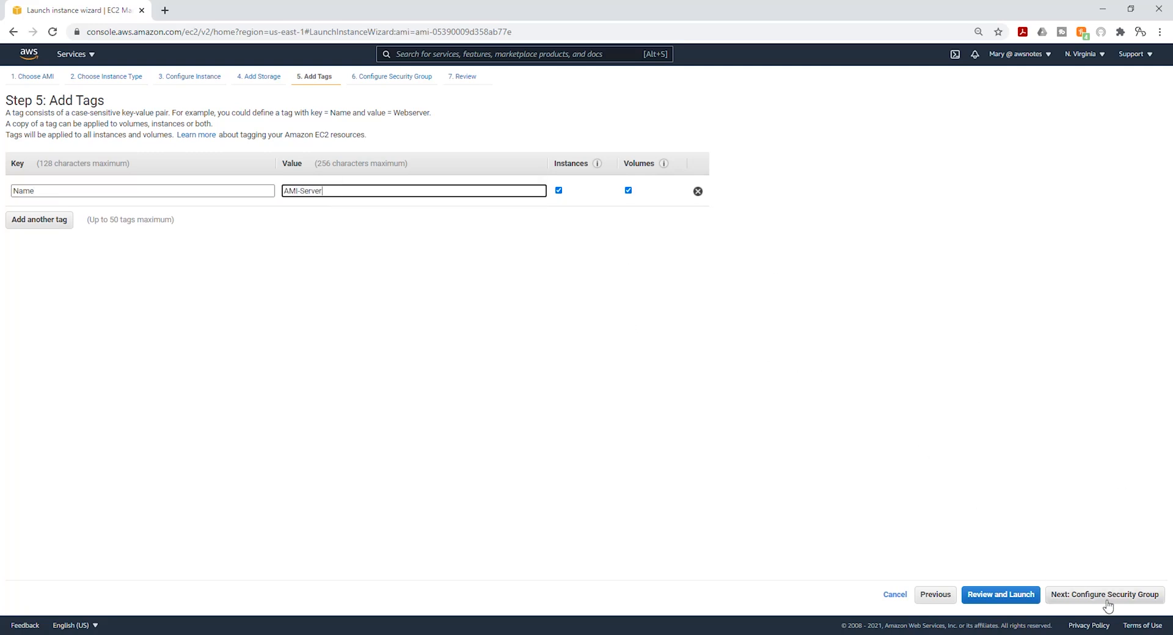
# - Attach the existing ALB, SSH and WebServer security groups and proceed to Review and Launch
pyautogui.click(1105, 595)
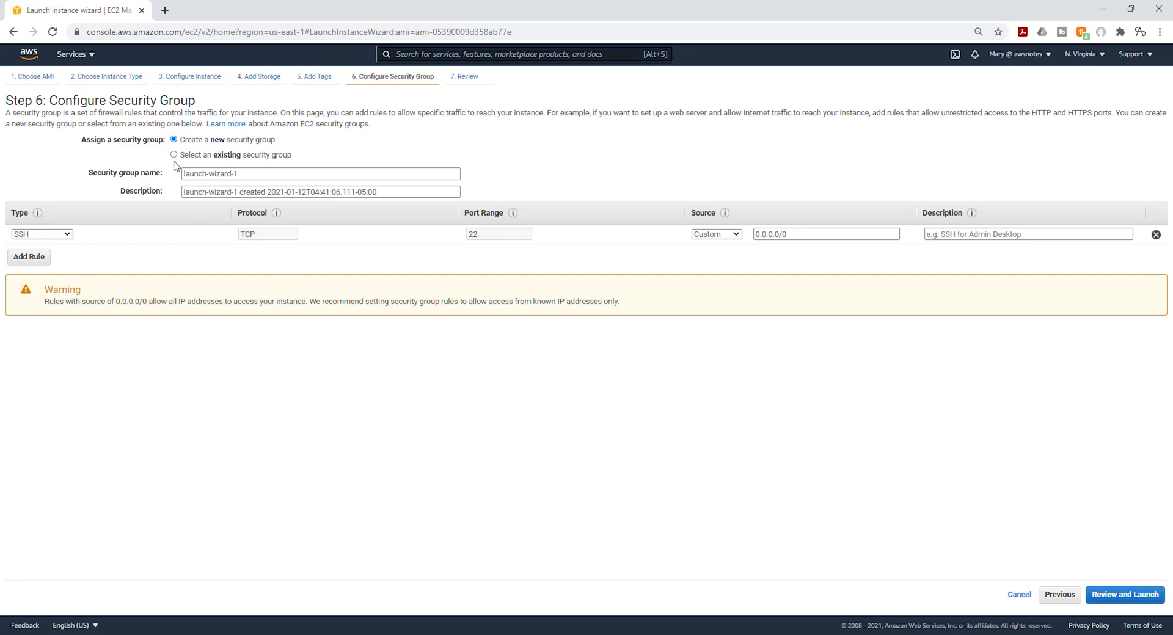
pyautogui.click(173, 155)
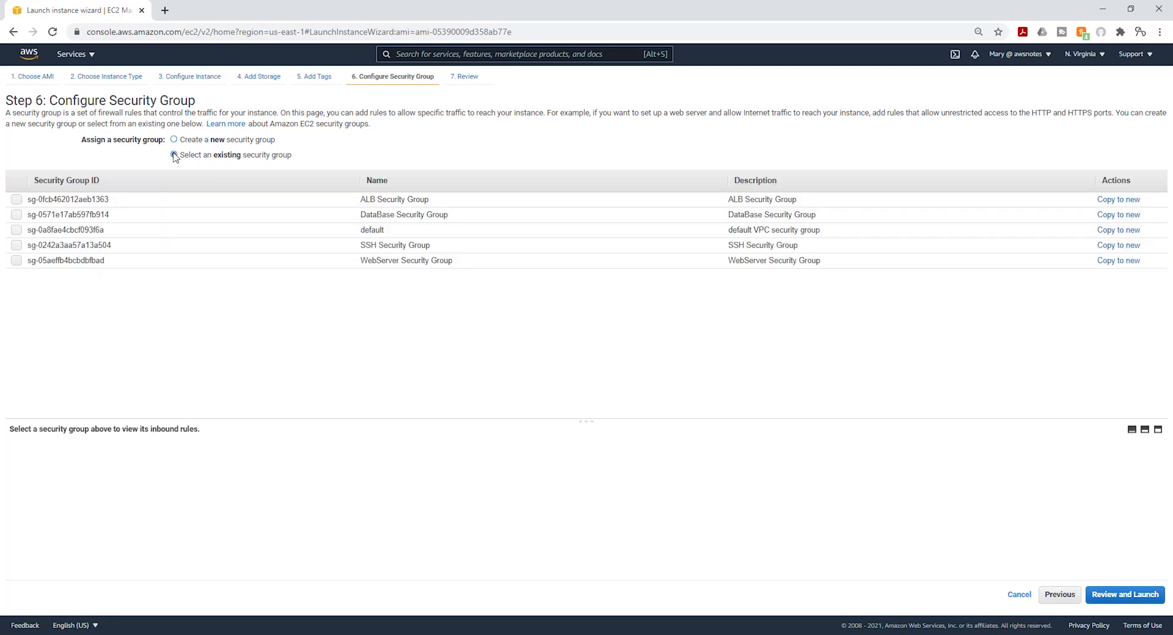
pyautogui.click(173, 155)
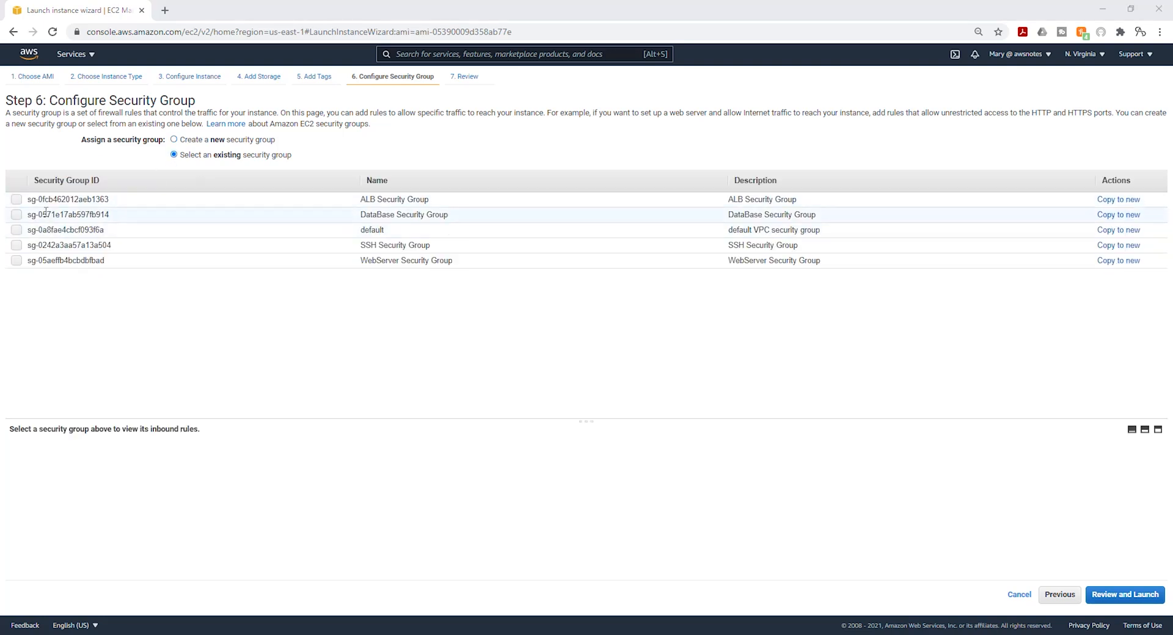
pyautogui.click(16, 200)
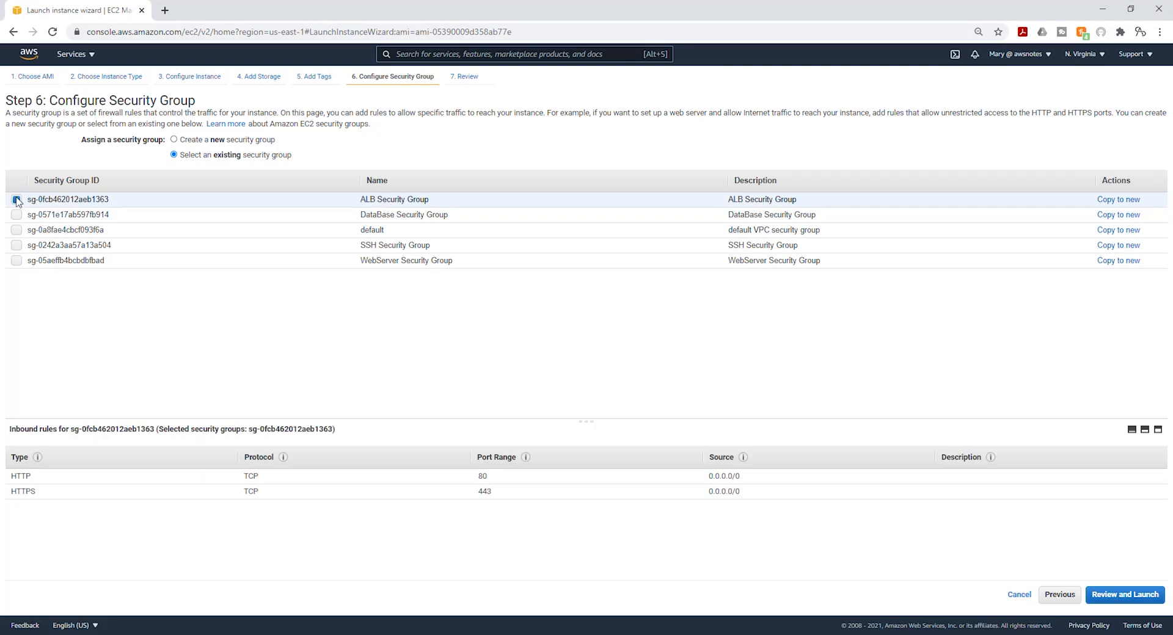
pyautogui.click(16, 199)
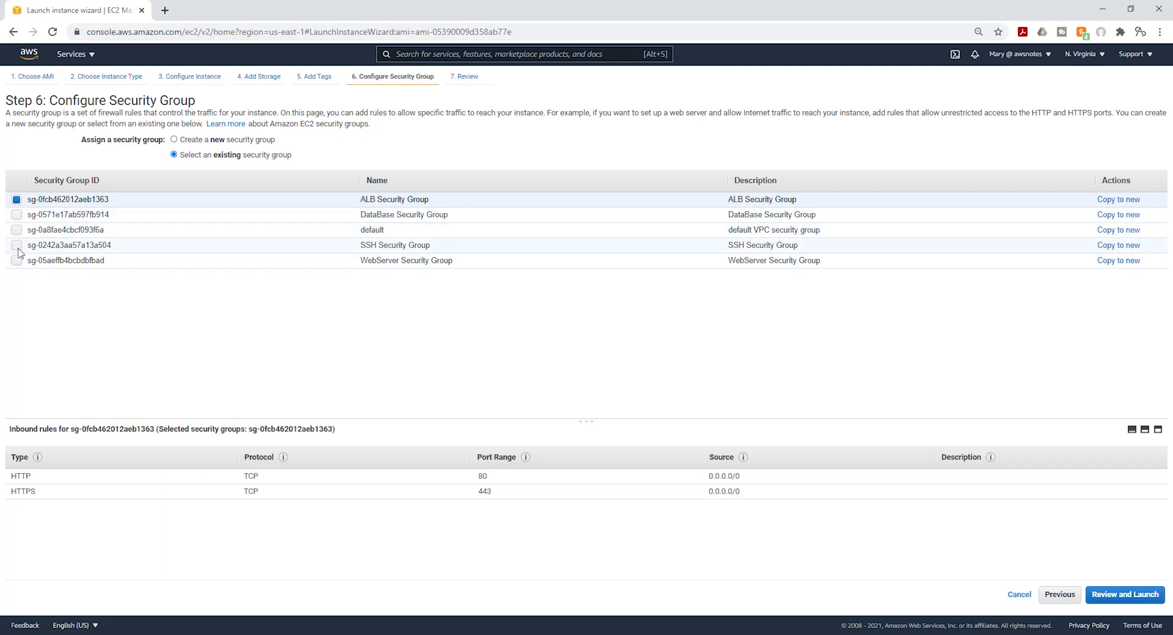
pyautogui.click(16, 260)
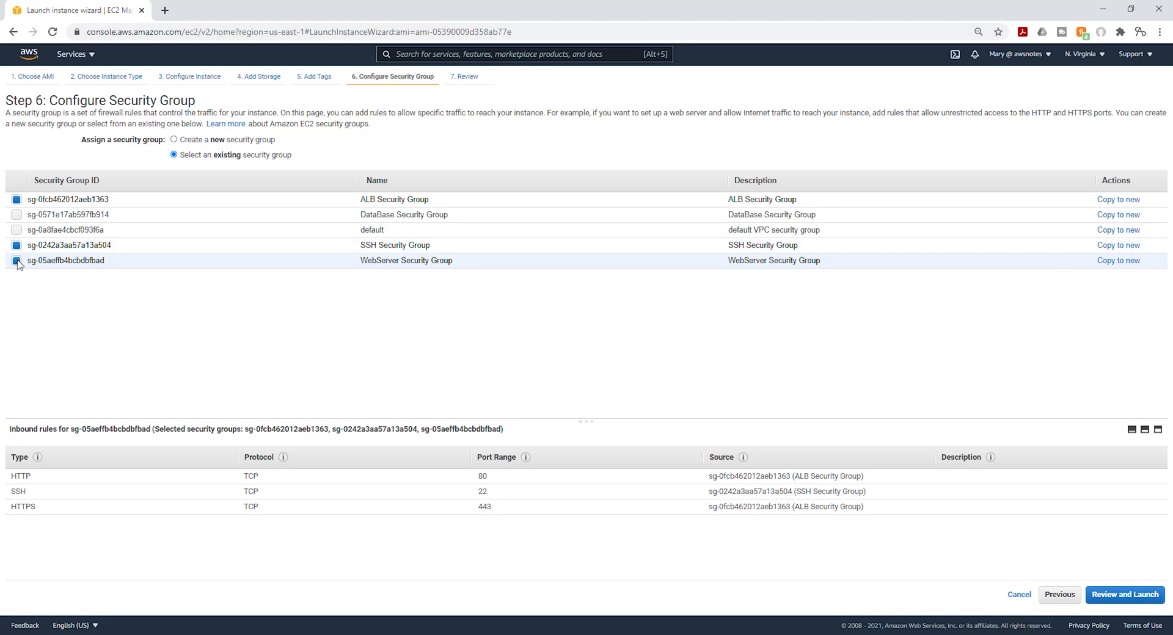
pyautogui.click(1124, 594)
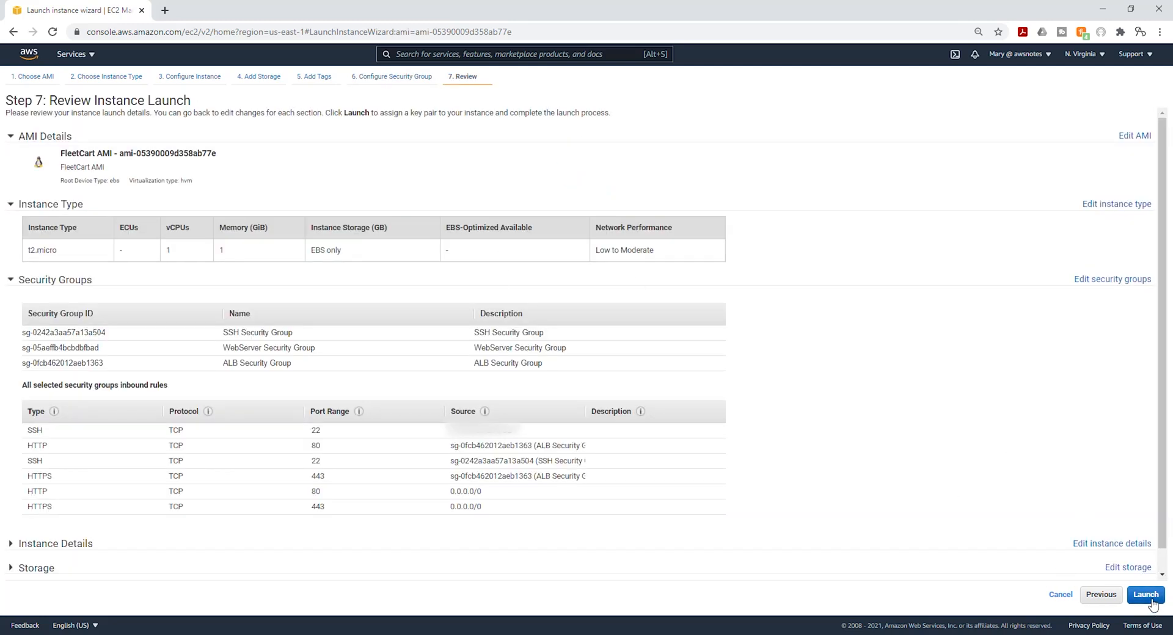
# - Launch the instance with the existing myec2key key pair, acknowledging access to the private key
pyautogui.click(1145, 595)
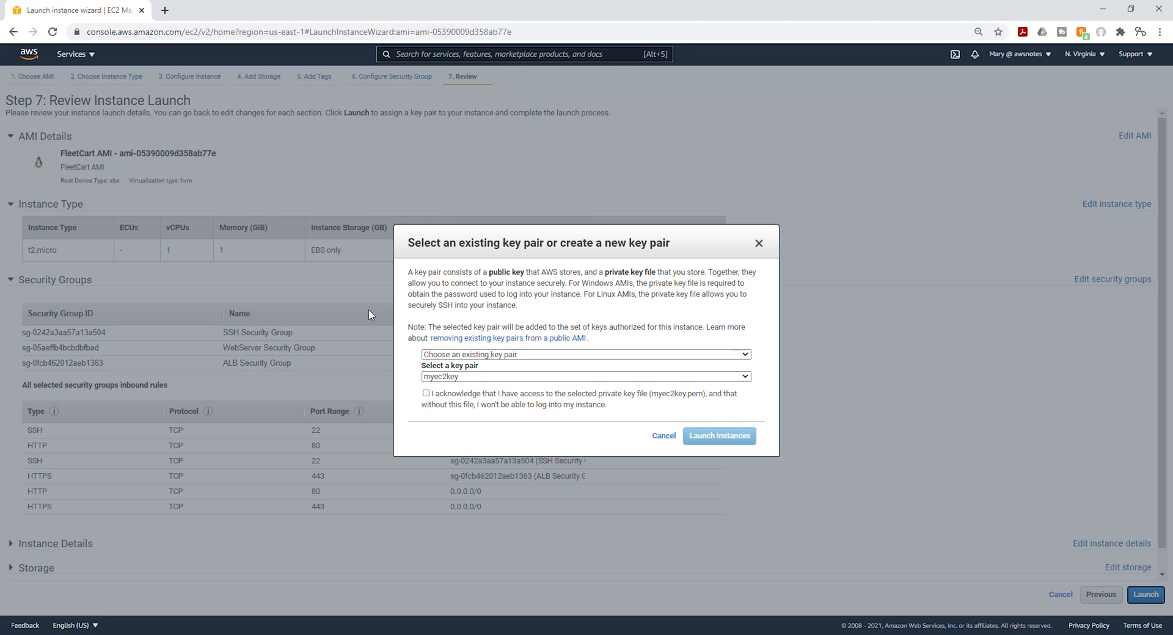
pyautogui.click(425, 393)
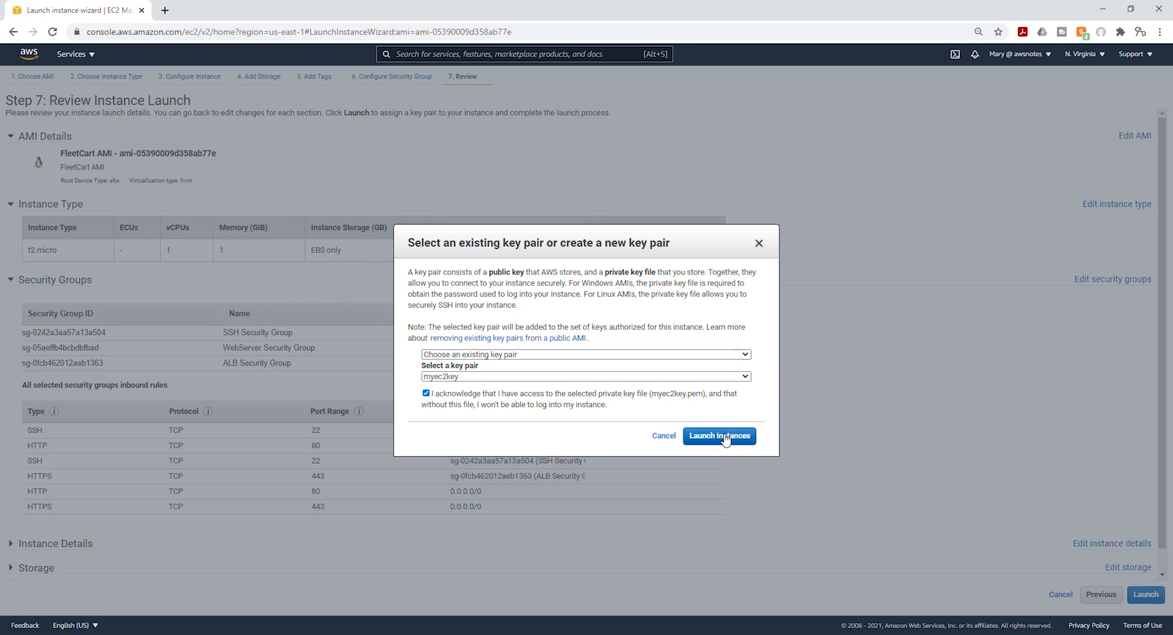
pyautogui.click(718, 435)
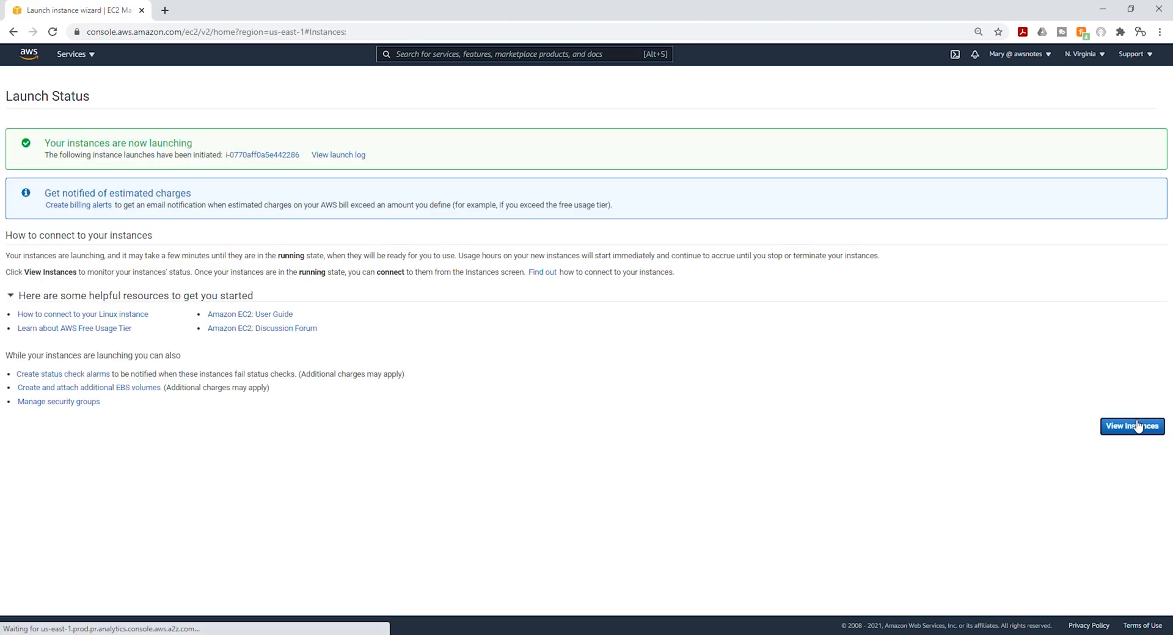
# - View the instances list showing the new AMI-Server running and initializing
pyautogui.click(1131, 426)
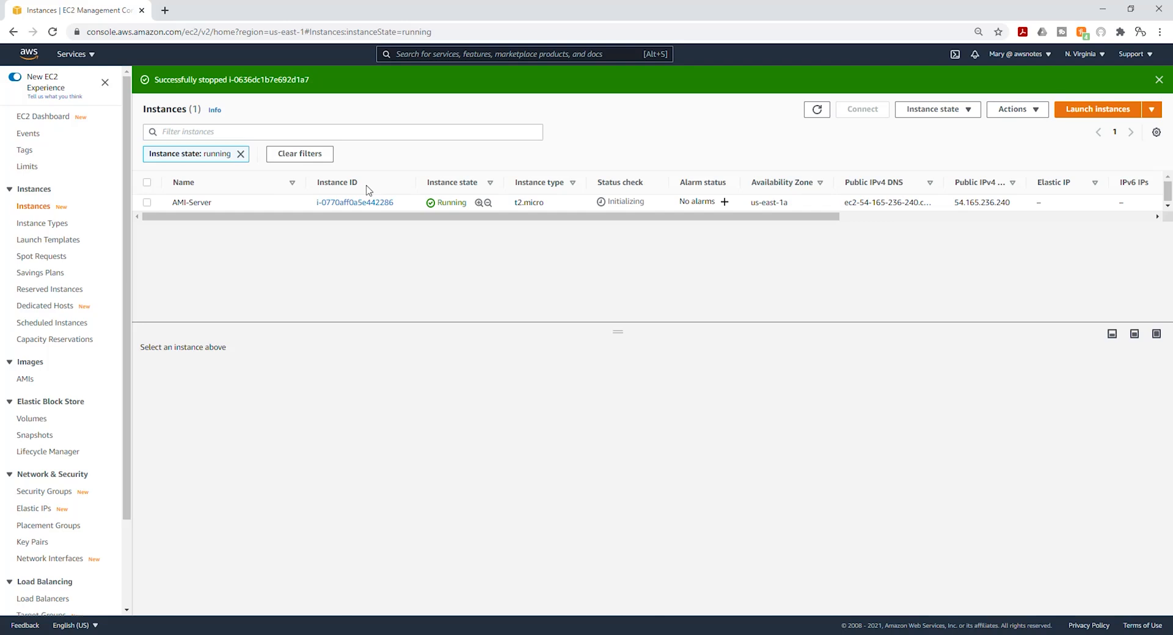
pyautogui.moveTo(322, 274)
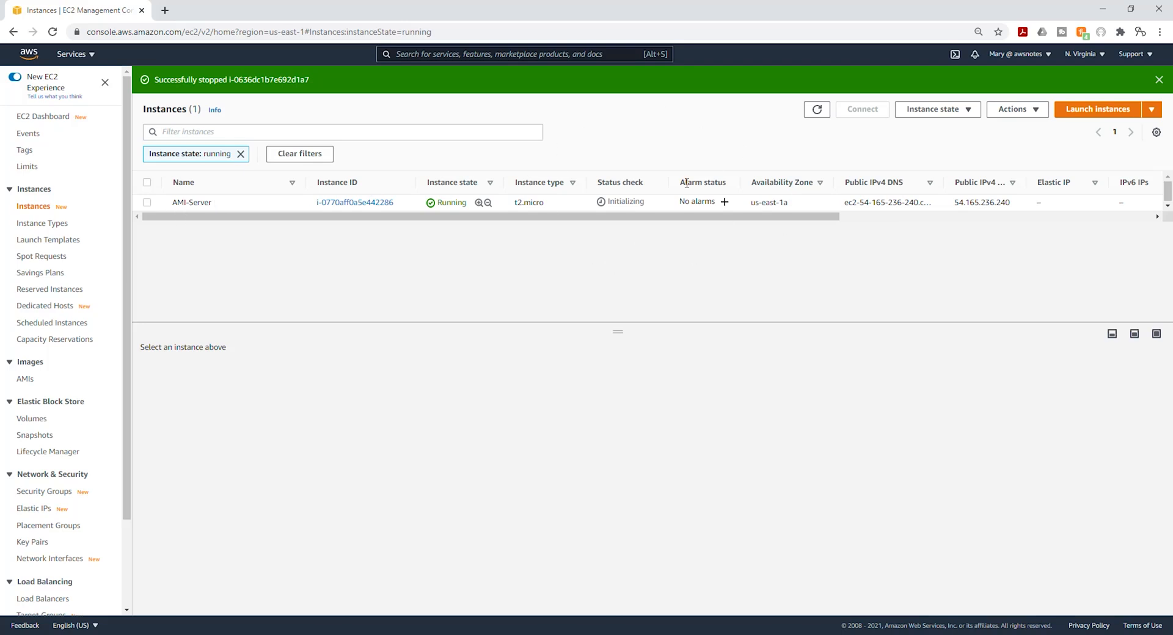
pyautogui.moveTo(483, 347)
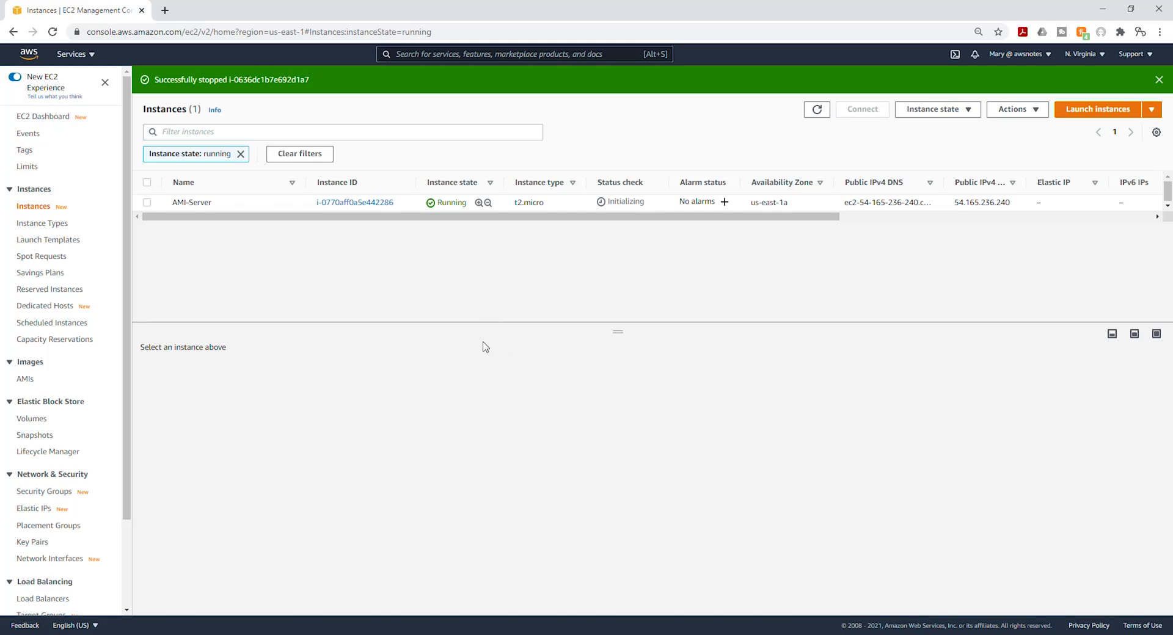
pyautogui.moveTo(508, 371)
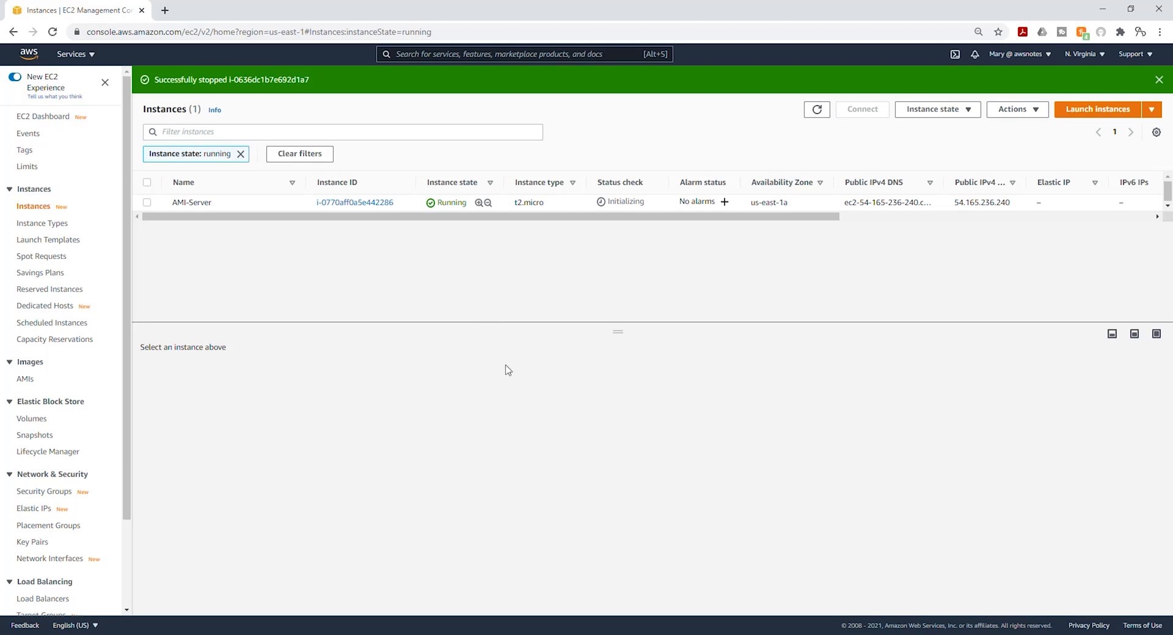
pyautogui.moveTo(557, 34)
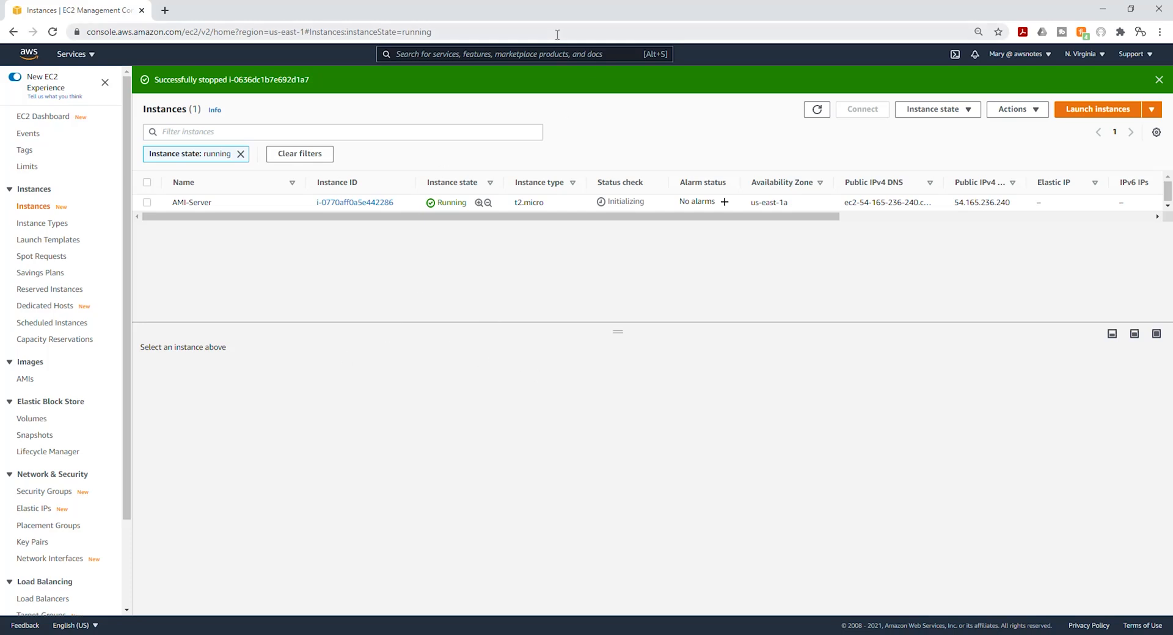
pyautogui.moveTo(532, 285)
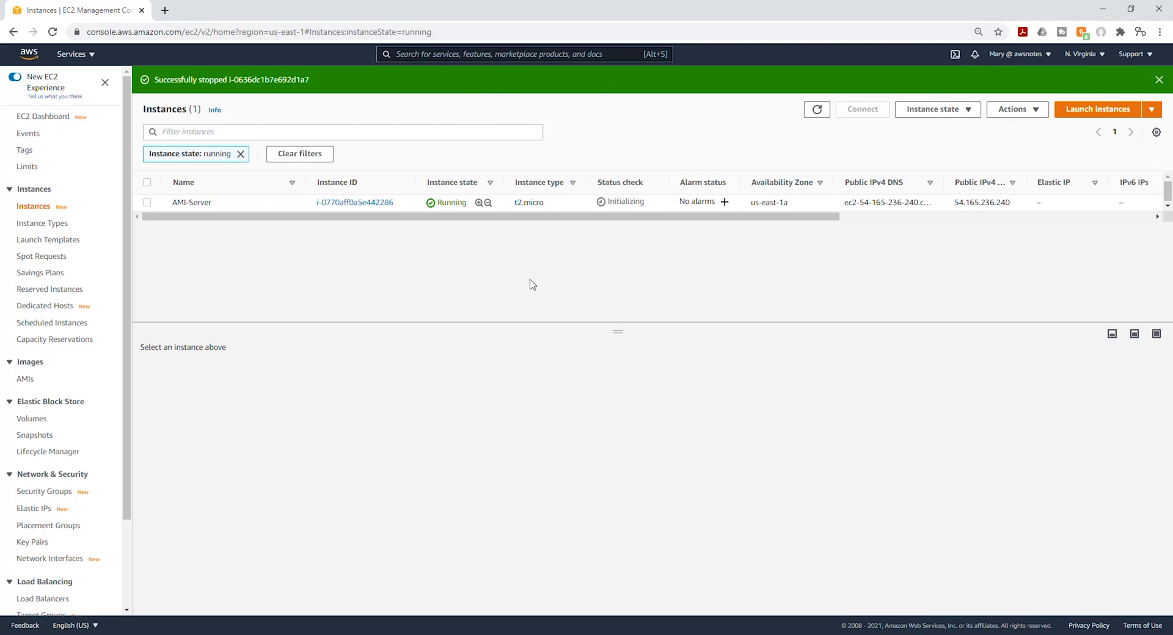
pyautogui.moveTo(505, 132)
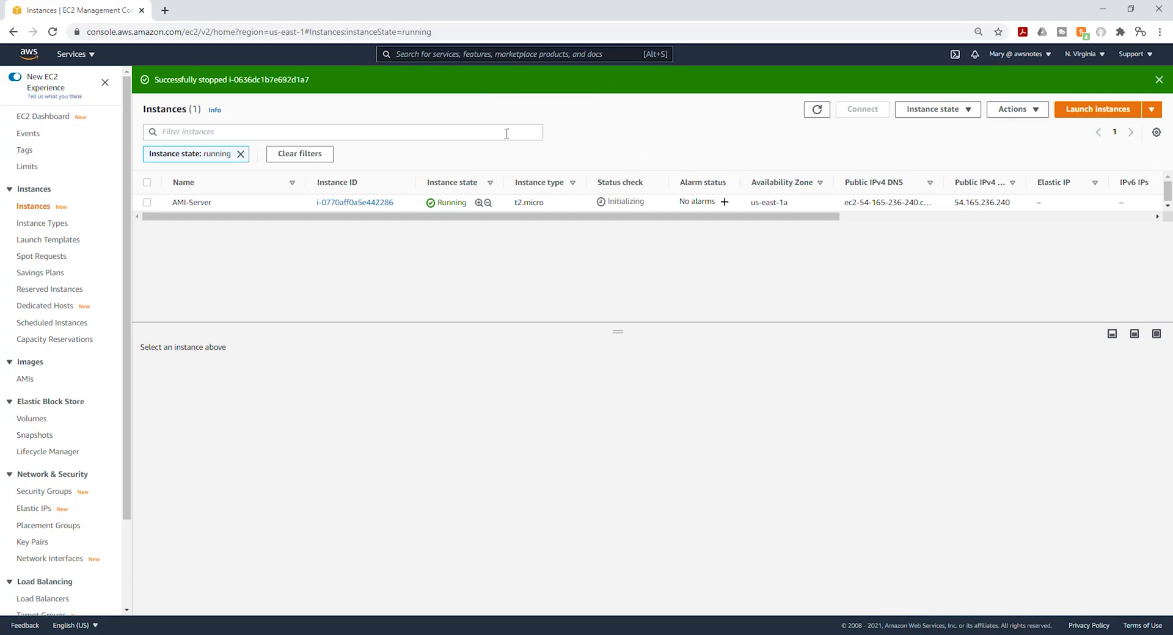
pyautogui.moveTo(411, 252)
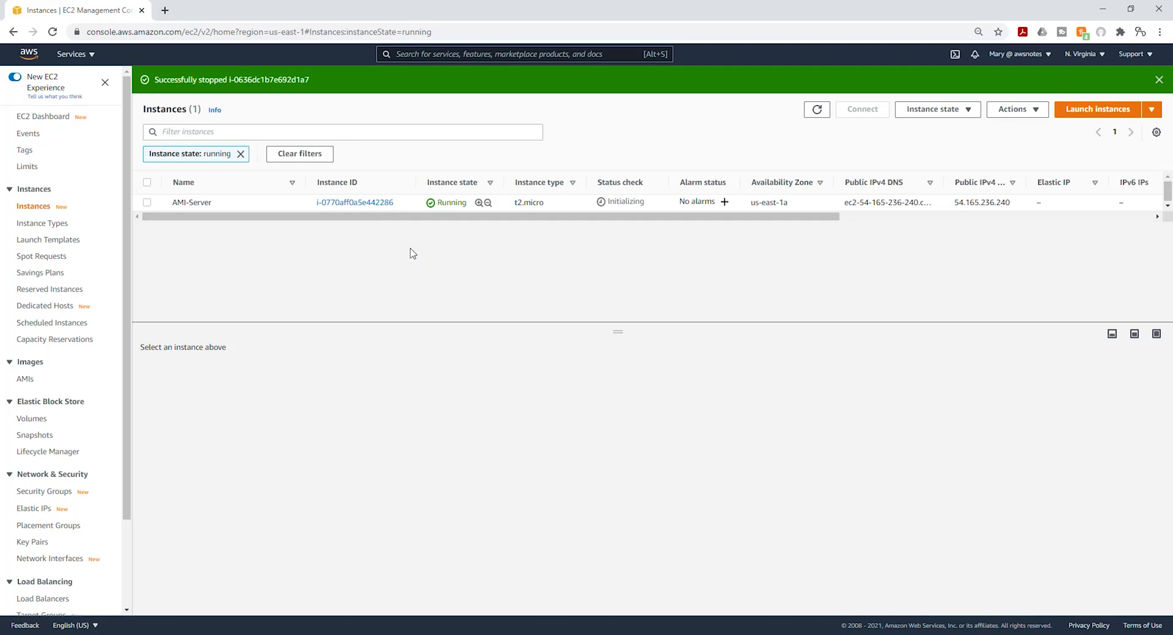
pyautogui.moveTo(429, 278)
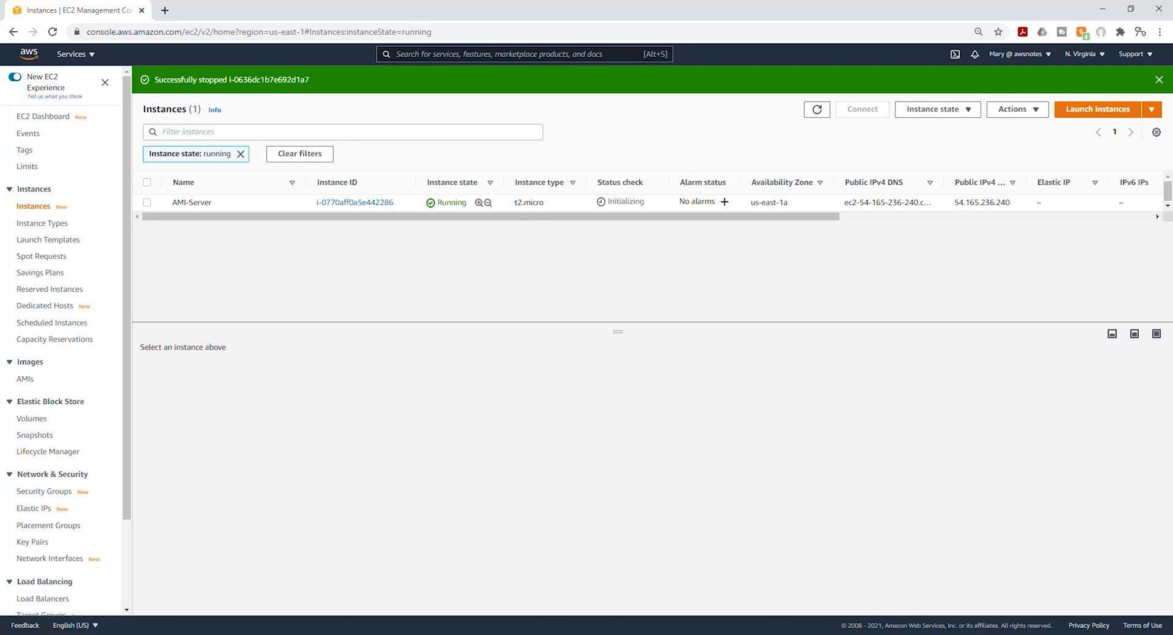
# - Refresh the list, select AMI-Server and copy its public IPv4 address 54.165.236.240
pyautogui.click(1165, 79)
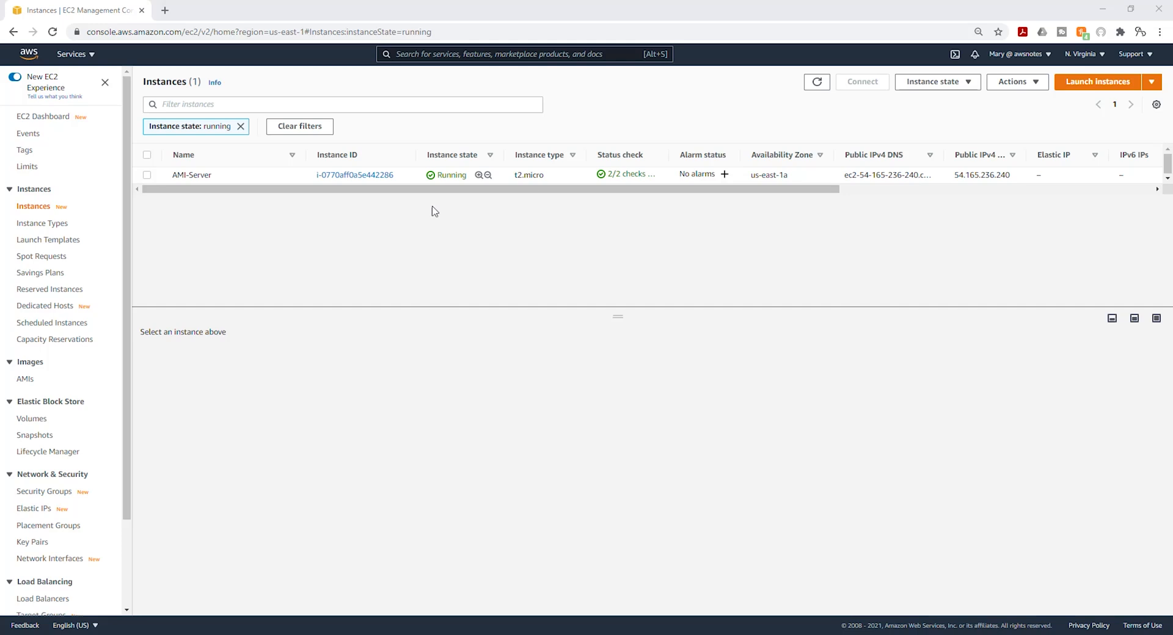
pyautogui.moveTo(649, 103)
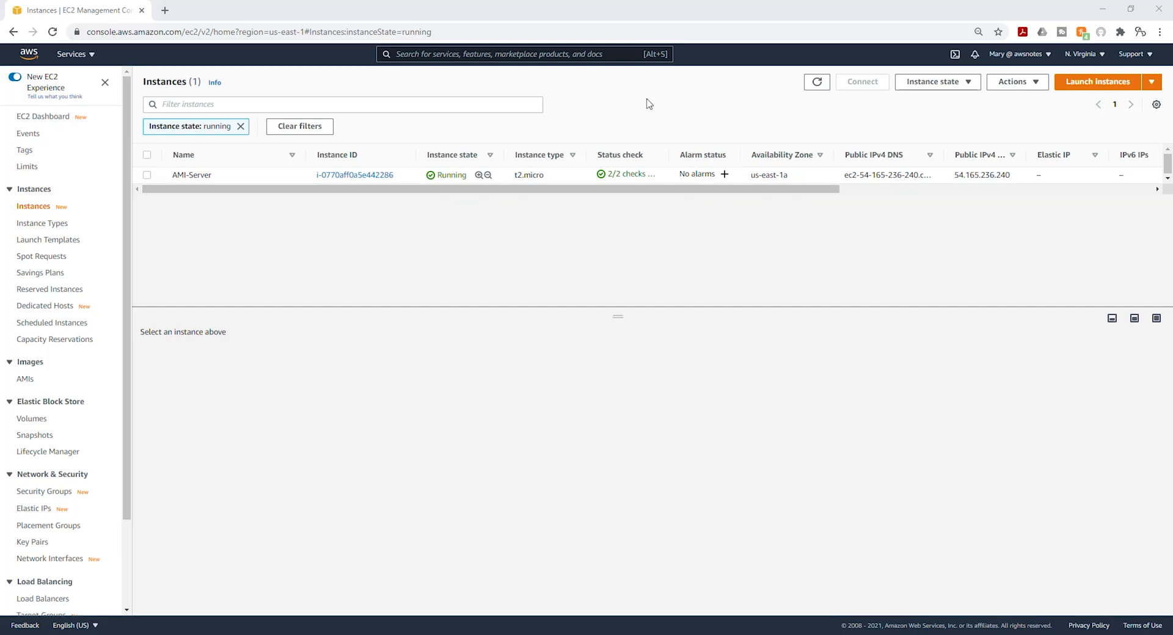
pyautogui.moveTo(149, 181)
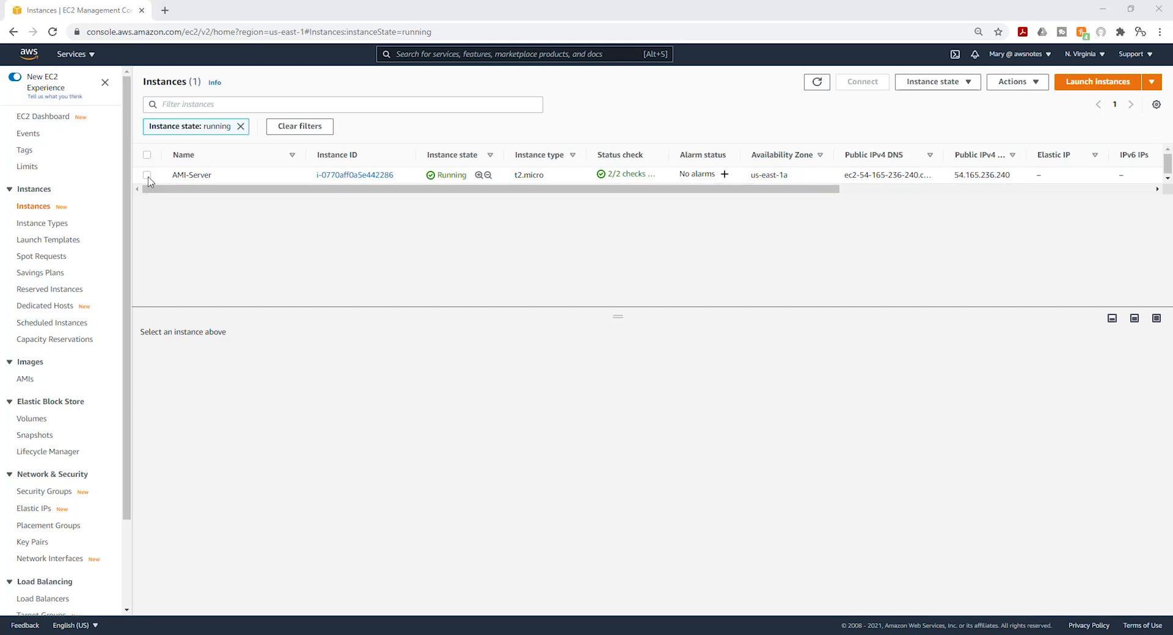
pyautogui.click(146, 175)
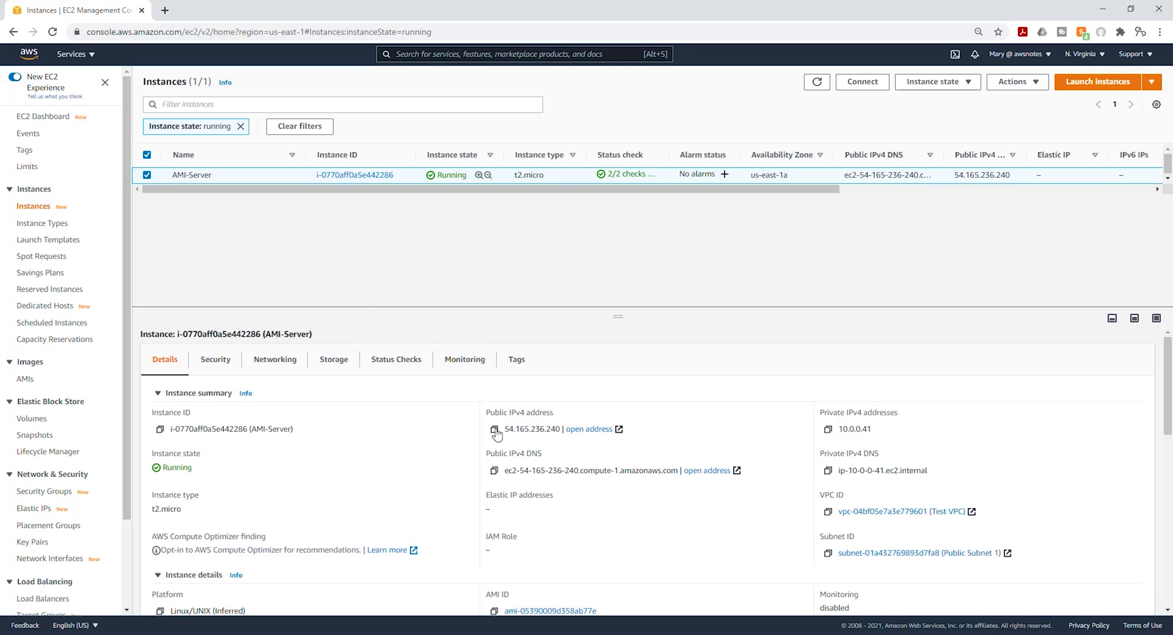
pyautogui.click(493, 429)
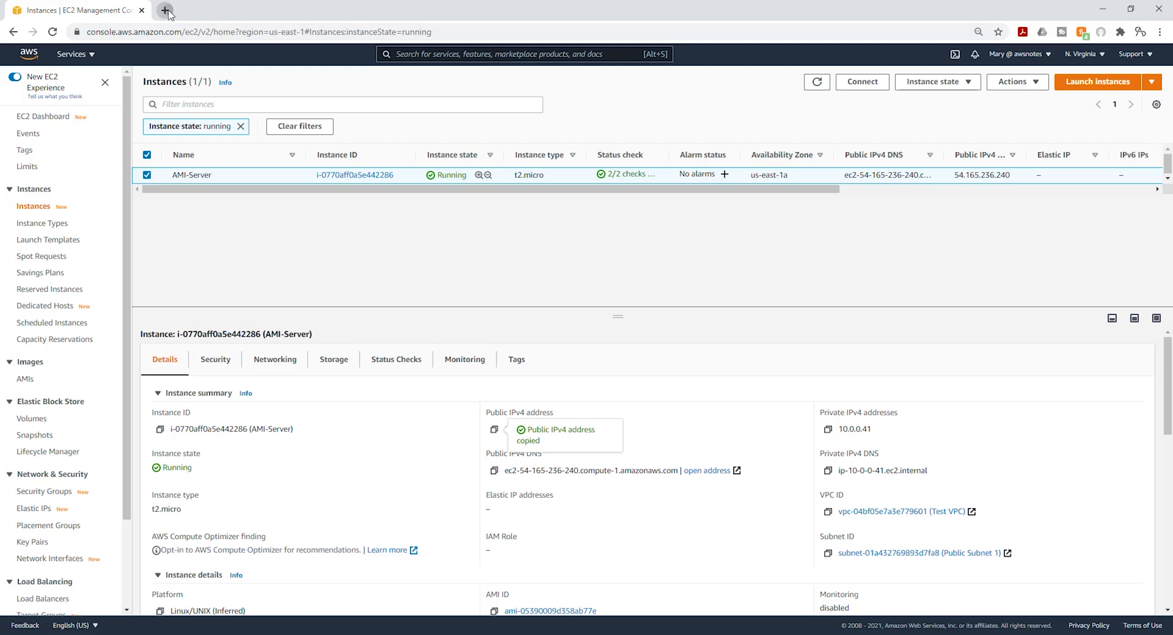
# - Load the FleetCart storefront at 54.165.236.240 in a new browser tab
pyautogui.click(165, 13)
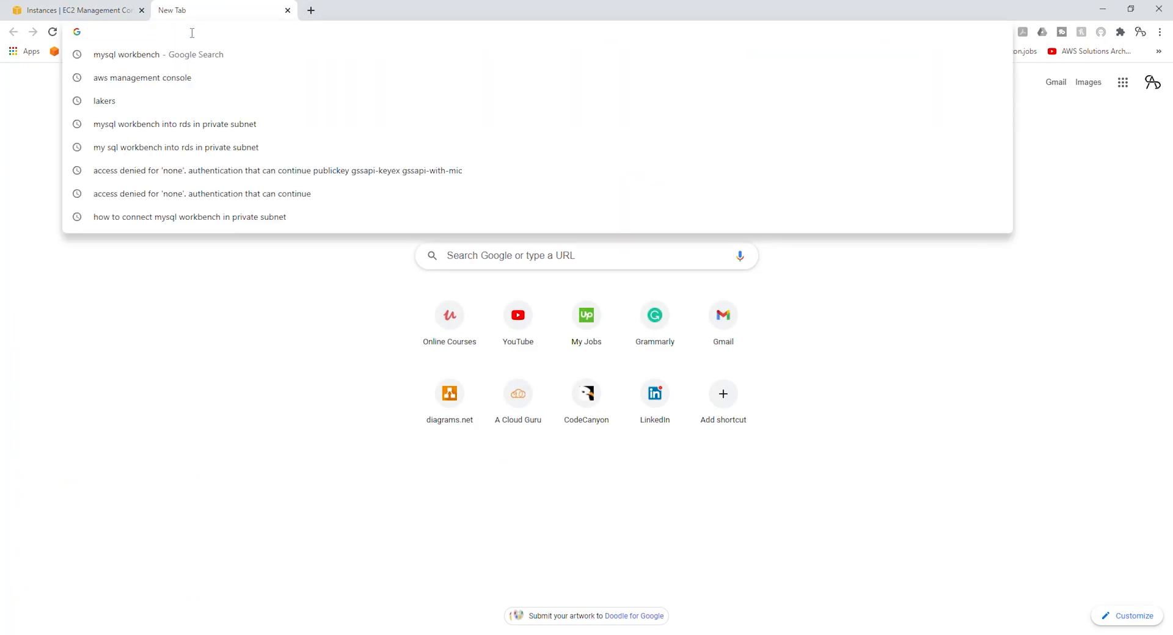
pyautogui.write('54.165.236.240')
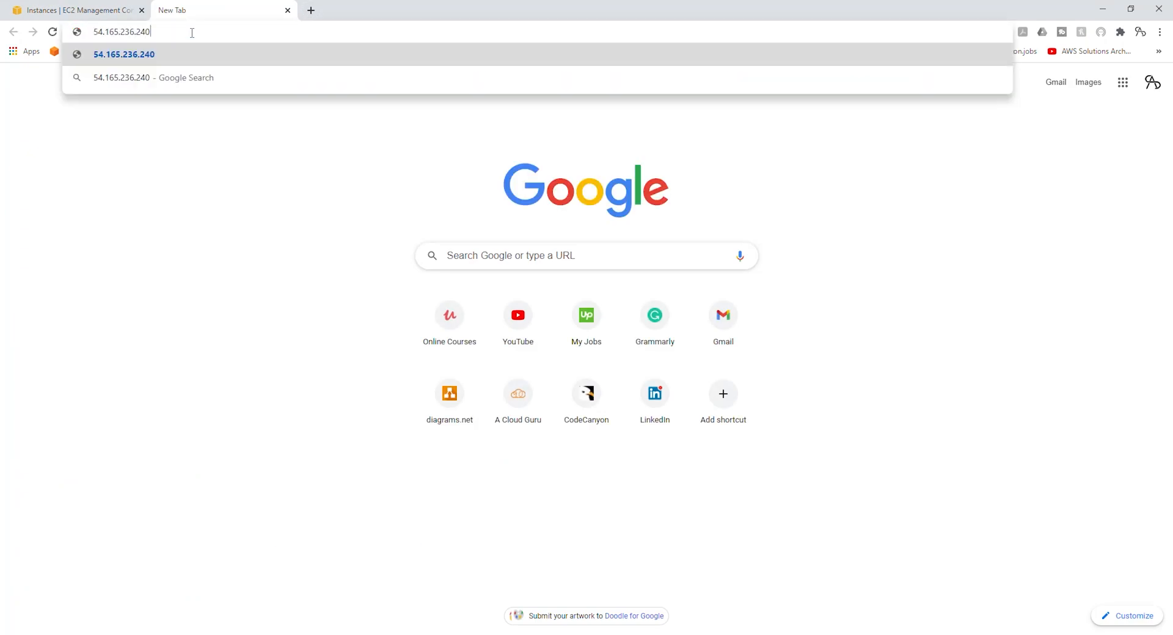
pyautogui.press('Return')
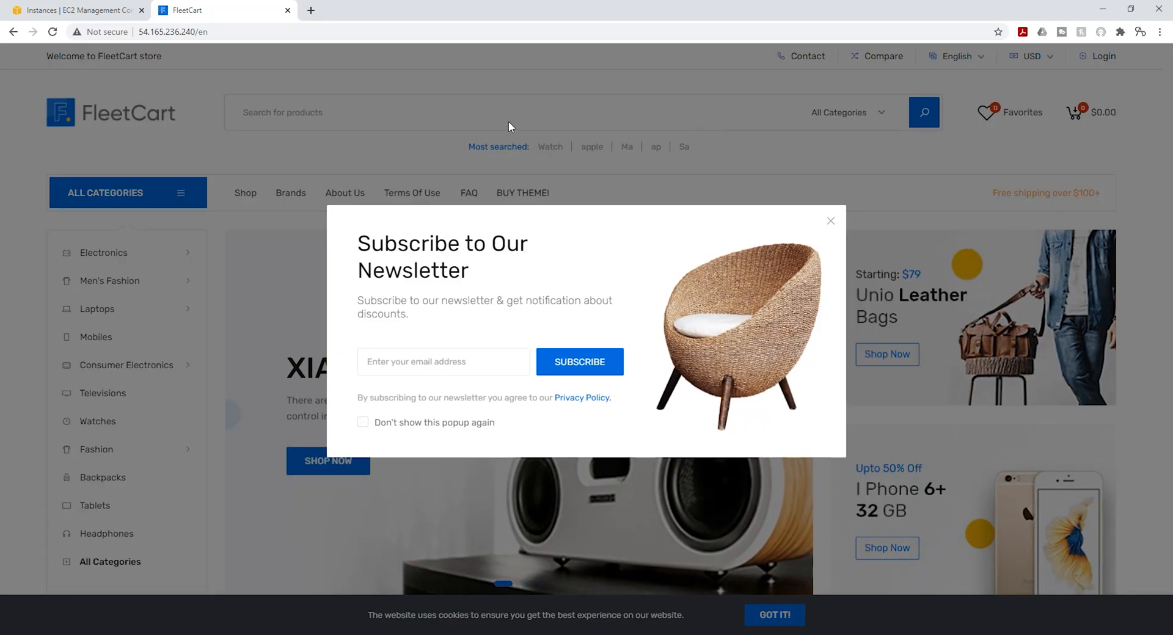
pyautogui.moveTo(442, 121)
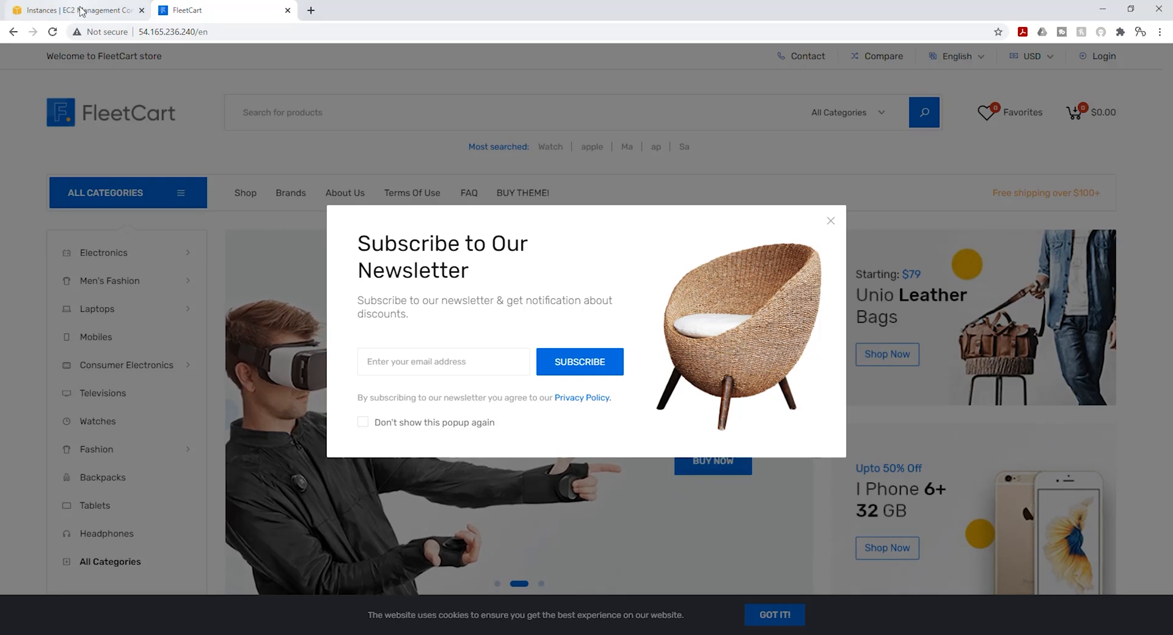
# - Show all instances in every state: Setup-Server stopped, Dummy-Server terminated, AMI-Server running
pyautogui.click(74, 9)
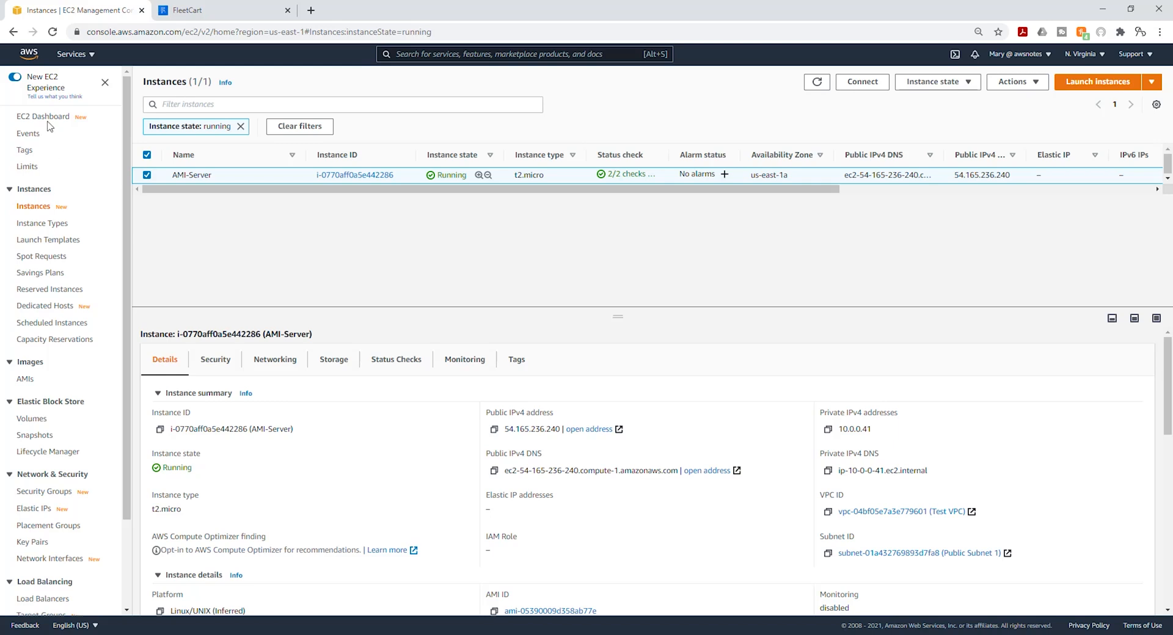
pyautogui.click(42, 119)
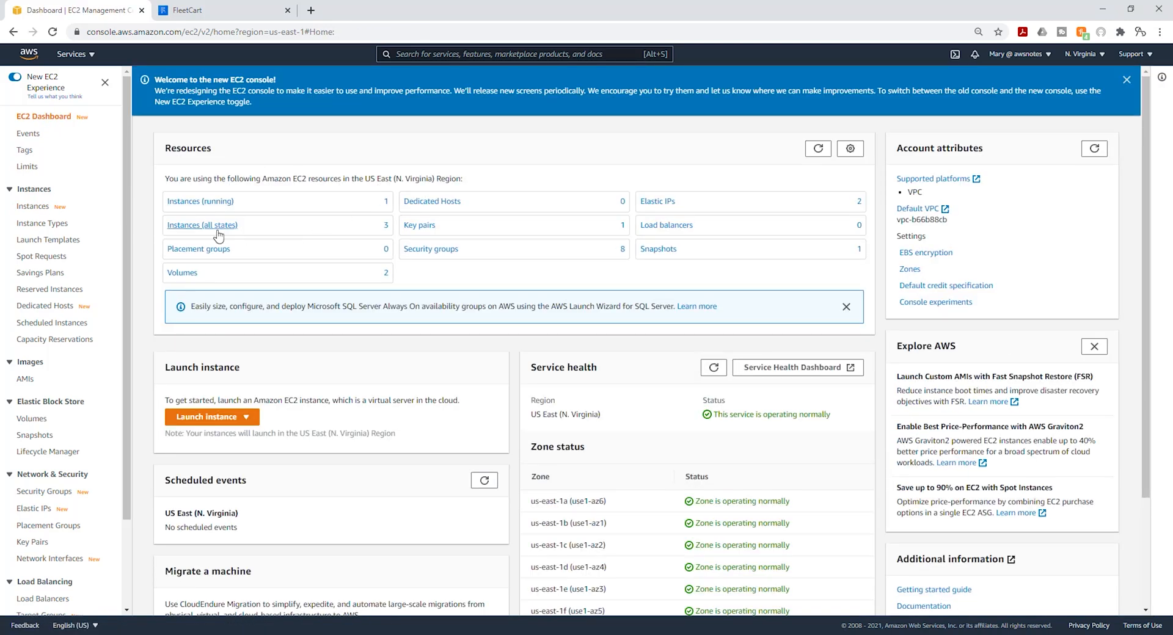
pyautogui.moveTo(209, 228)
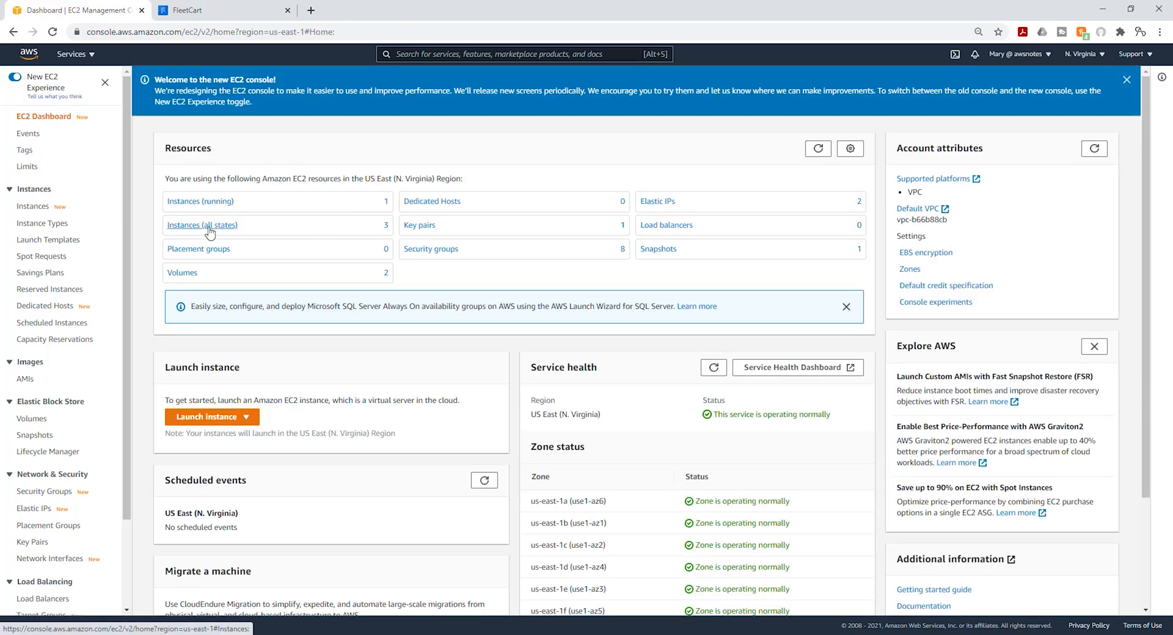
pyautogui.click(202, 225)
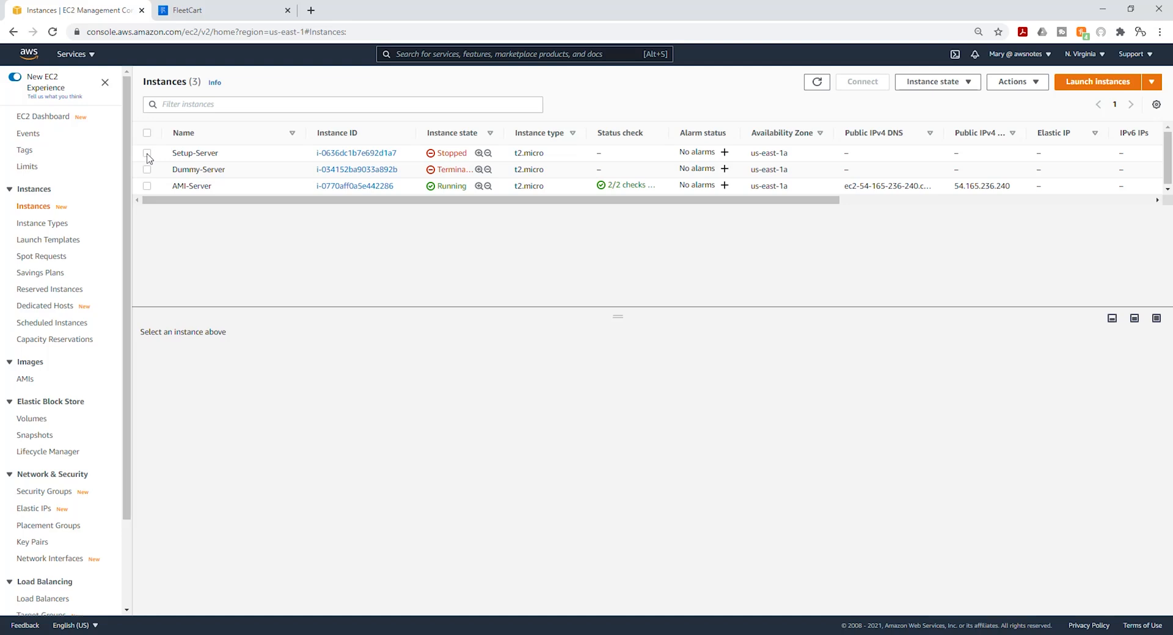
# - Terminate the stopped Setup-Server instance and confirm the termination
pyautogui.click(148, 153)
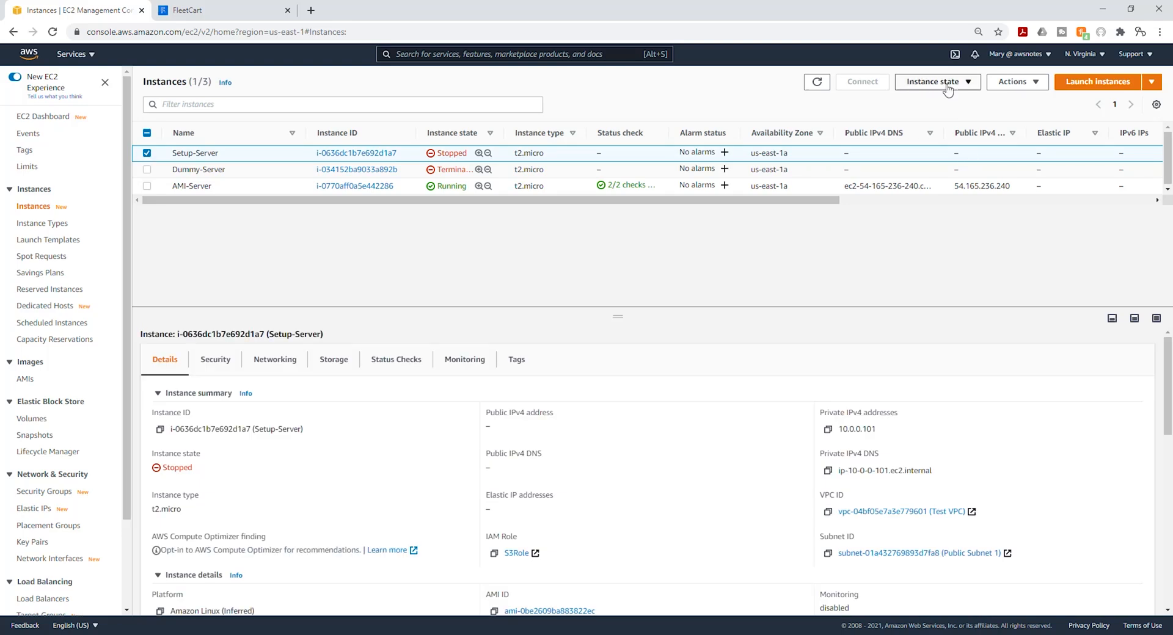
pyautogui.click(934, 82)
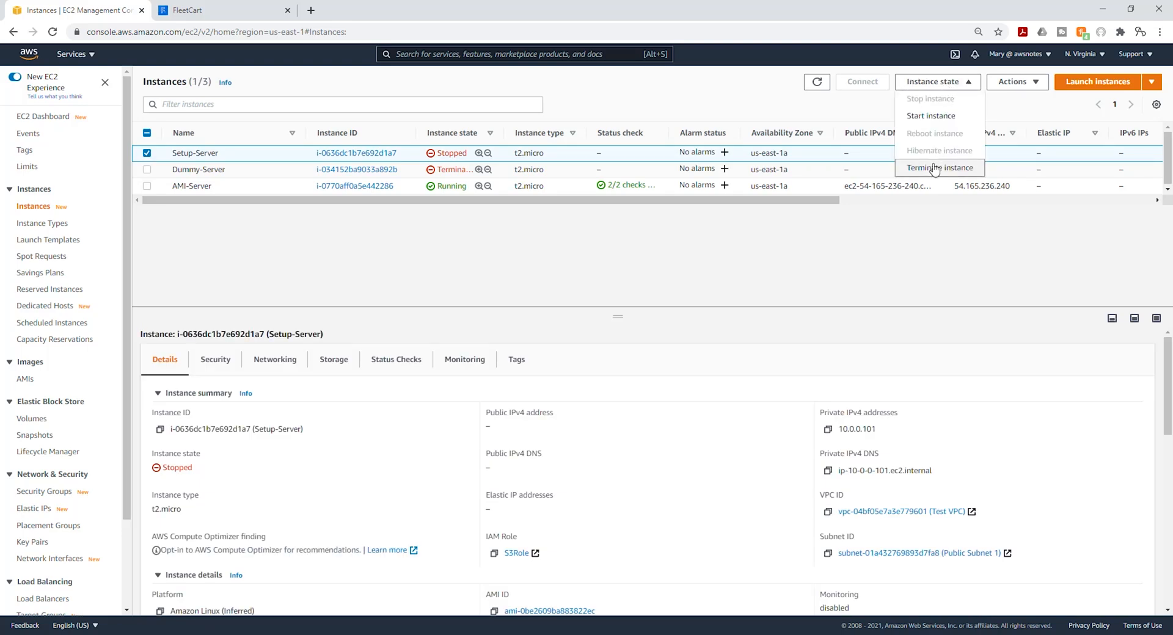
pyautogui.click(940, 168)
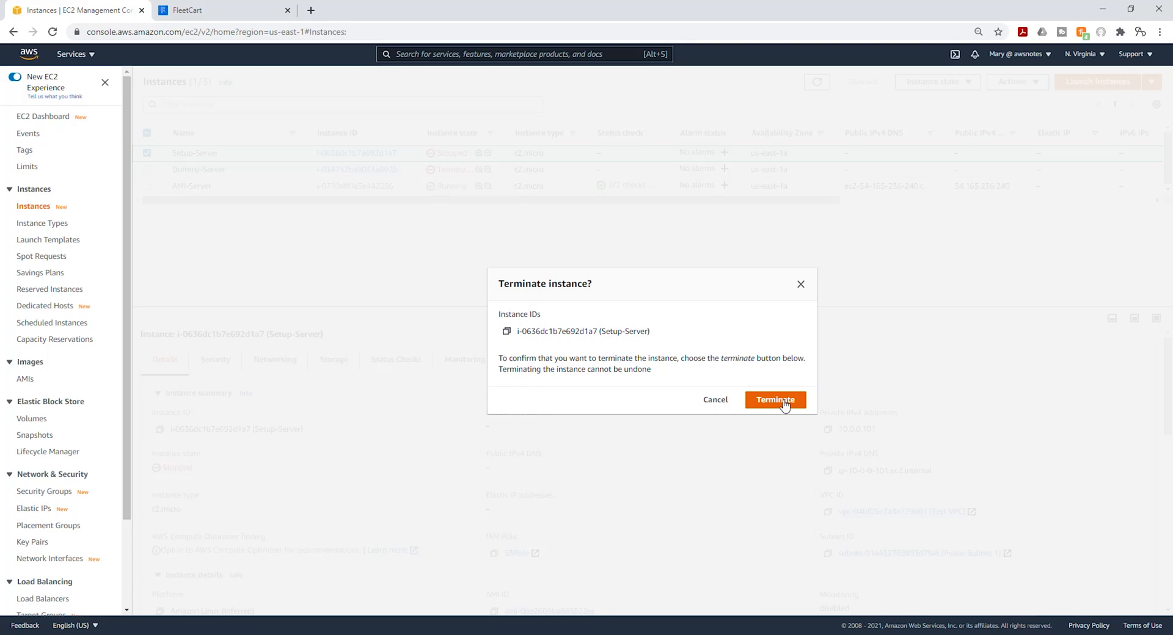
pyautogui.click(774, 400)
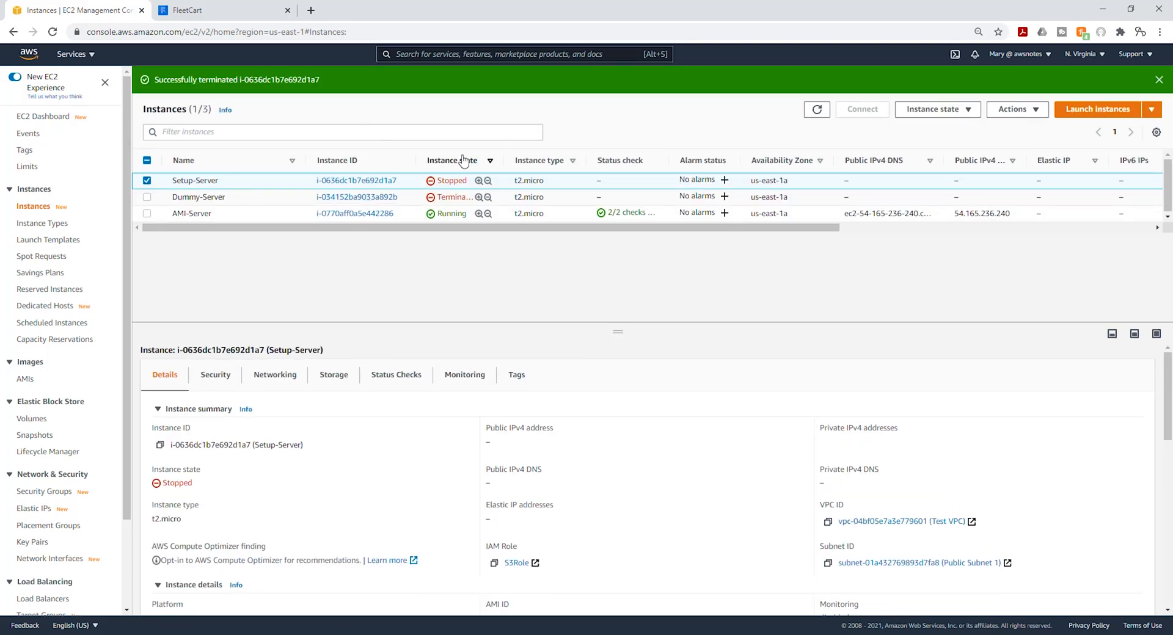
pyautogui.moveTo(114, 303)
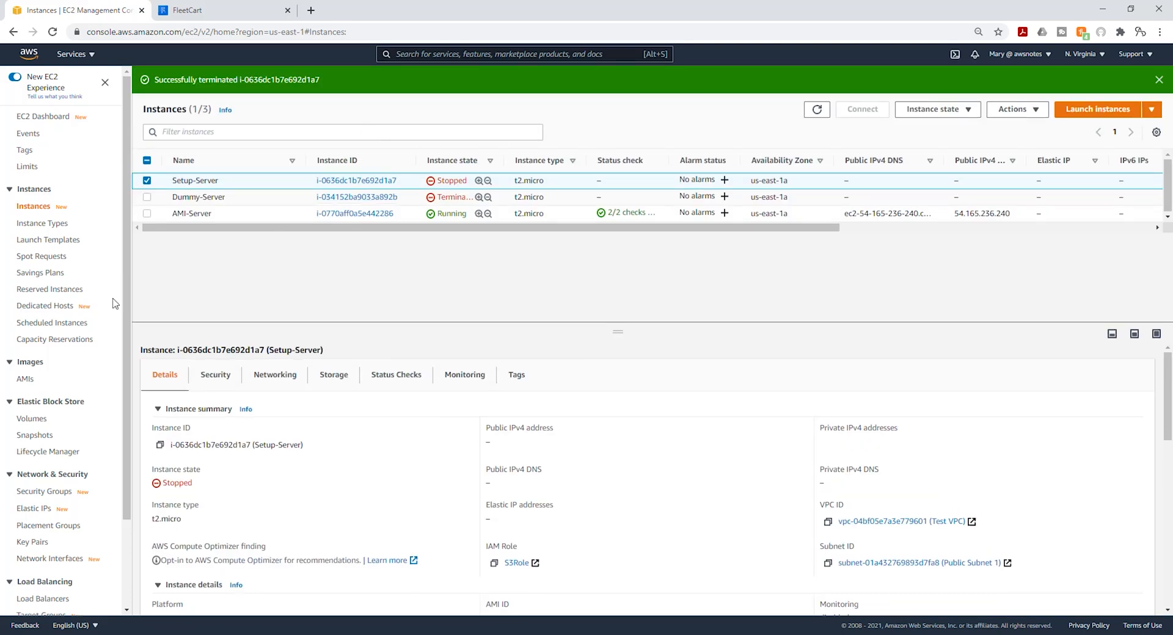
pyautogui.moveTo(299, 229)
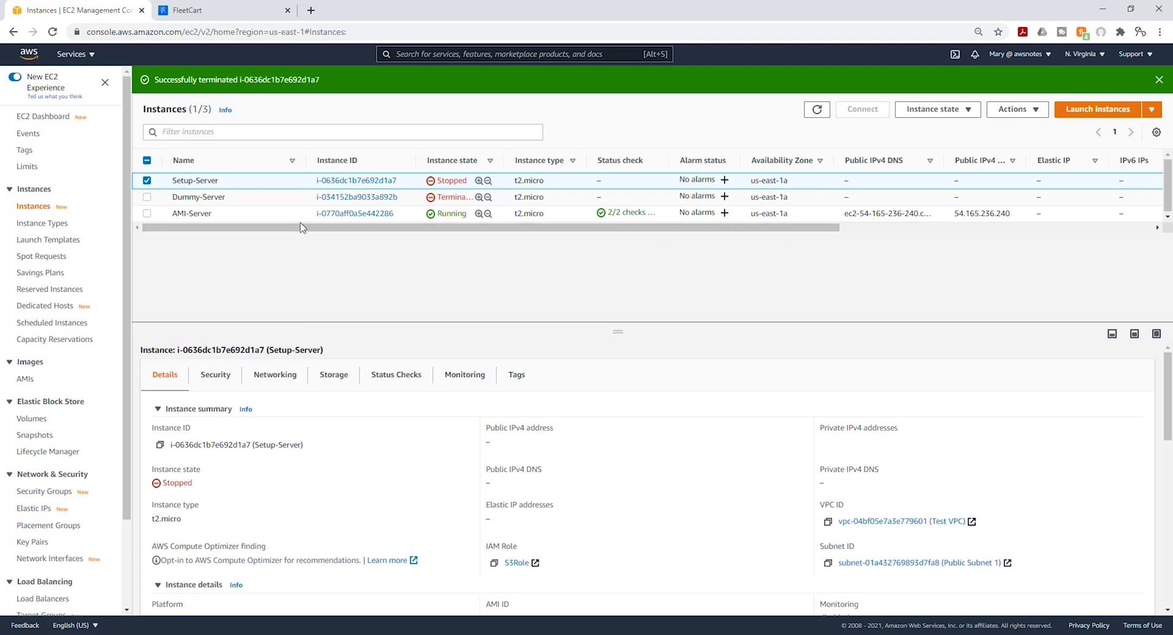
pyautogui.moveTo(149, 218)
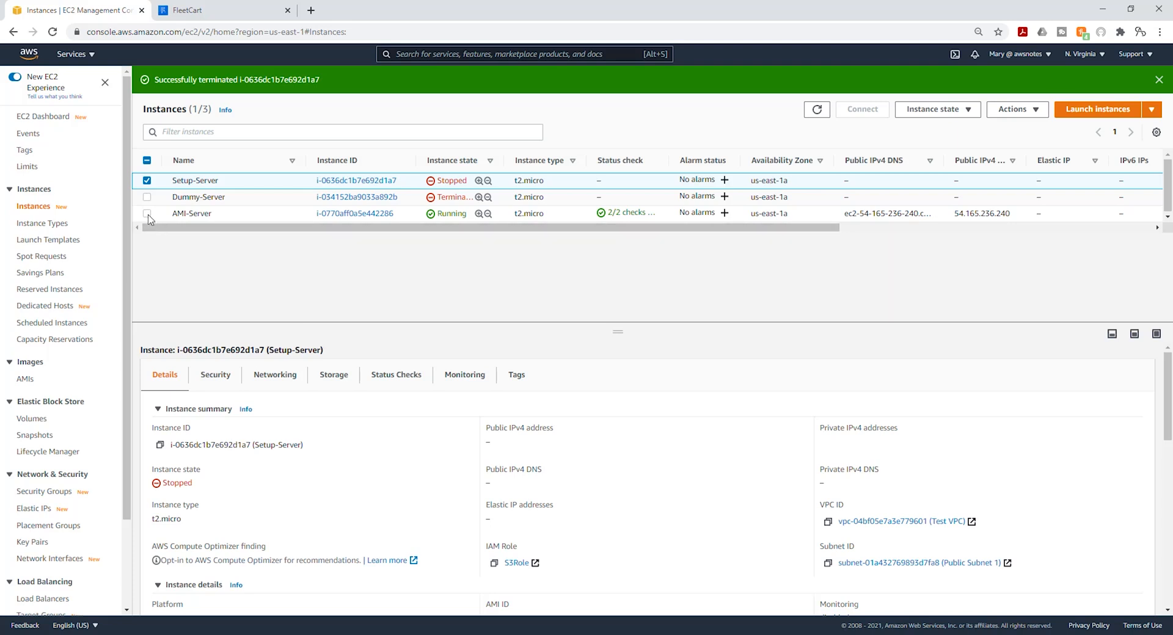
# - Add AMI-Server to the selection and terminate both instances, leaving none running
pyautogui.click(148, 214)
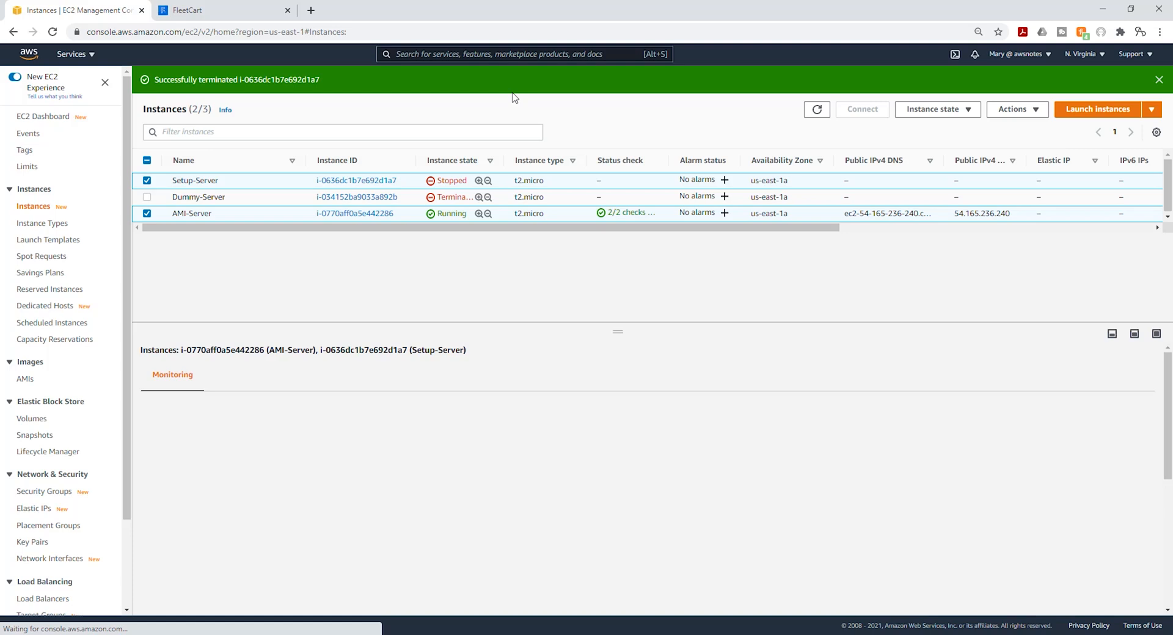
pyautogui.click(932, 109)
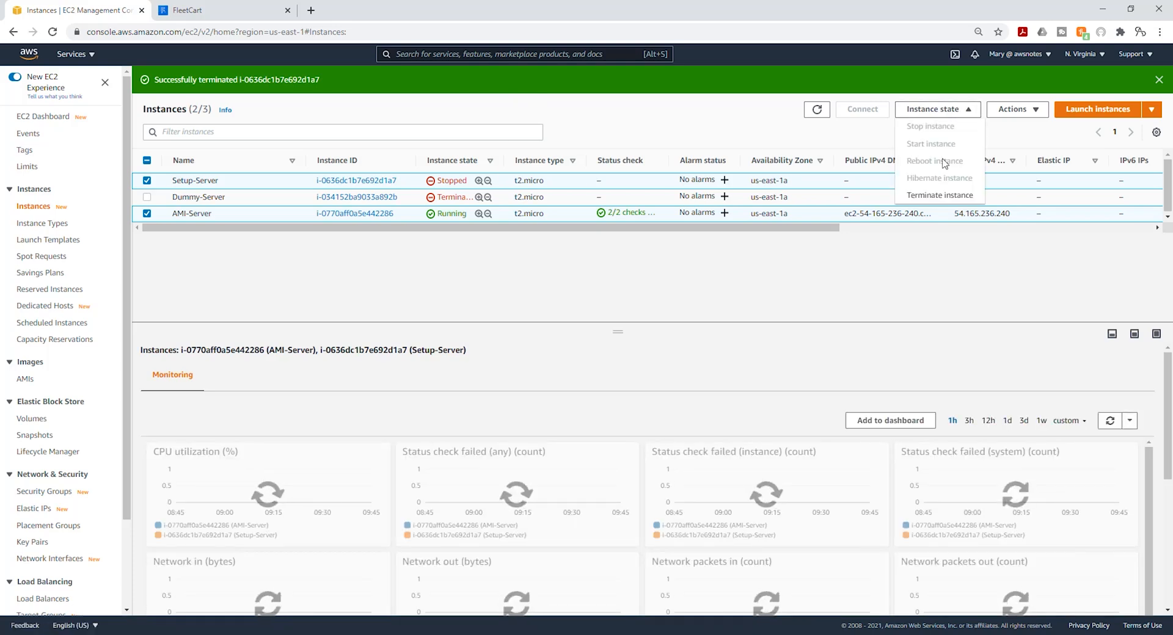
pyautogui.click(939, 195)
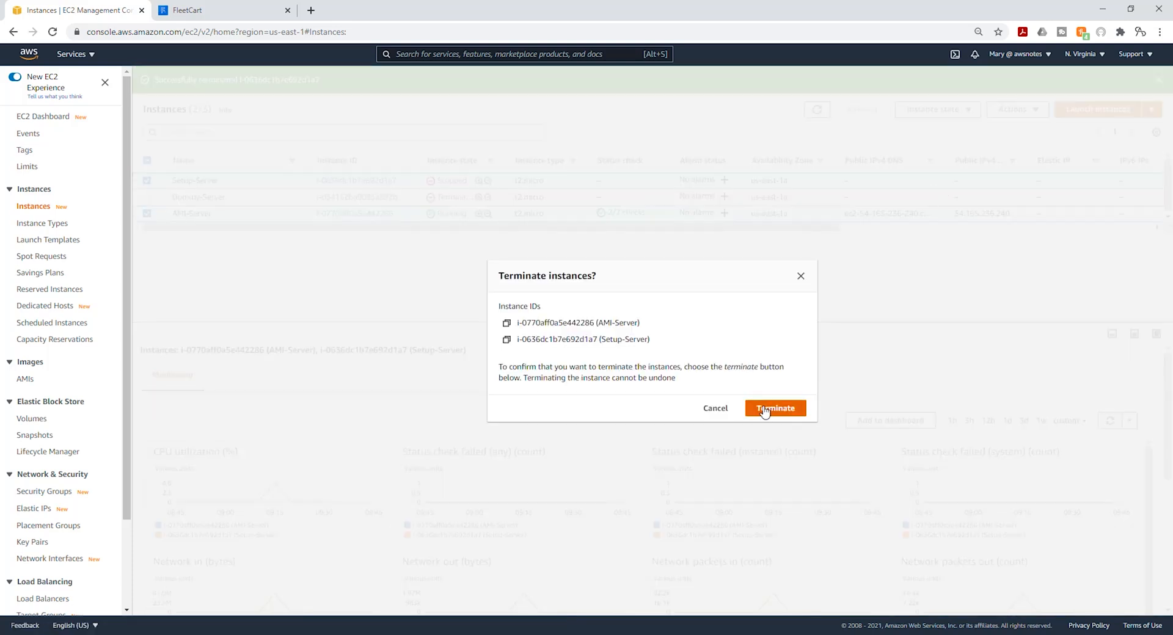
pyautogui.click(775, 408)
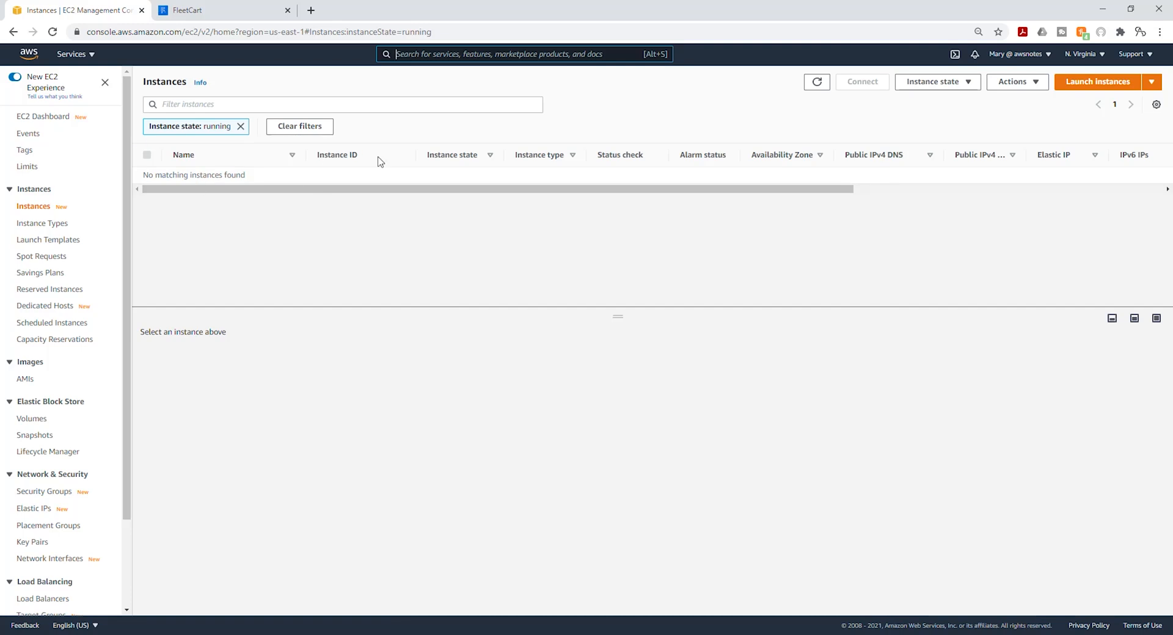
pyautogui.moveTo(504, 140)
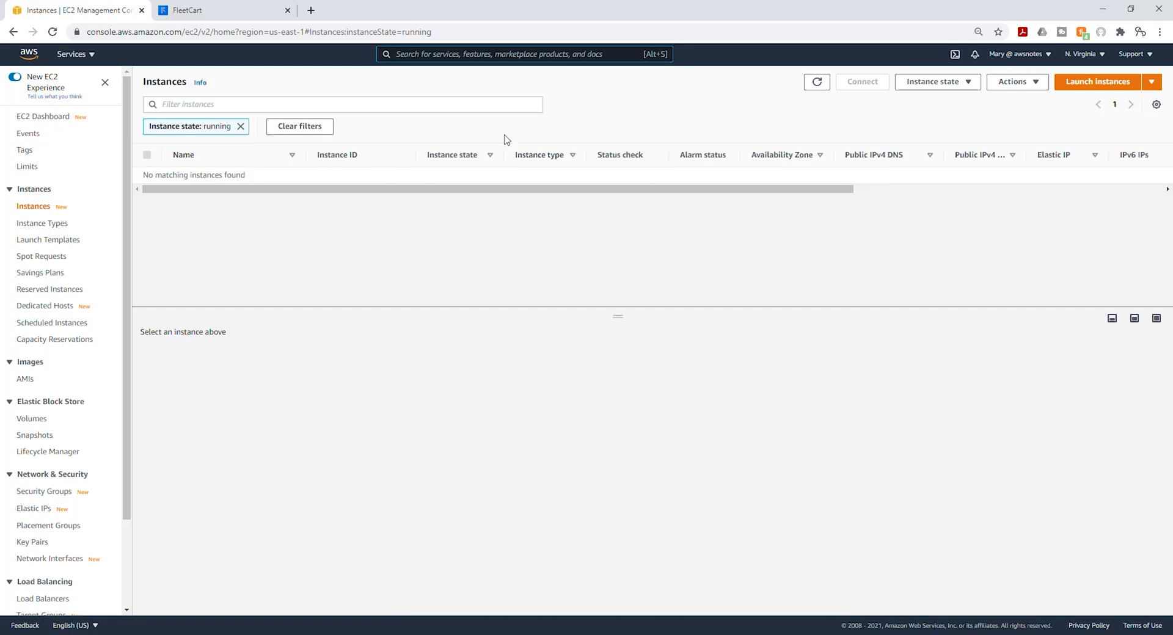
pyautogui.moveTo(722, 255)
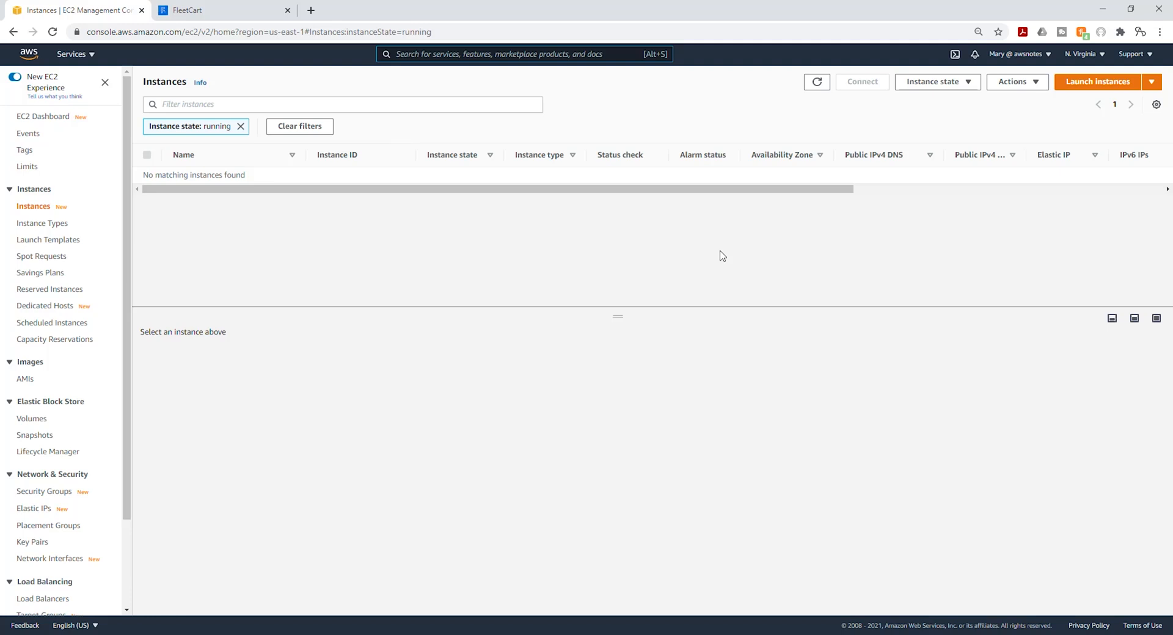
pyautogui.moveTo(591, 216)
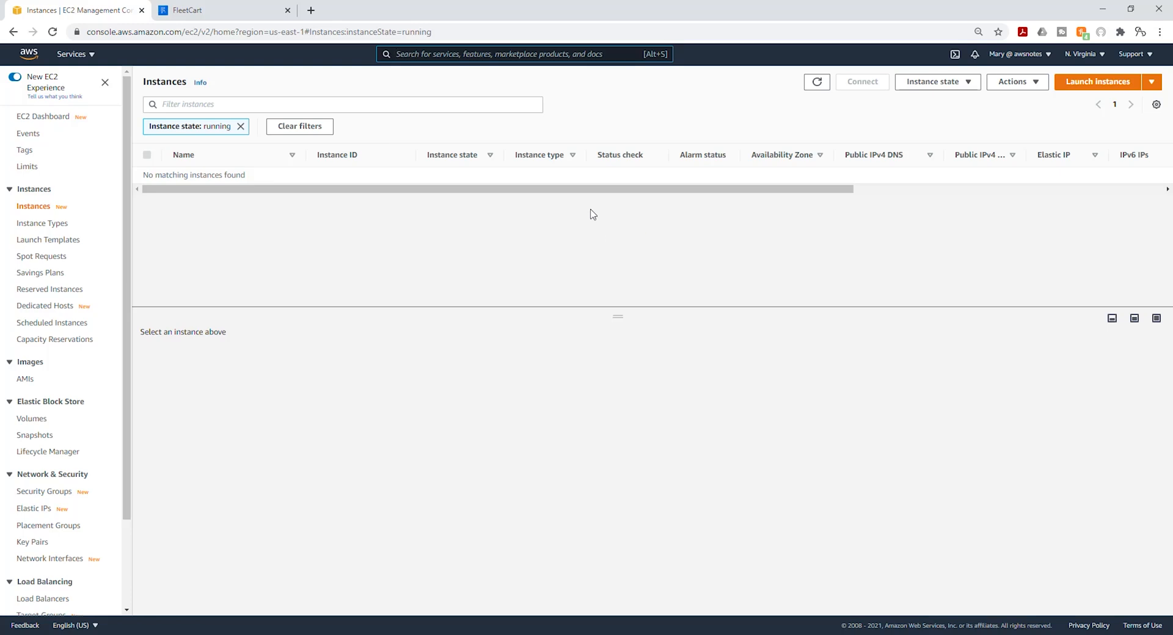